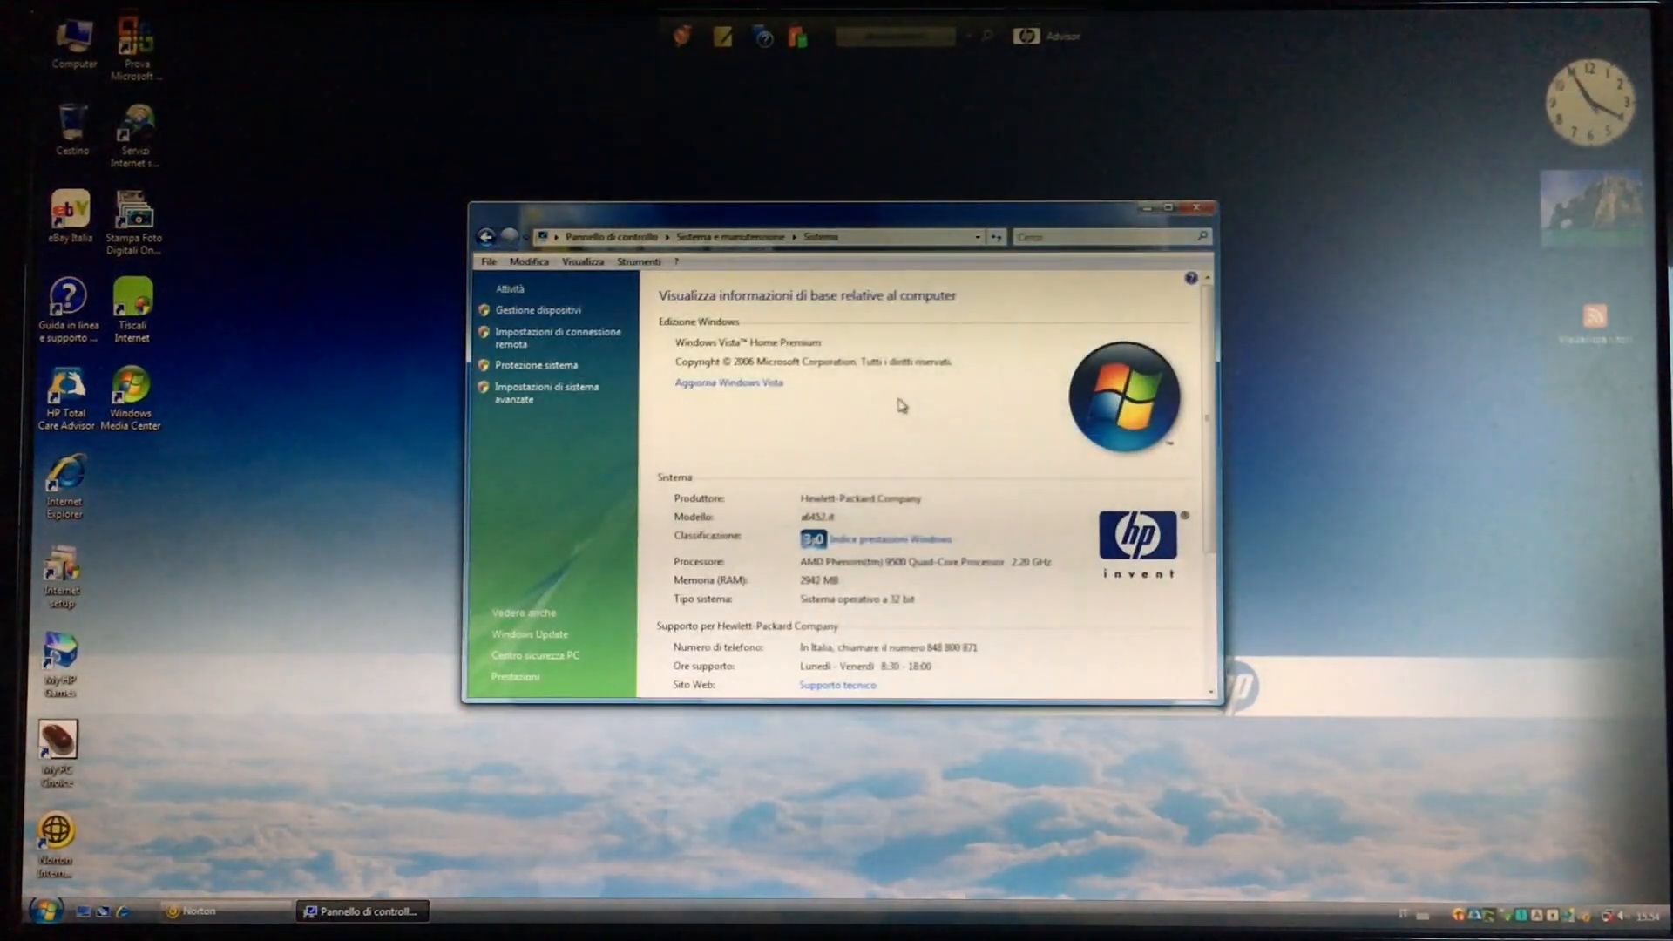
View the Windows performance index details showing a base score of 3.0.
{"action": "scroll", "scroll_direction": "down", "scroll_amount": 3}
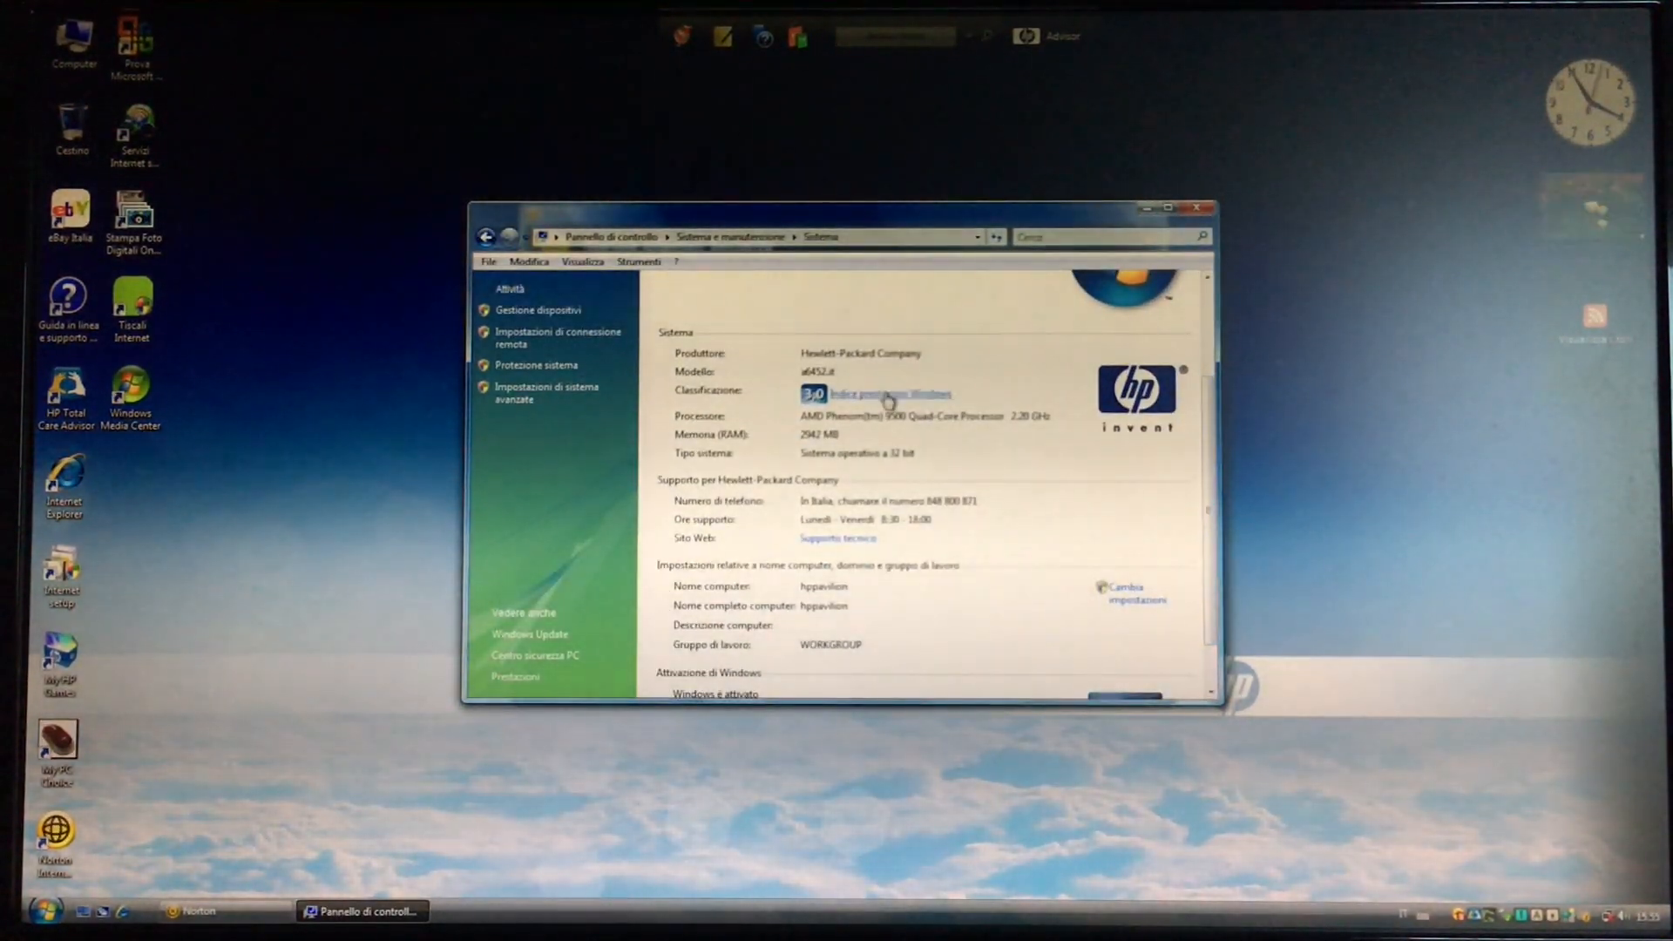
{"action": "left_click", "coordinate": [889, 394]}
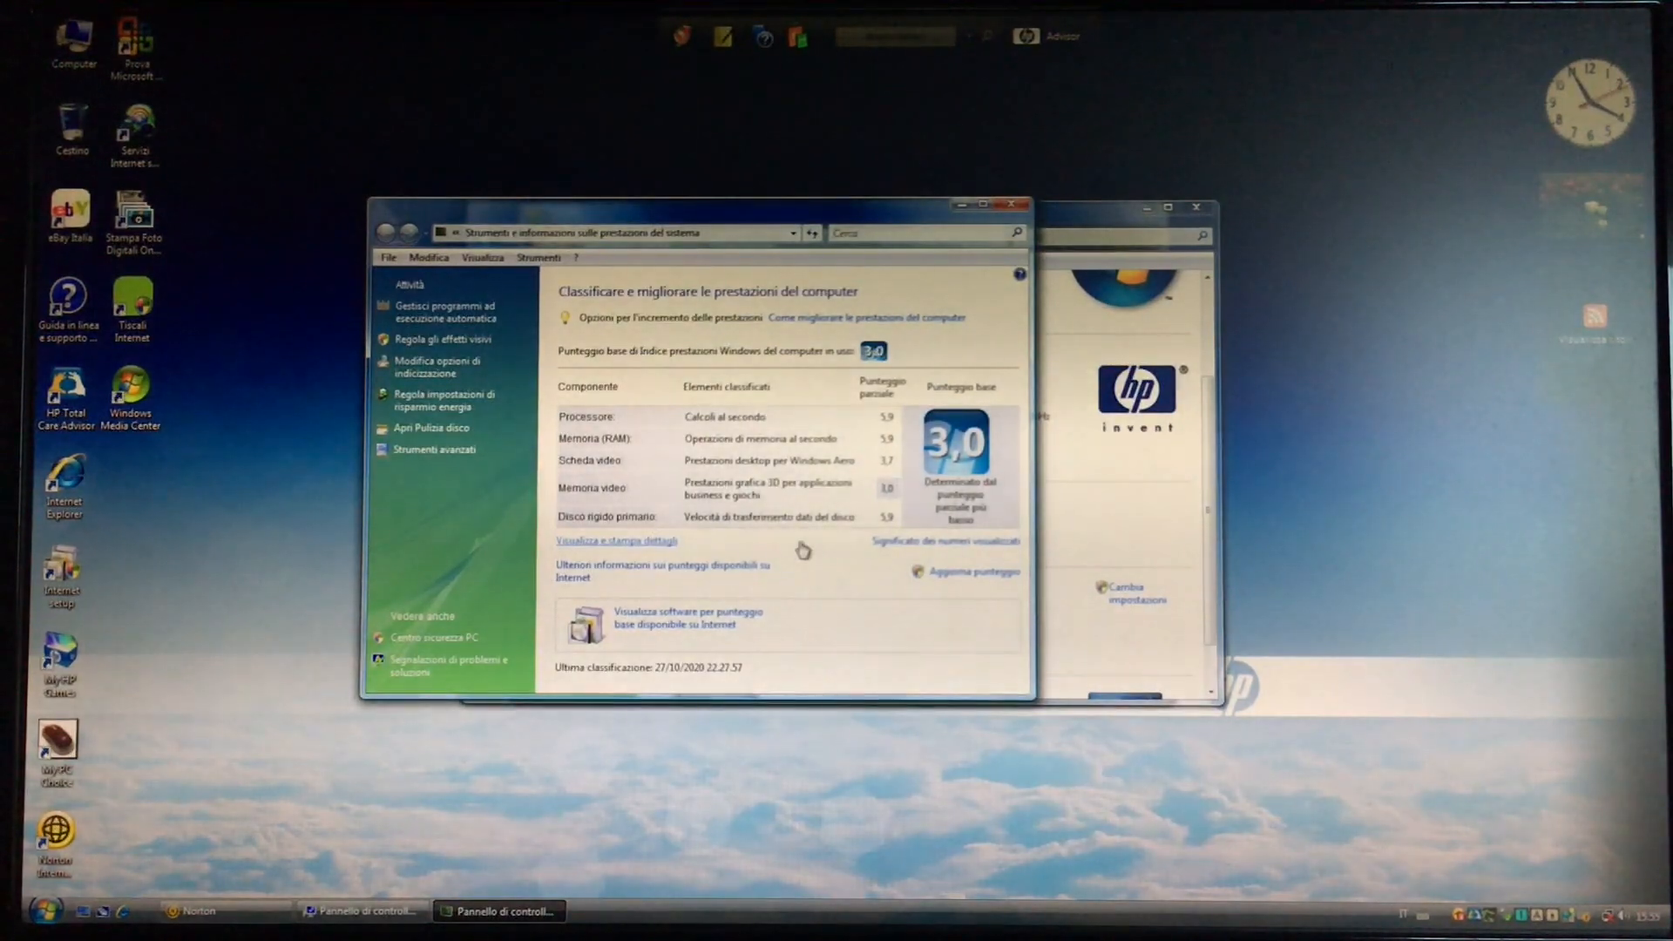
{"action": "left_click", "coordinate": [615, 540]}
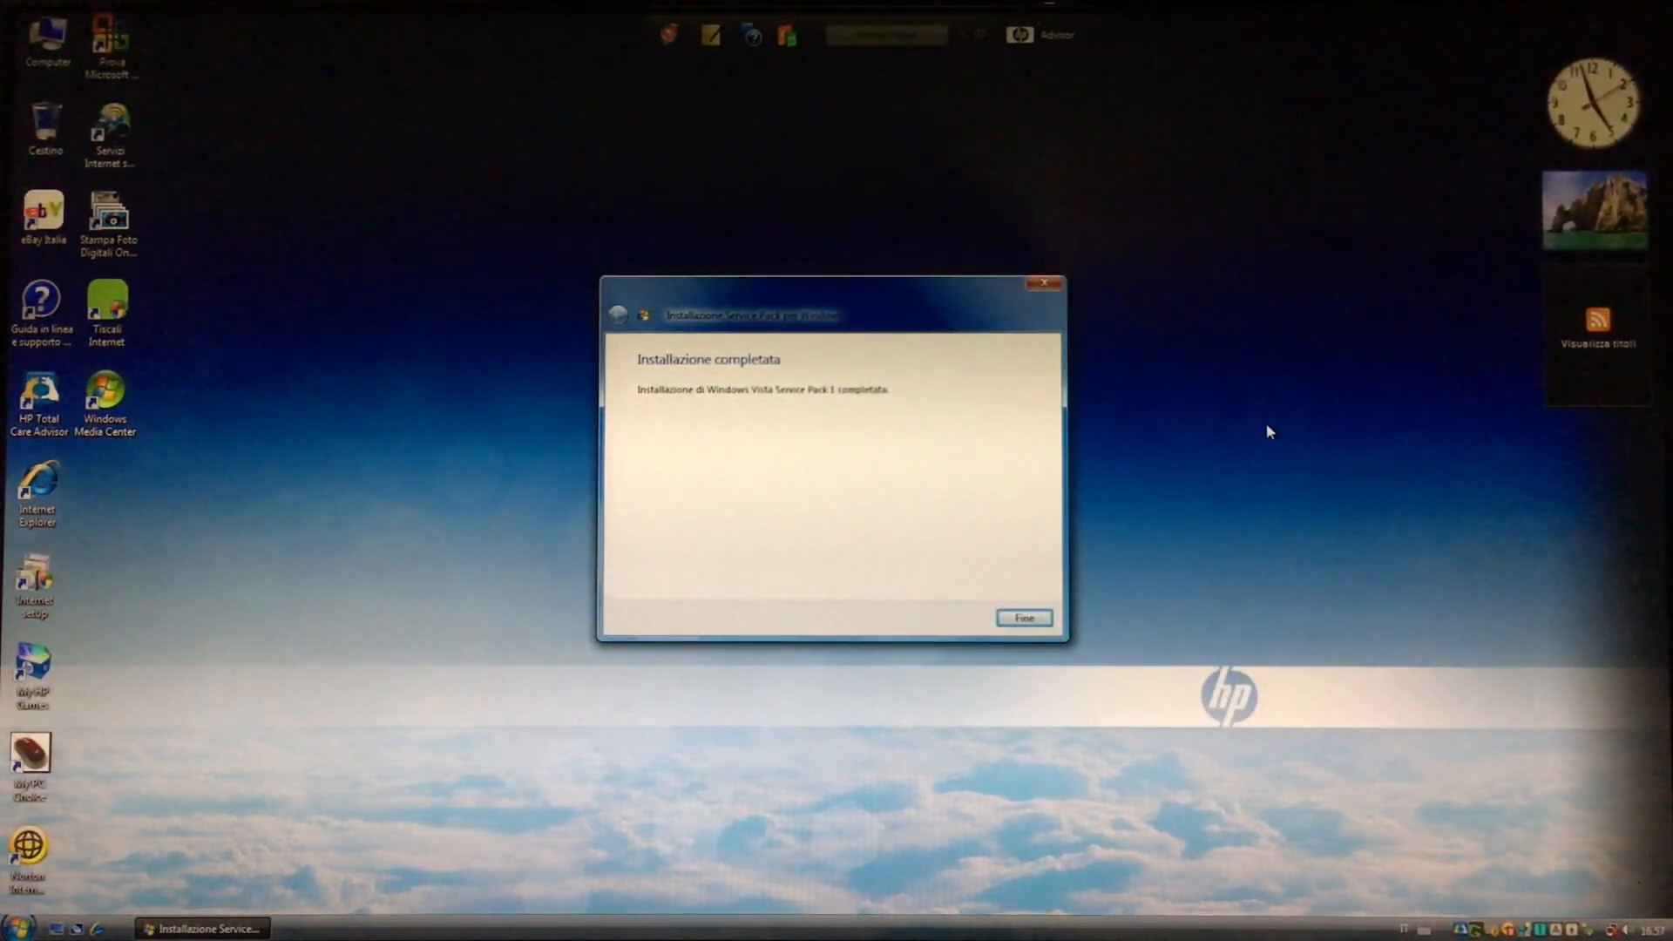
Finish the completed Service Pack 1 installation with 'Fine'.
{"action": "left_click", "coordinate": [1021, 617]}
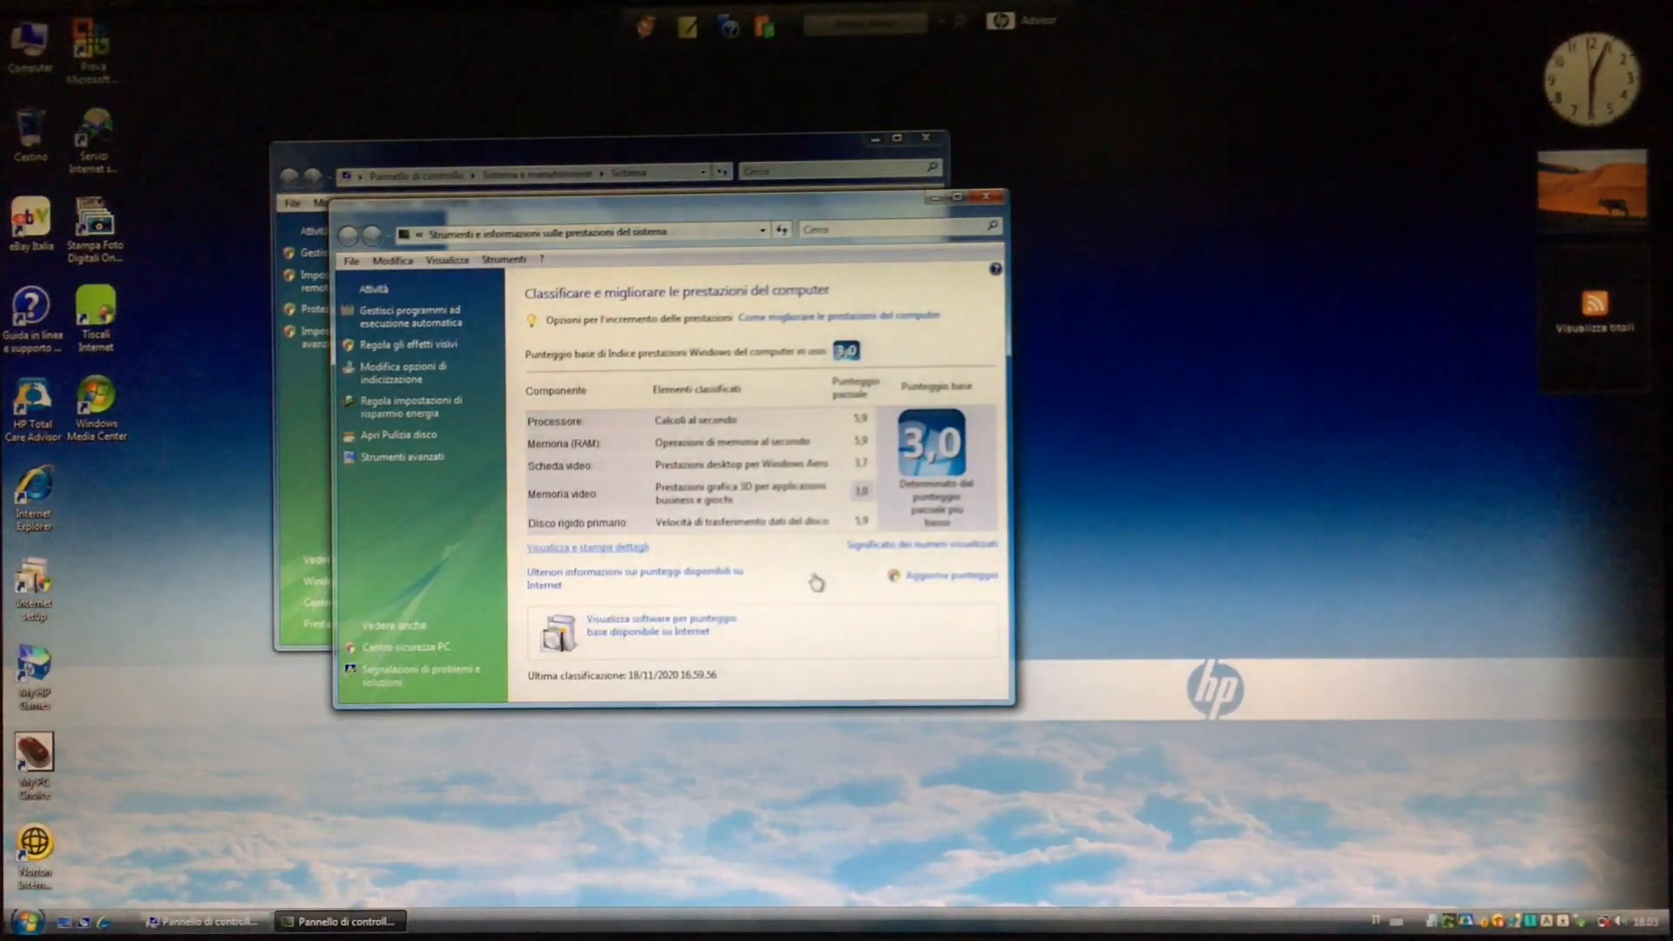
{"action": "left_click", "coordinate": [587, 548]}
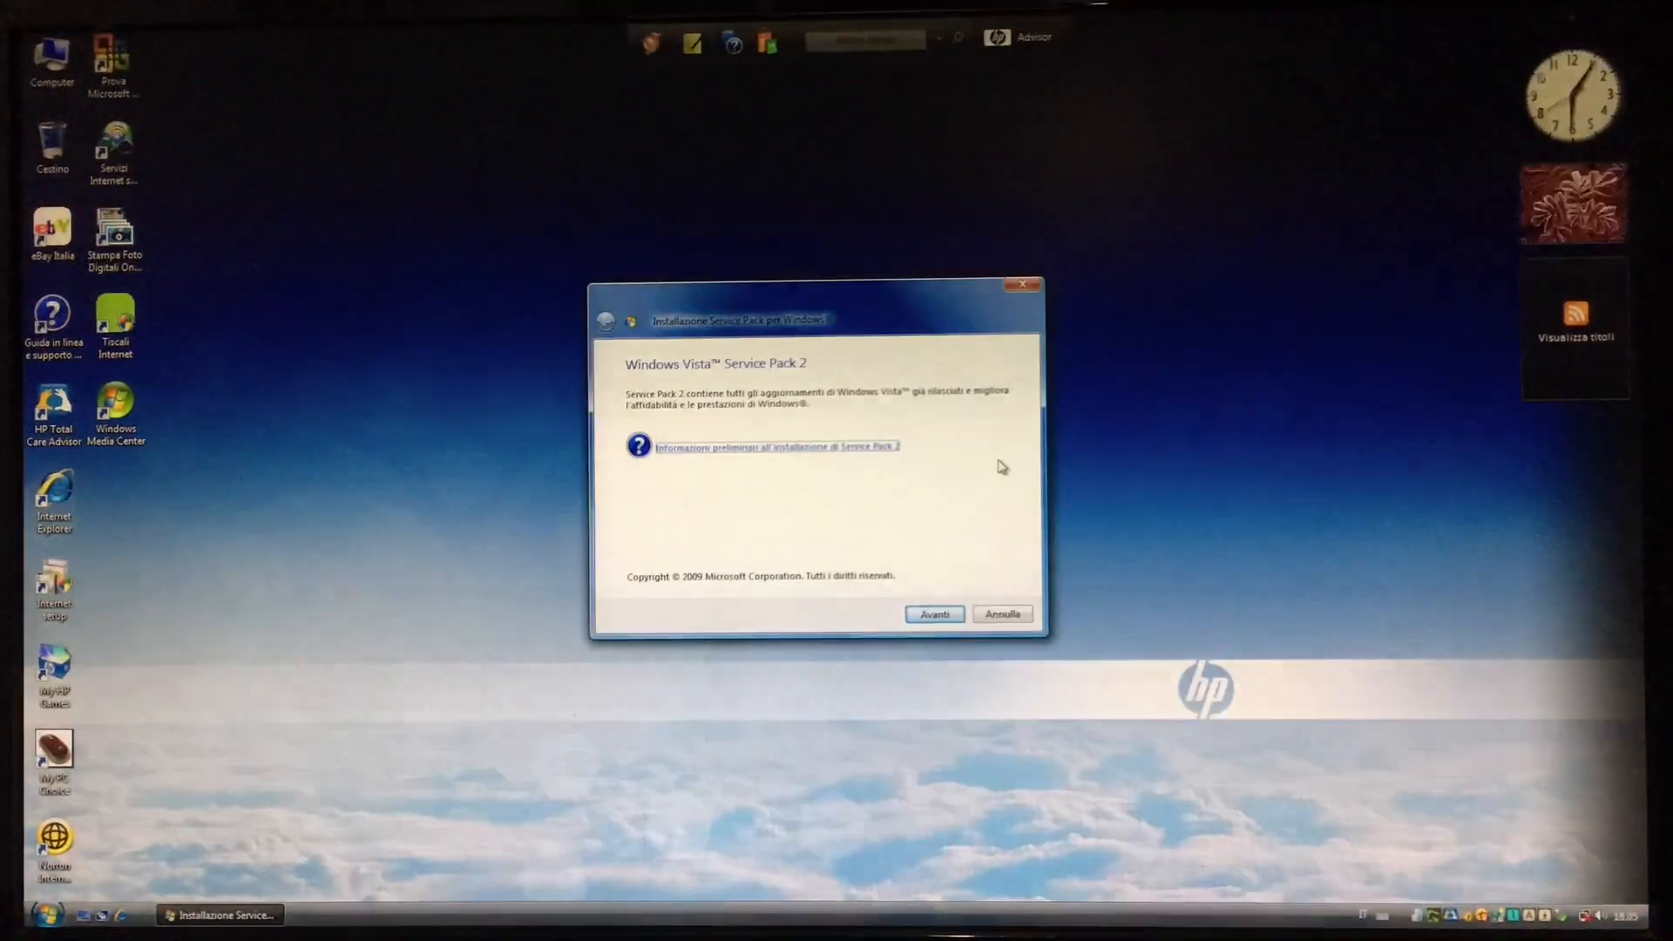
Proceed through the Service Pack 2 setup and close the installer after completion.
{"action": "left_click", "coordinate": [932, 613]}
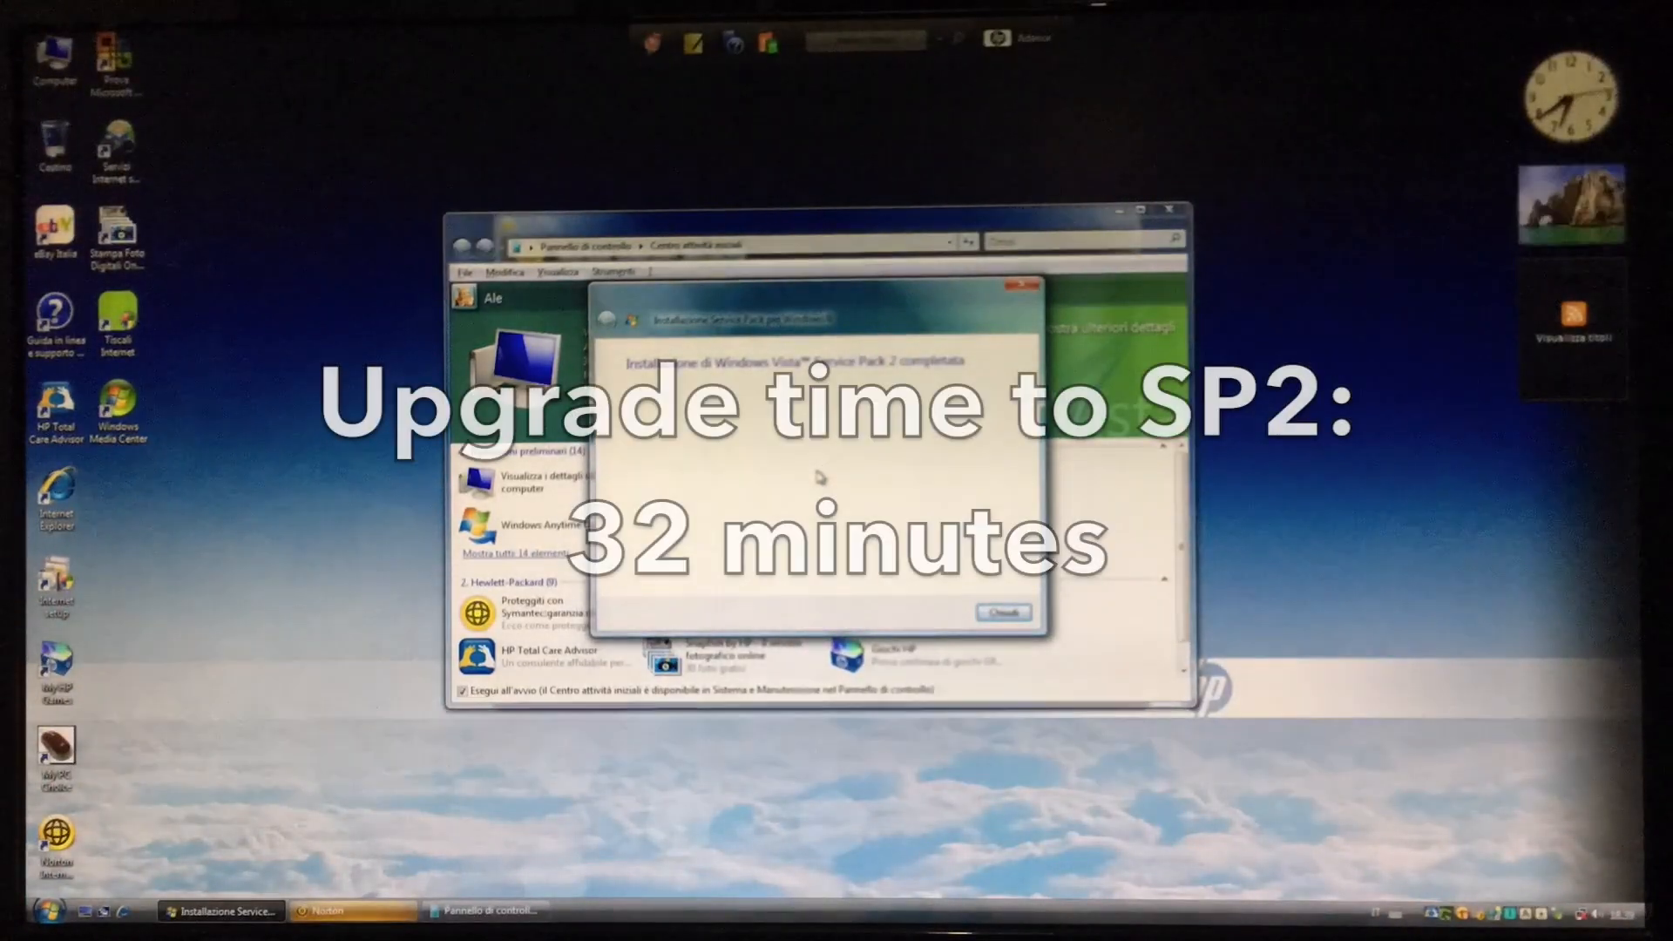
{"action": "left_click", "coordinate": [1000, 611]}
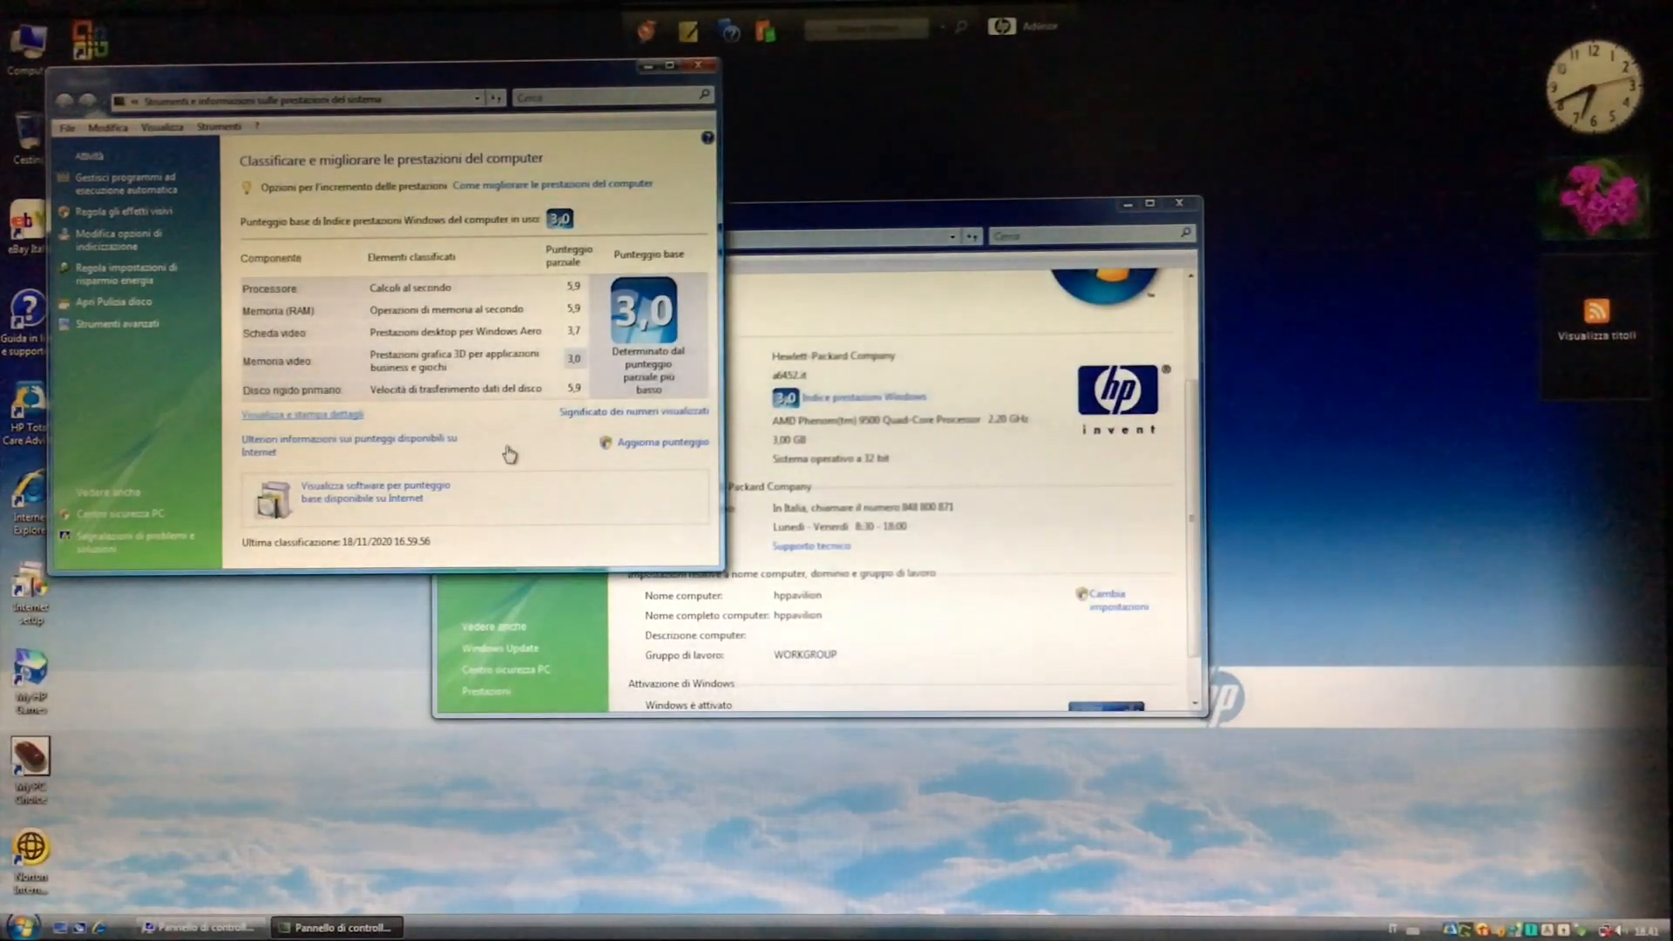
{"action": "left_click", "coordinate": [300, 415]}
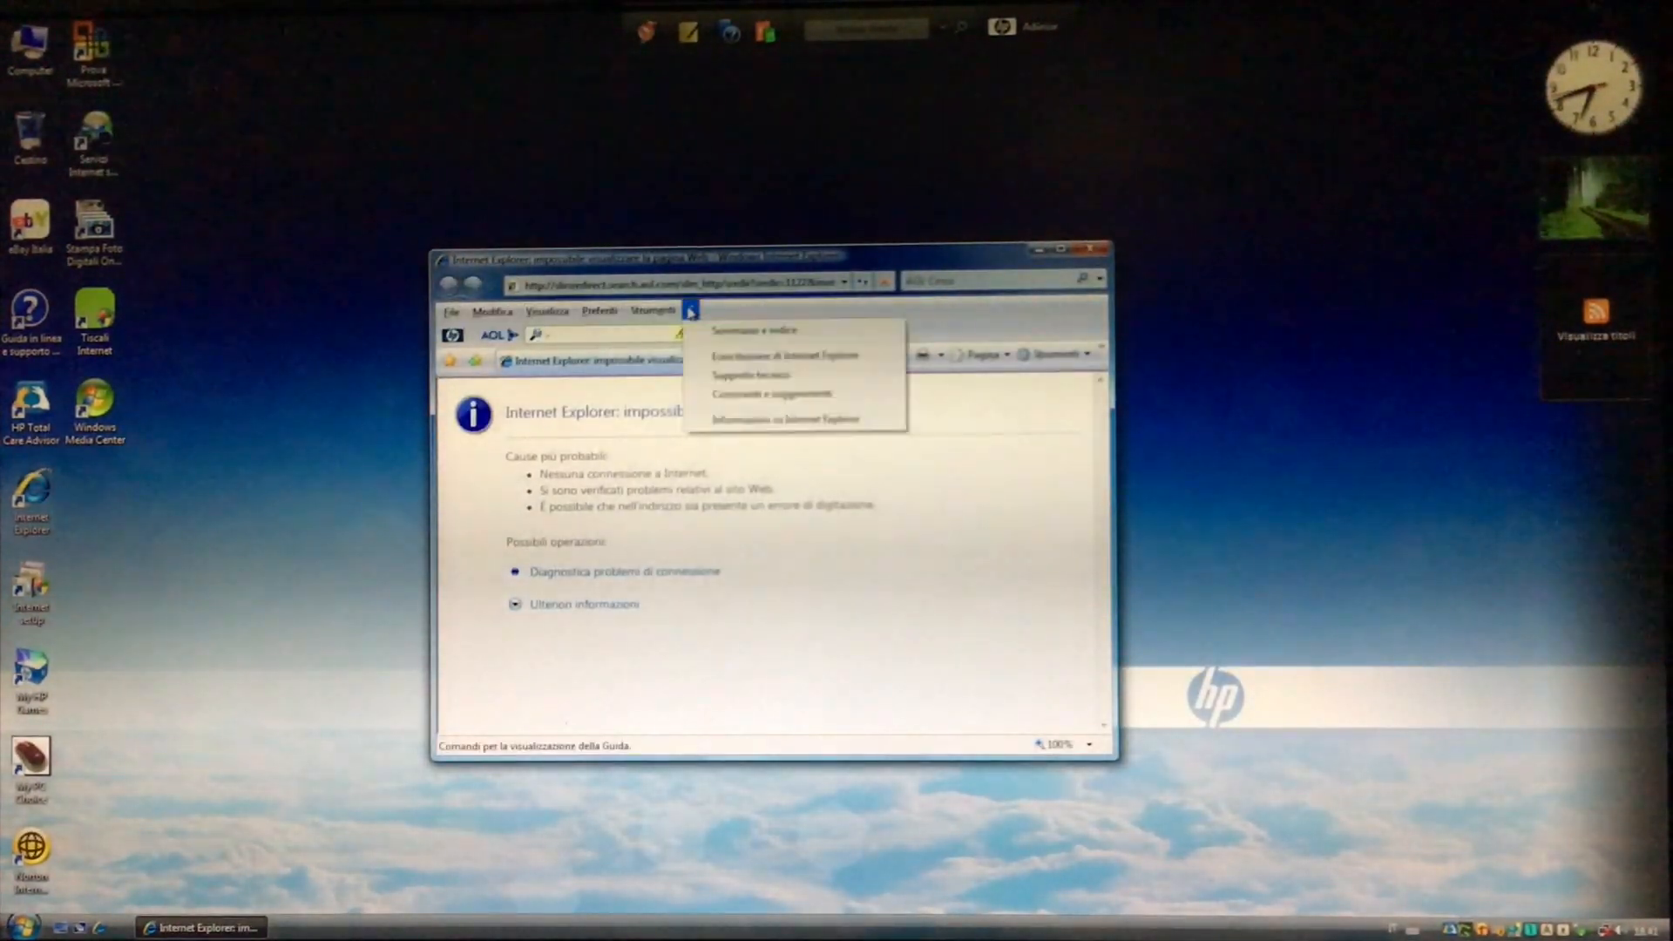
View information about the installed Internet Explorer from the '?' Help menu.
{"action": "left_click", "coordinate": [783, 416]}
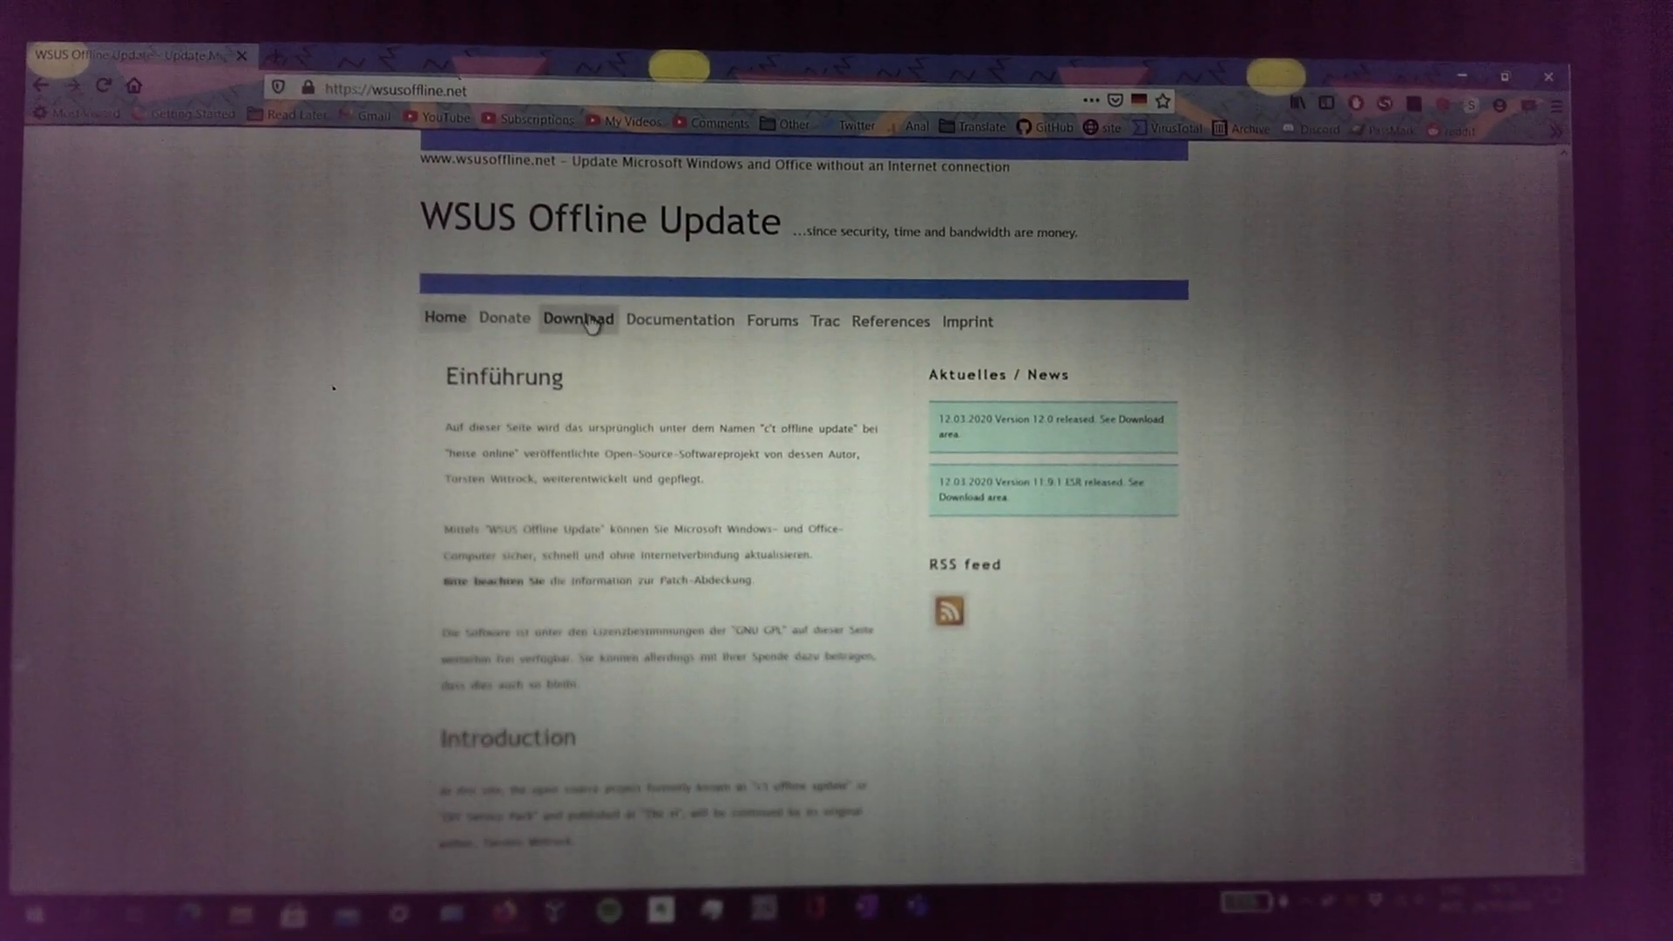
Go to the Download page of wsusoffline.net.
{"action": "left_click", "coordinate": [577, 317]}
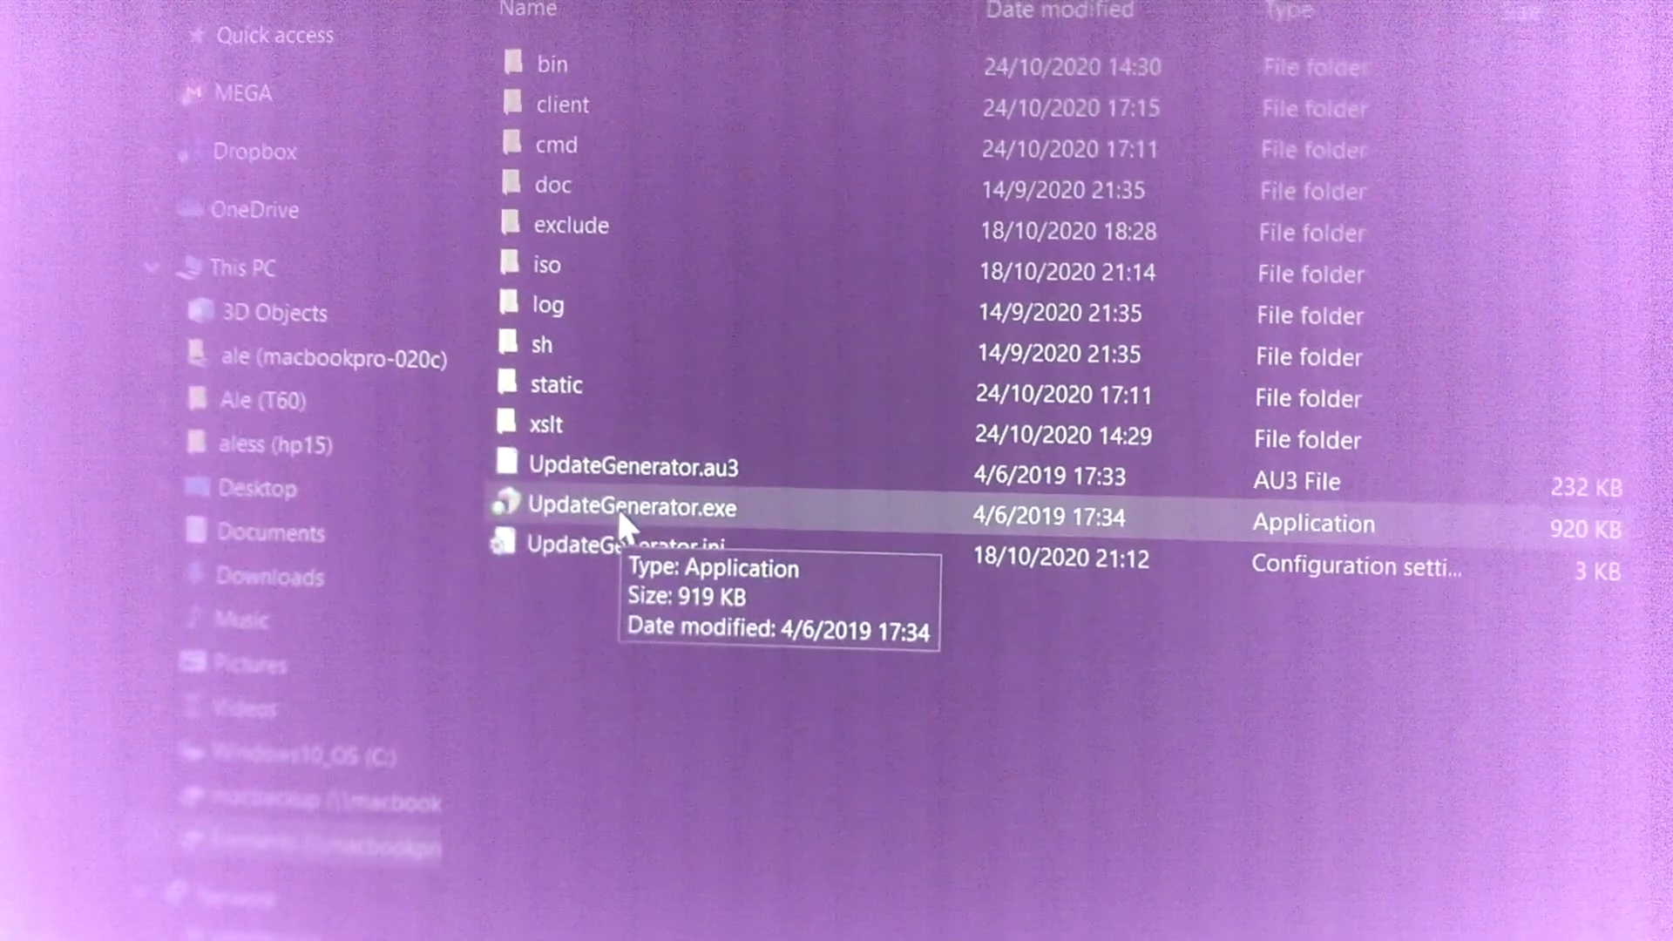
Launch UpdateGenerator.exe and review the Windows Vista x86/x64 Global download checkboxes.
{"action": "double_click", "coordinate": [629, 507]}
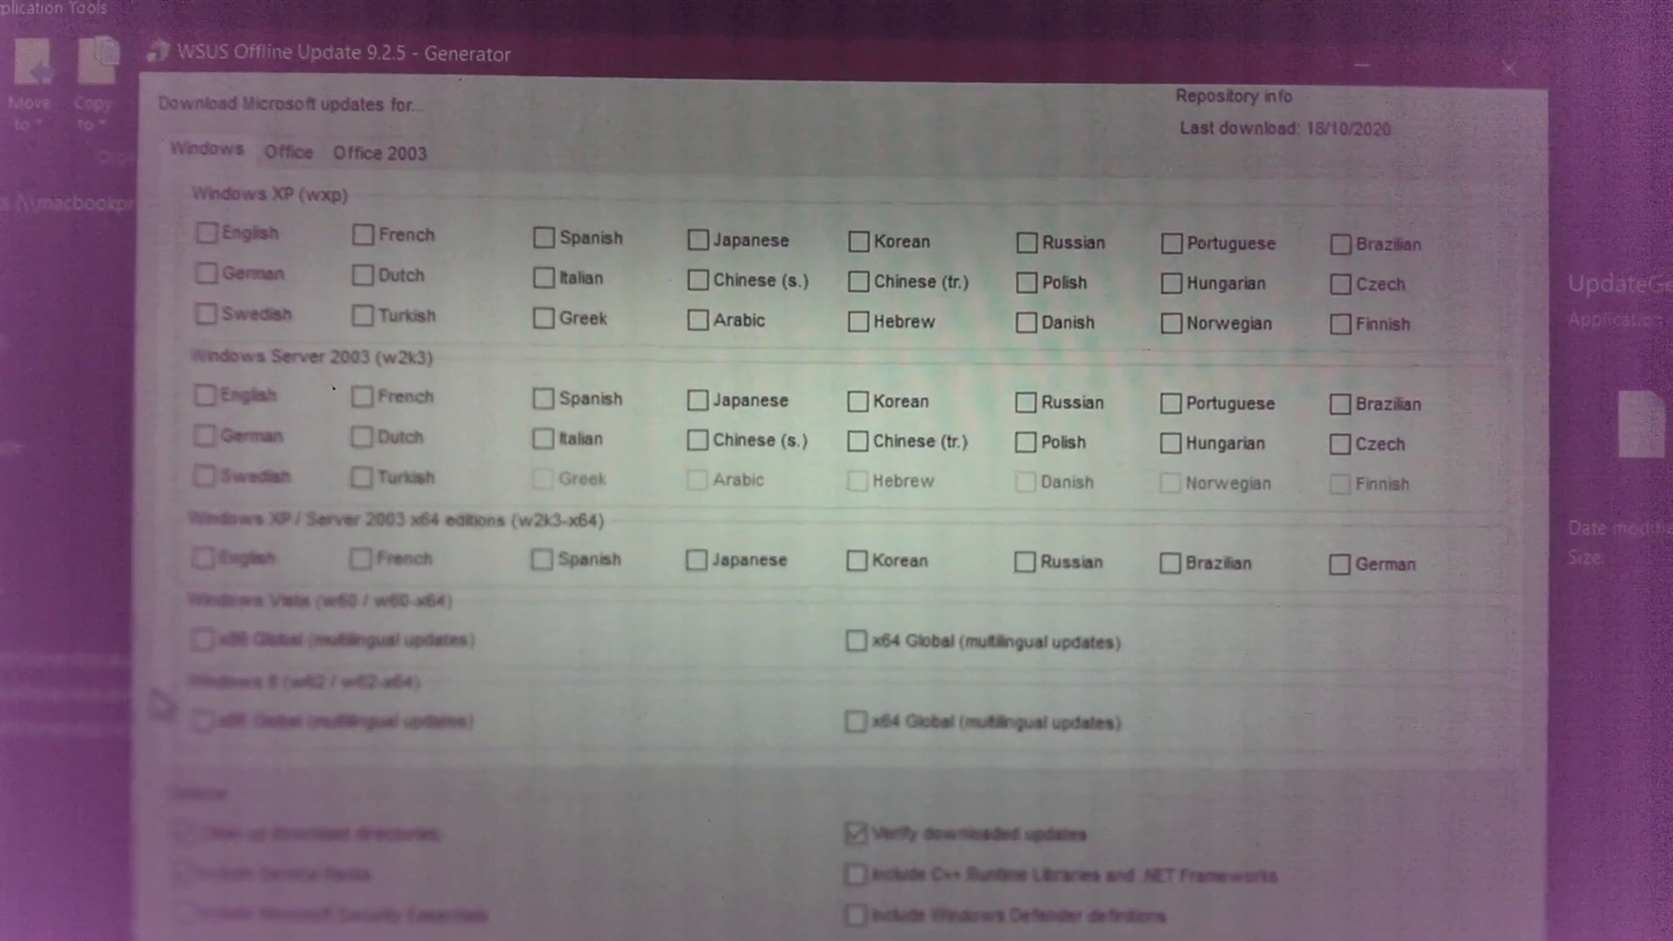
{"action": "scroll", "scroll_direction": "down", "scroll_amount": 3}
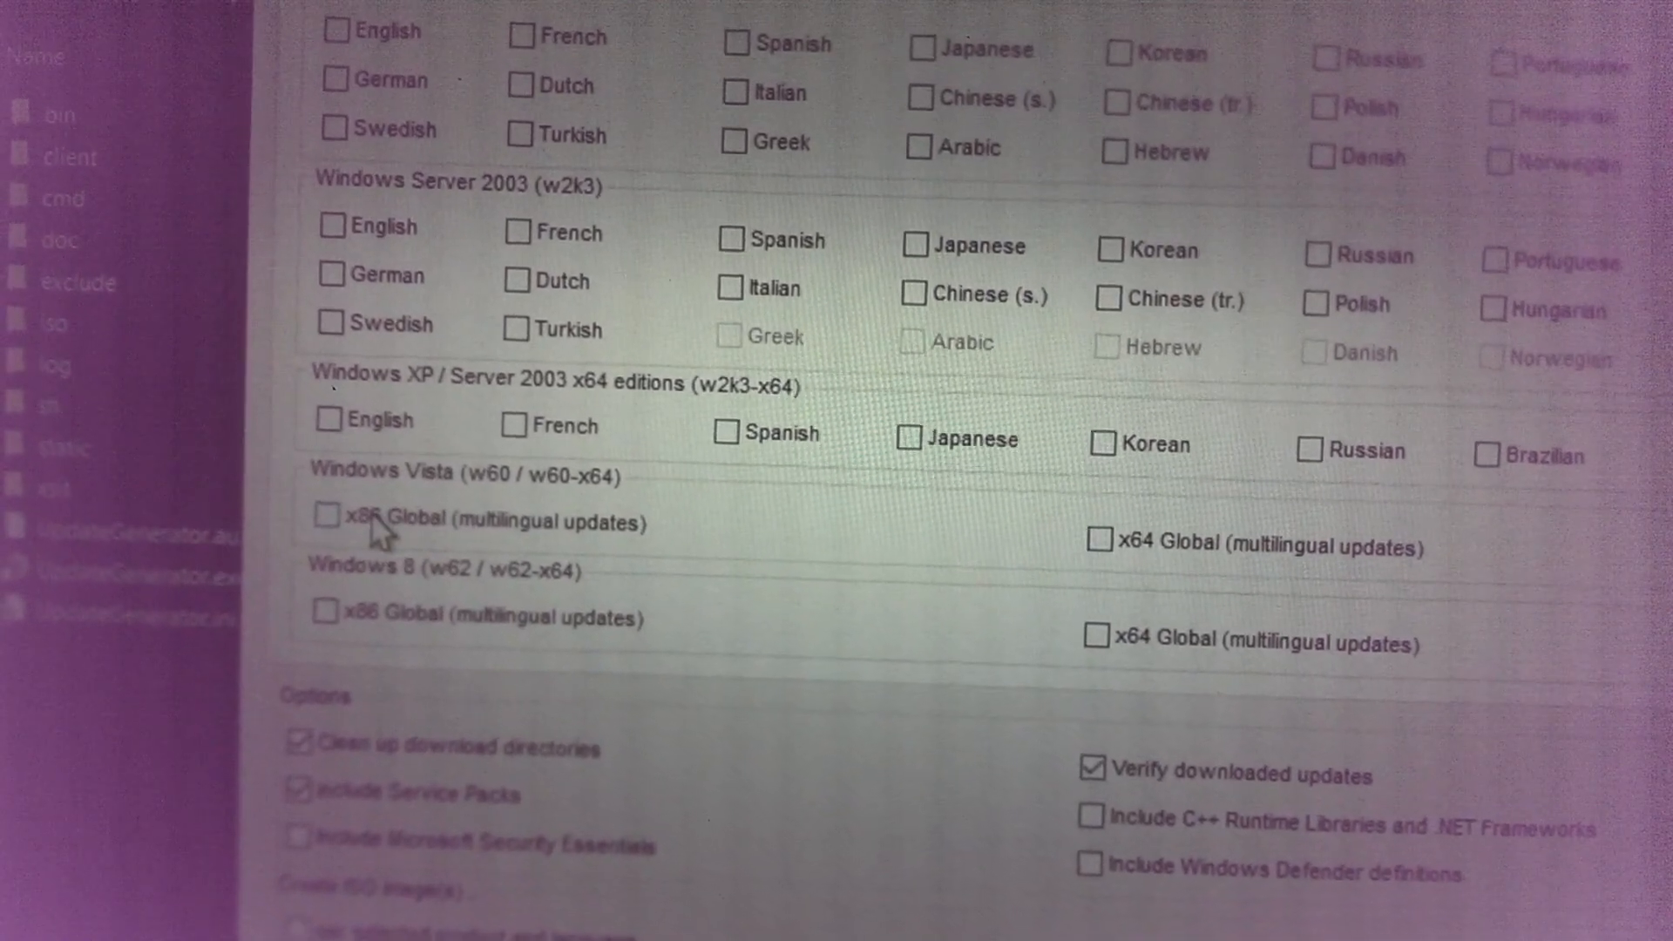
{"action": "scroll", "scroll_direction": "down", "scroll_amount": 3}
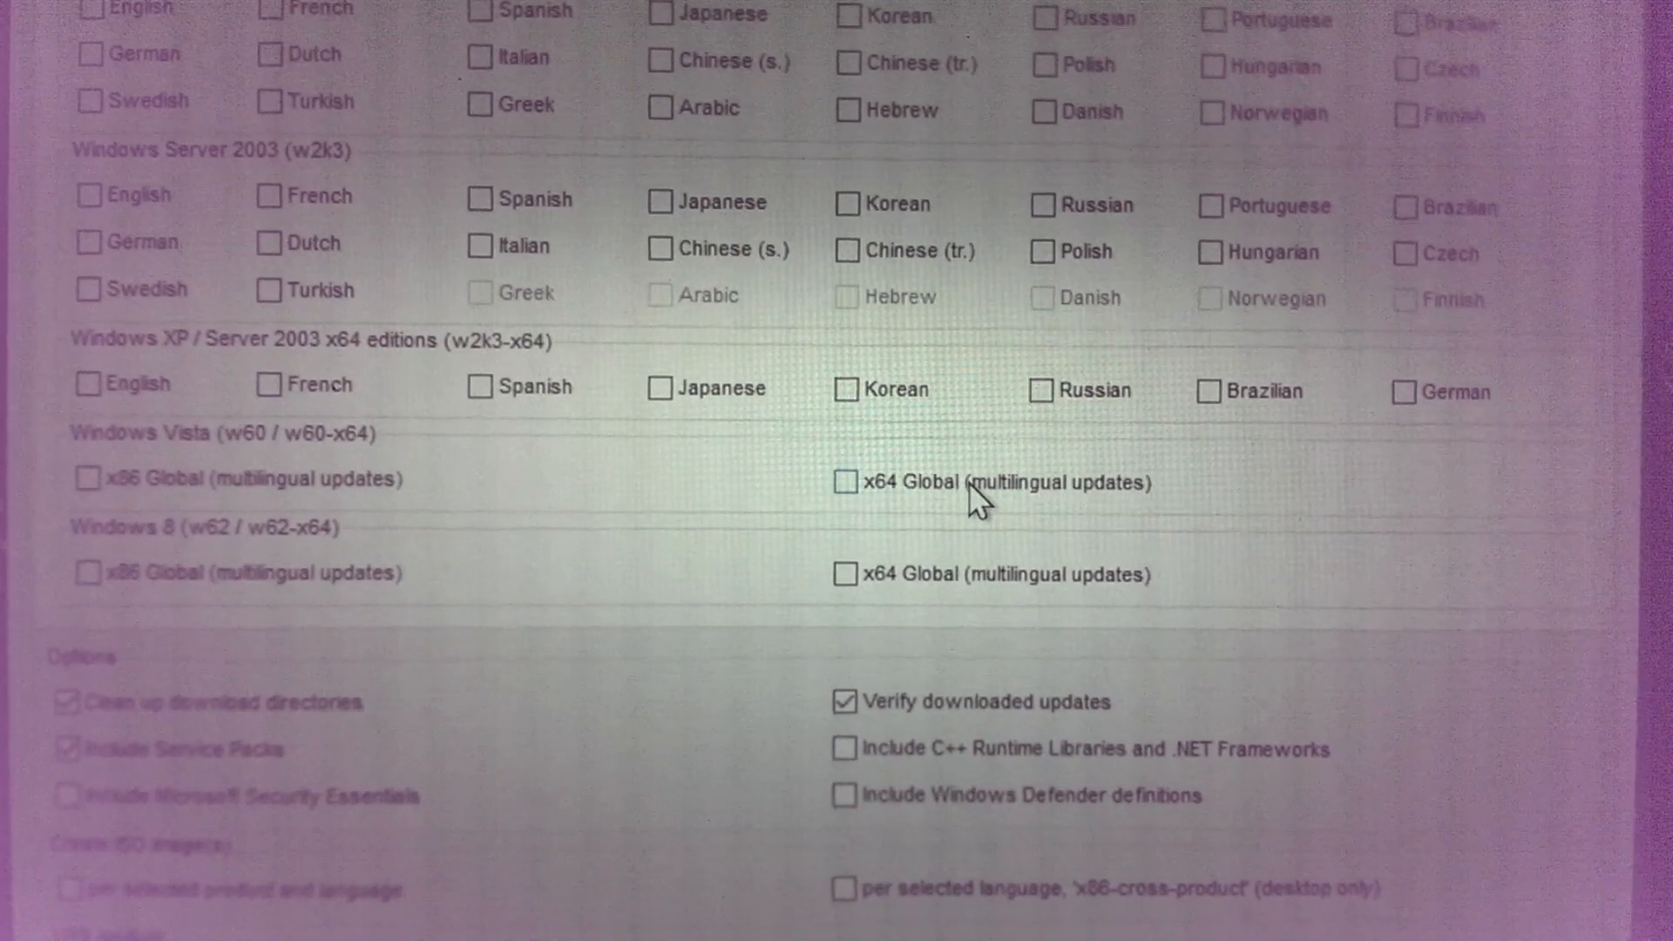
{"action": "scroll", "scroll_direction": "down", "scroll_amount": 3}
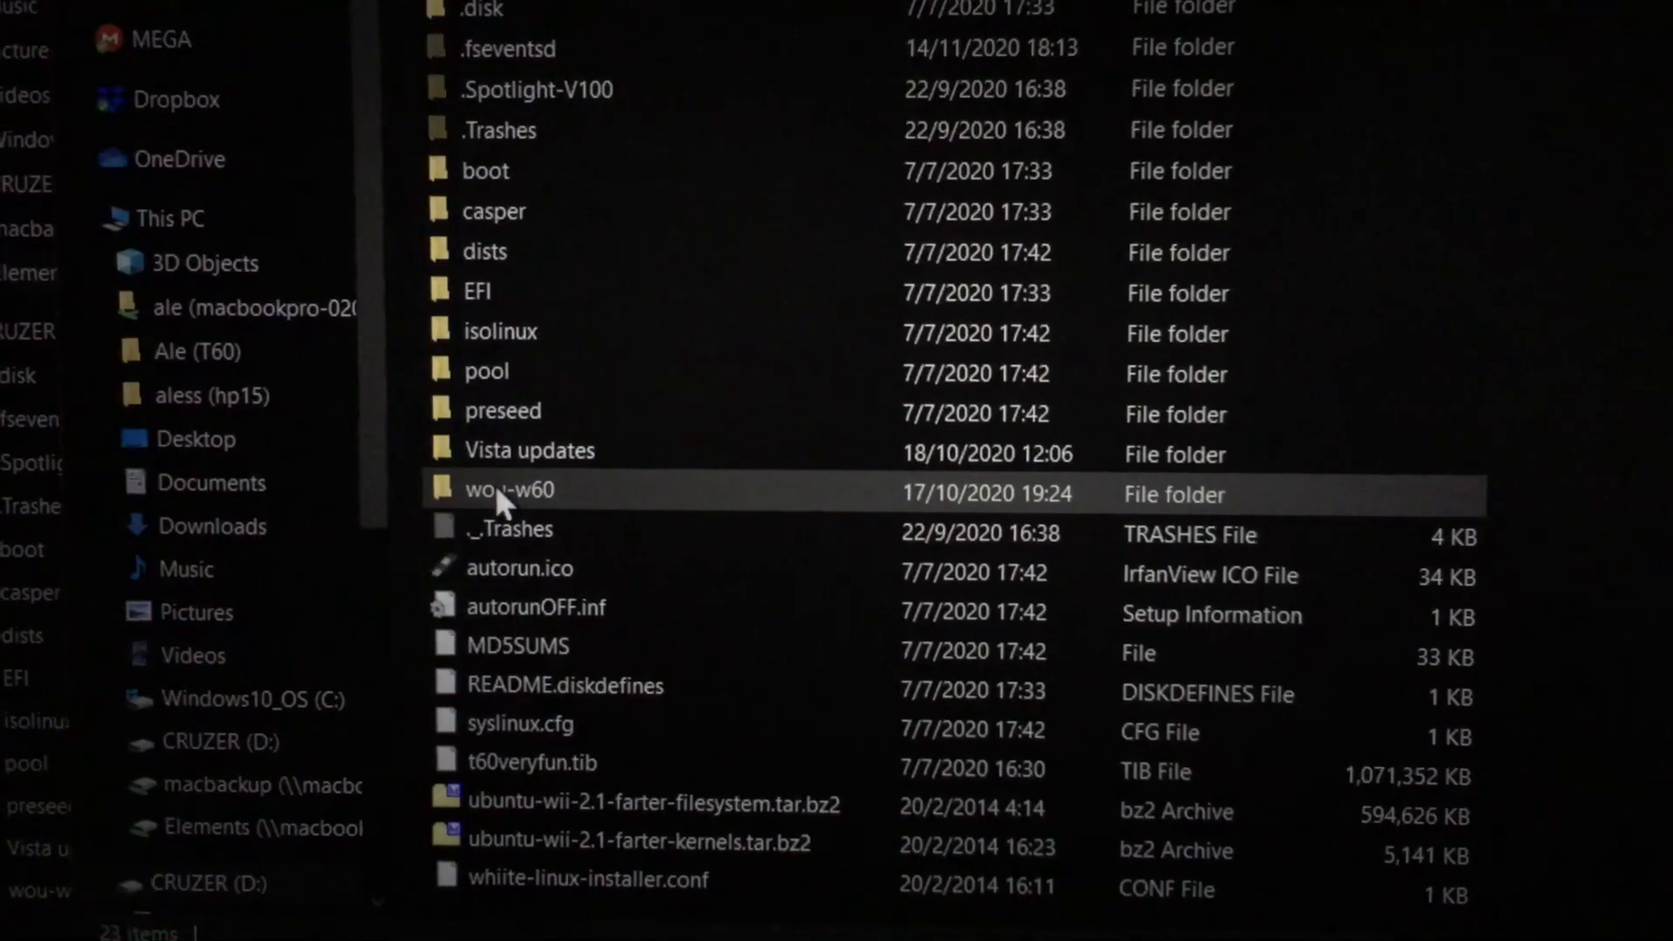
Show the context menu for the w60 update folder on the USB drive and pick an option.
{"action": "right_click", "coordinate": [511, 490]}
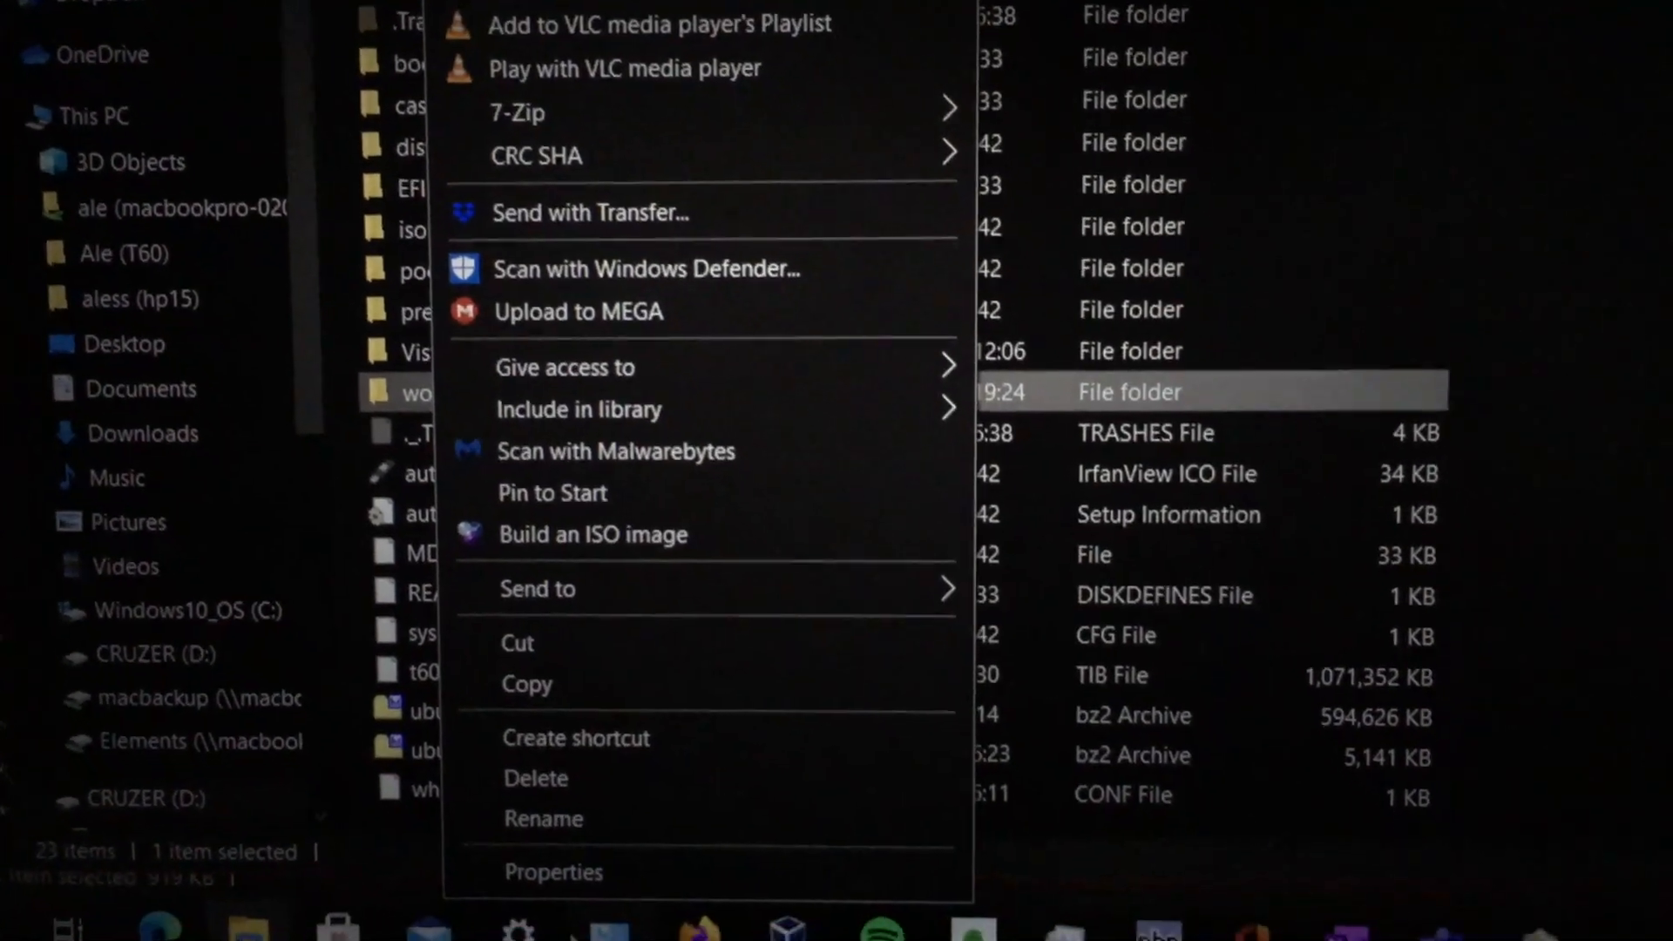
{"action": "left_click", "coordinate": [555, 871]}
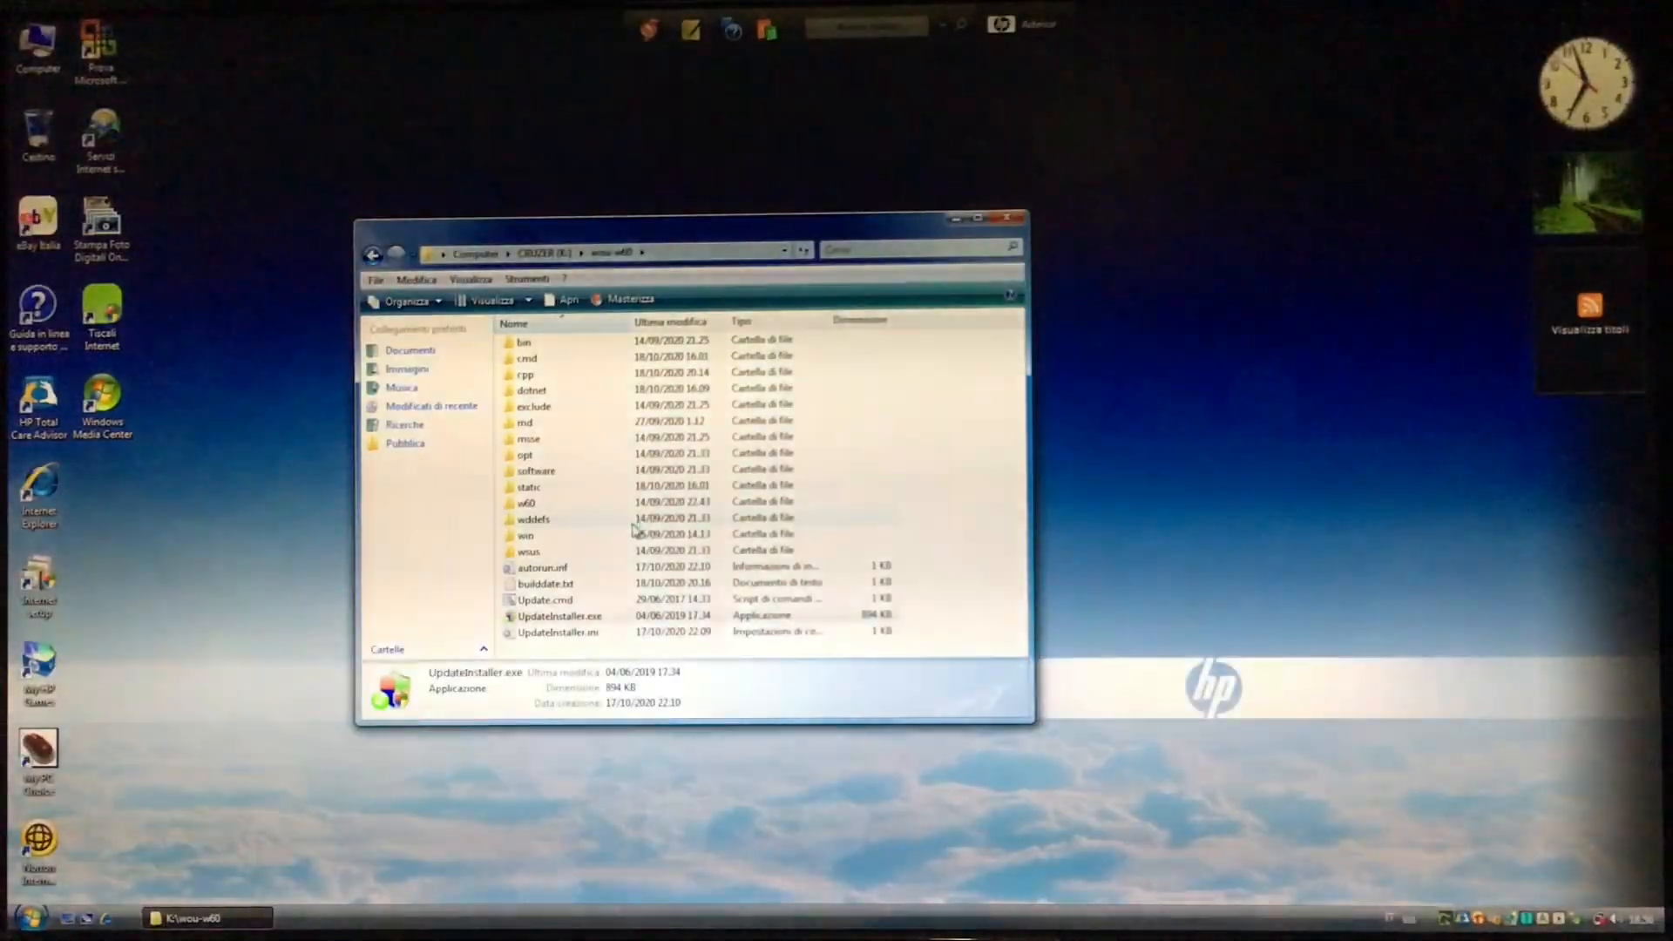
Launch UpdateInstaller.exe and start installing offline updates with IE9 and .NET included.
{"action": "double_click", "coordinate": [559, 615]}
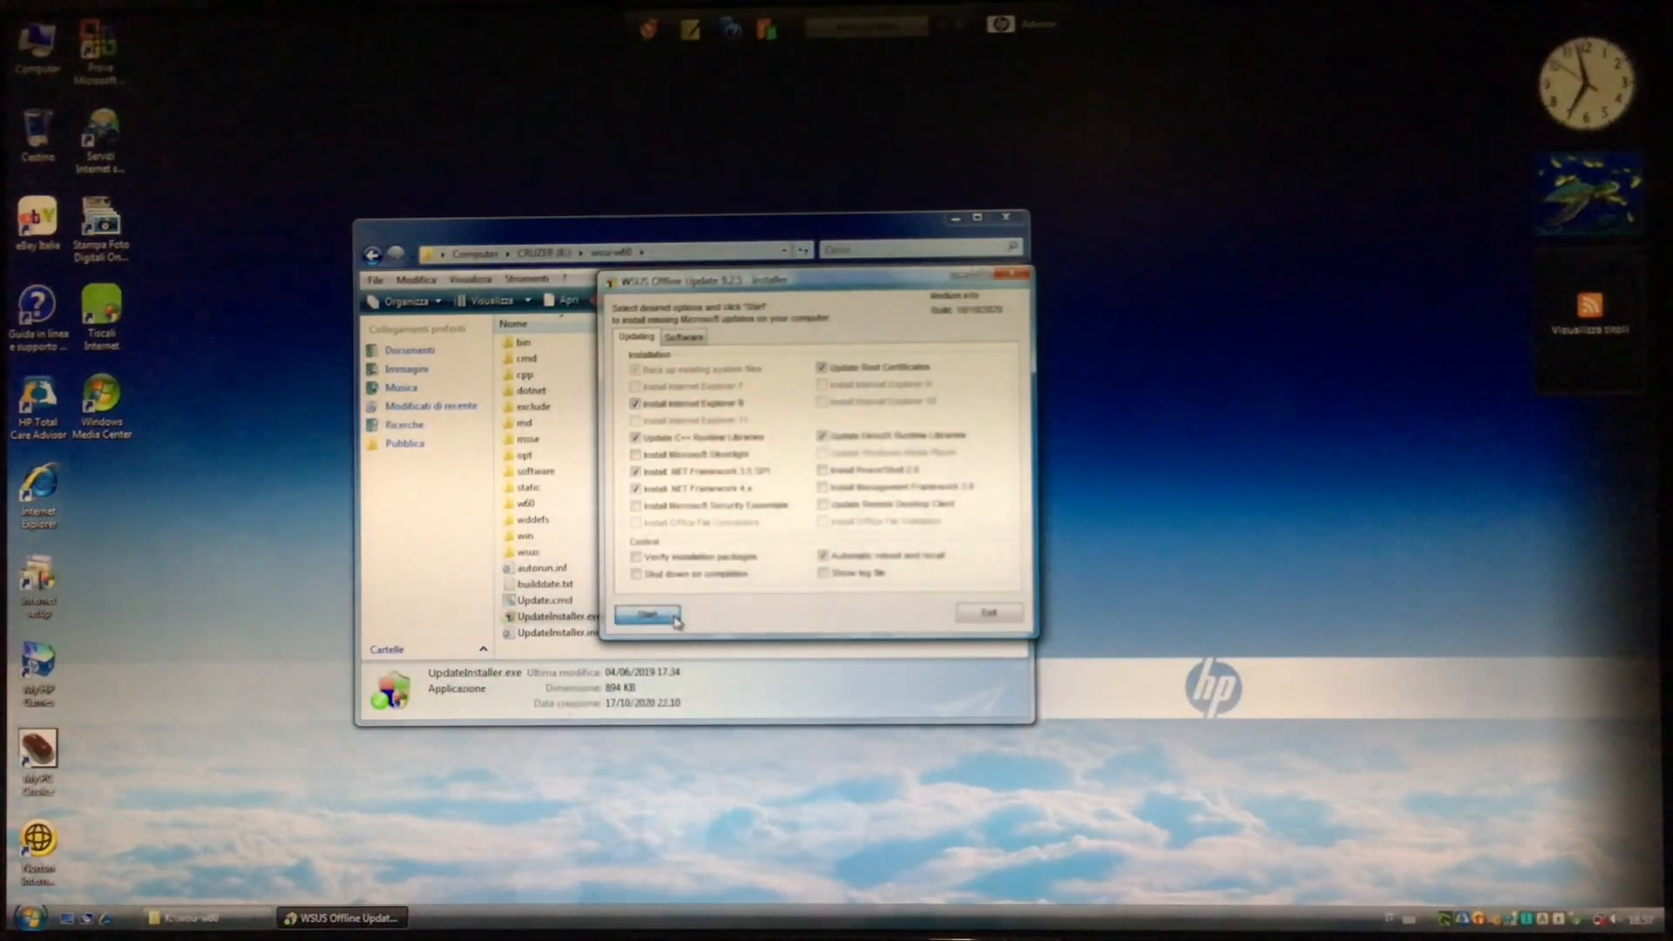
{"action": "left_click", "coordinate": [645, 615]}
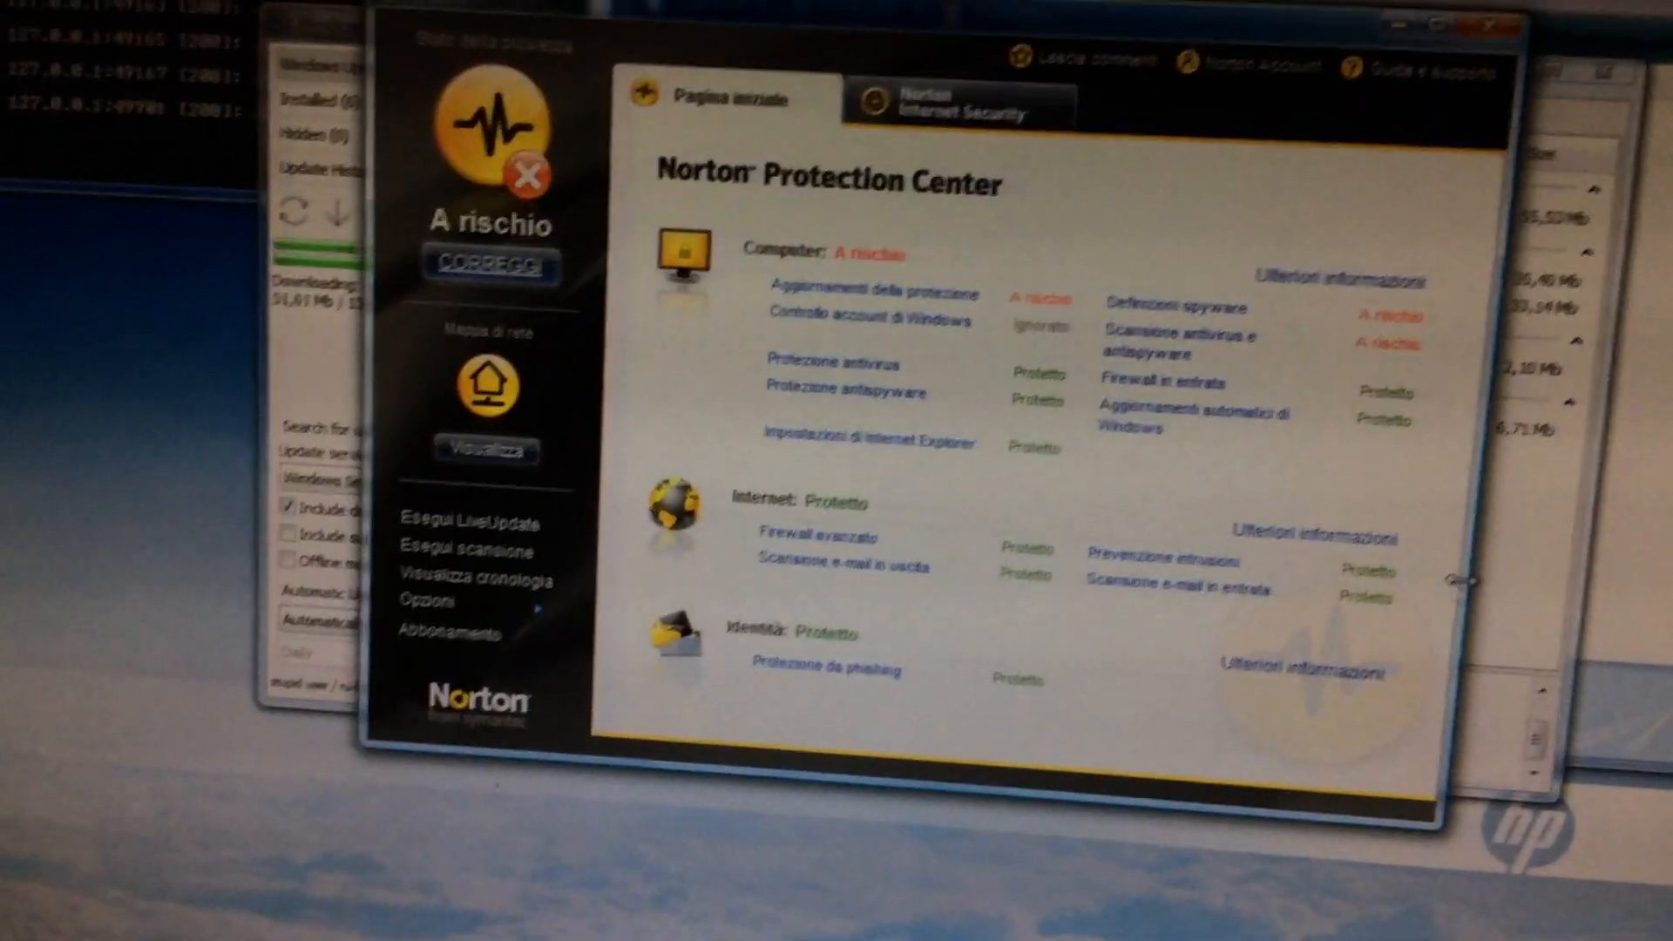
Check Norton Internet Security subscription settings, then run LiveUpdate from the home page.
{"action": "left_click", "coordinate": [958, 101]}
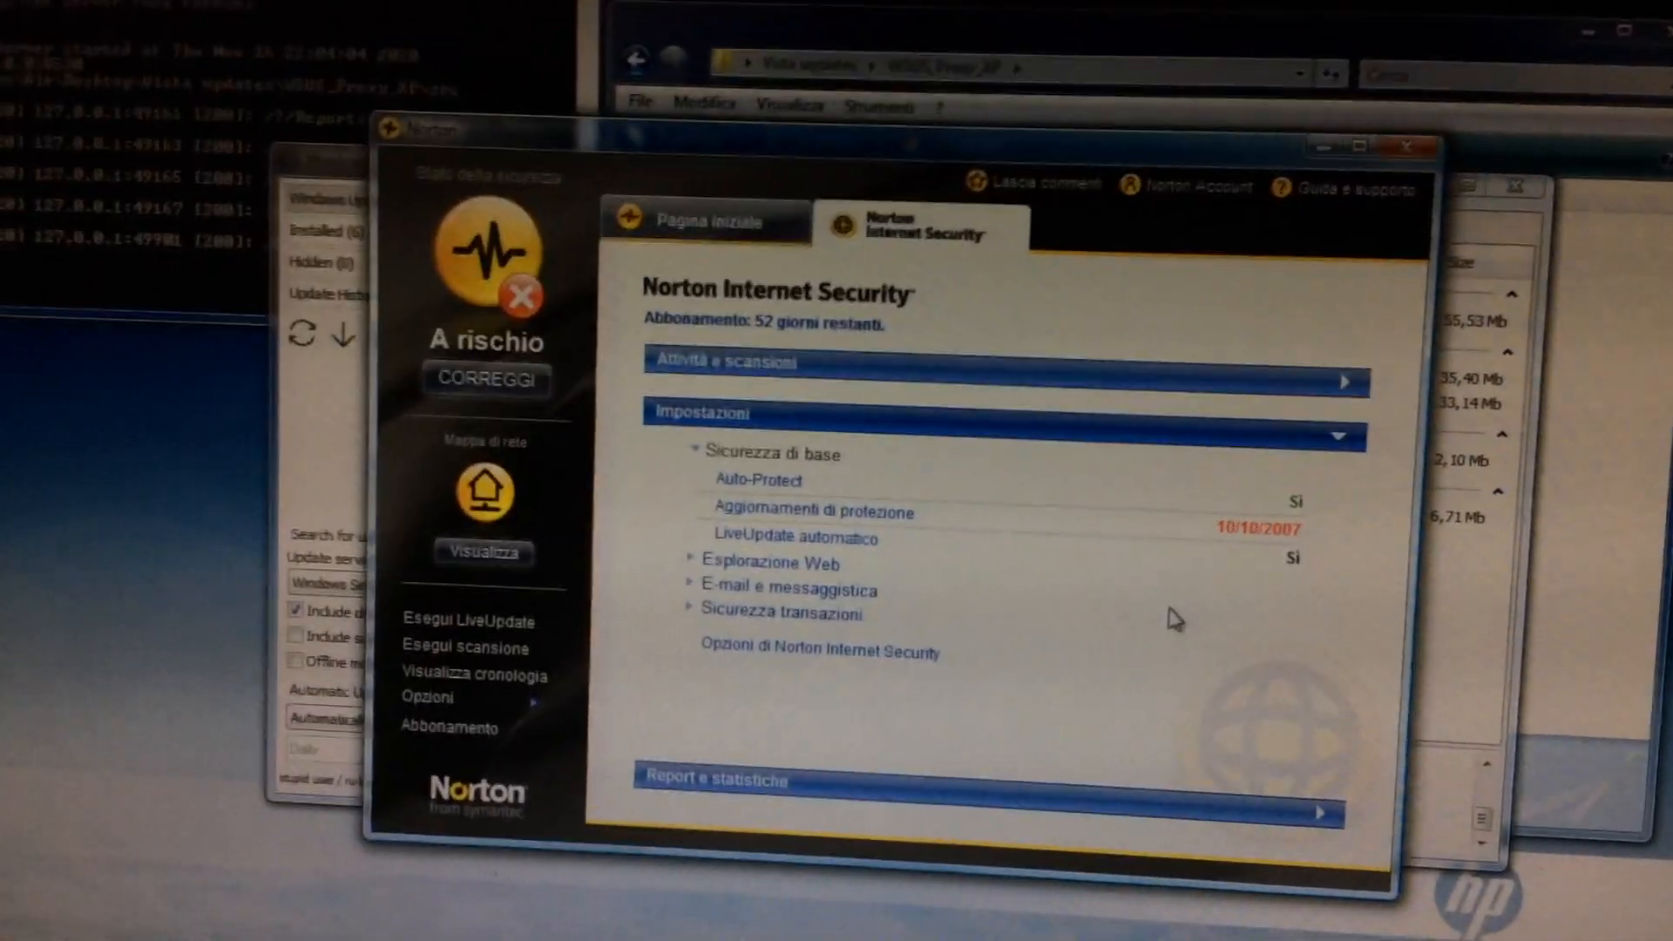
{"action": "left_click", "coordinate": [701, 225]}
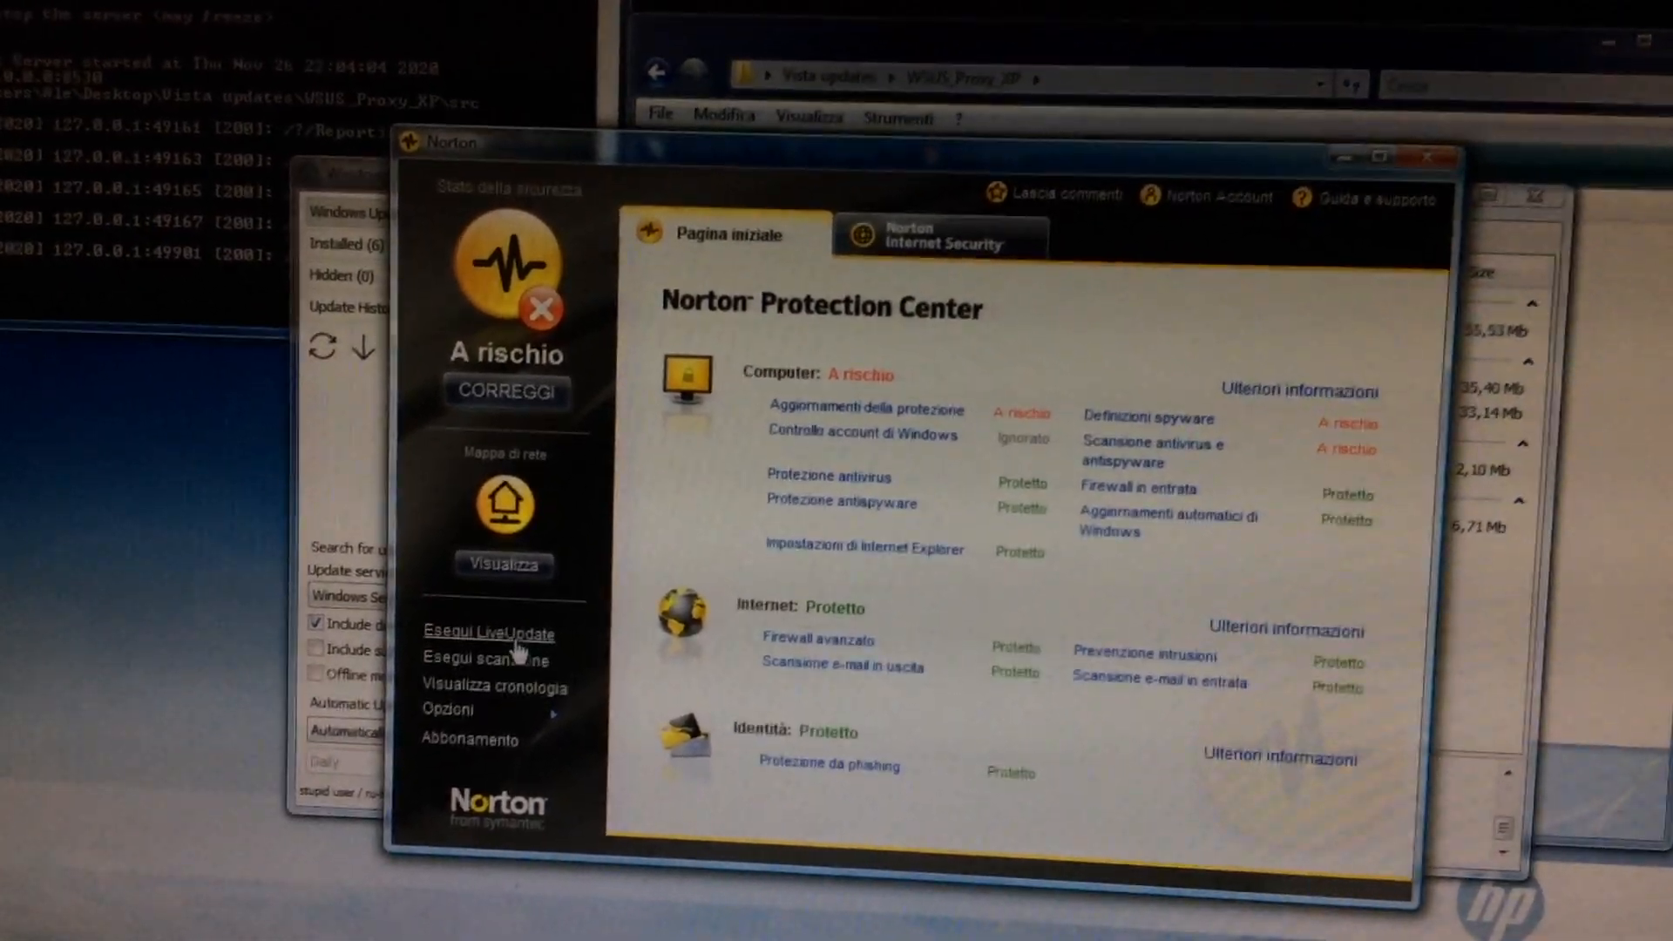
{"action": "left_click", "coordinate": [488, 634]}
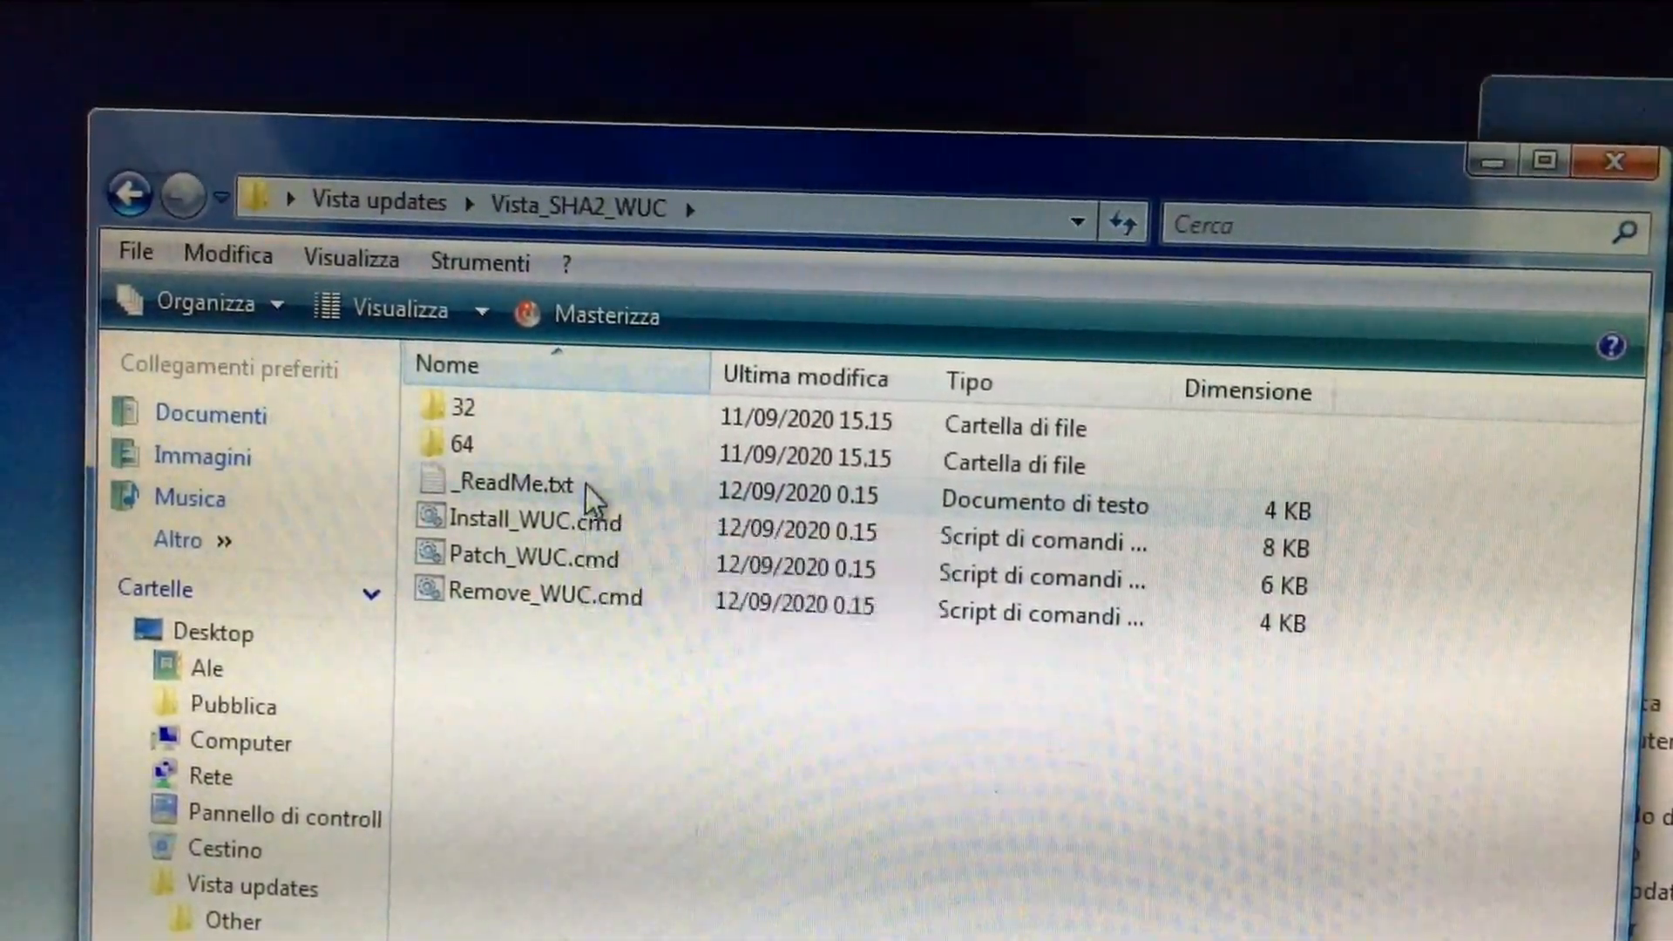
Read the Restore Vista WU ReadMe from Requirements through the How to Use steps.
{"action": "double_click", "coordinate": [514, 483]}
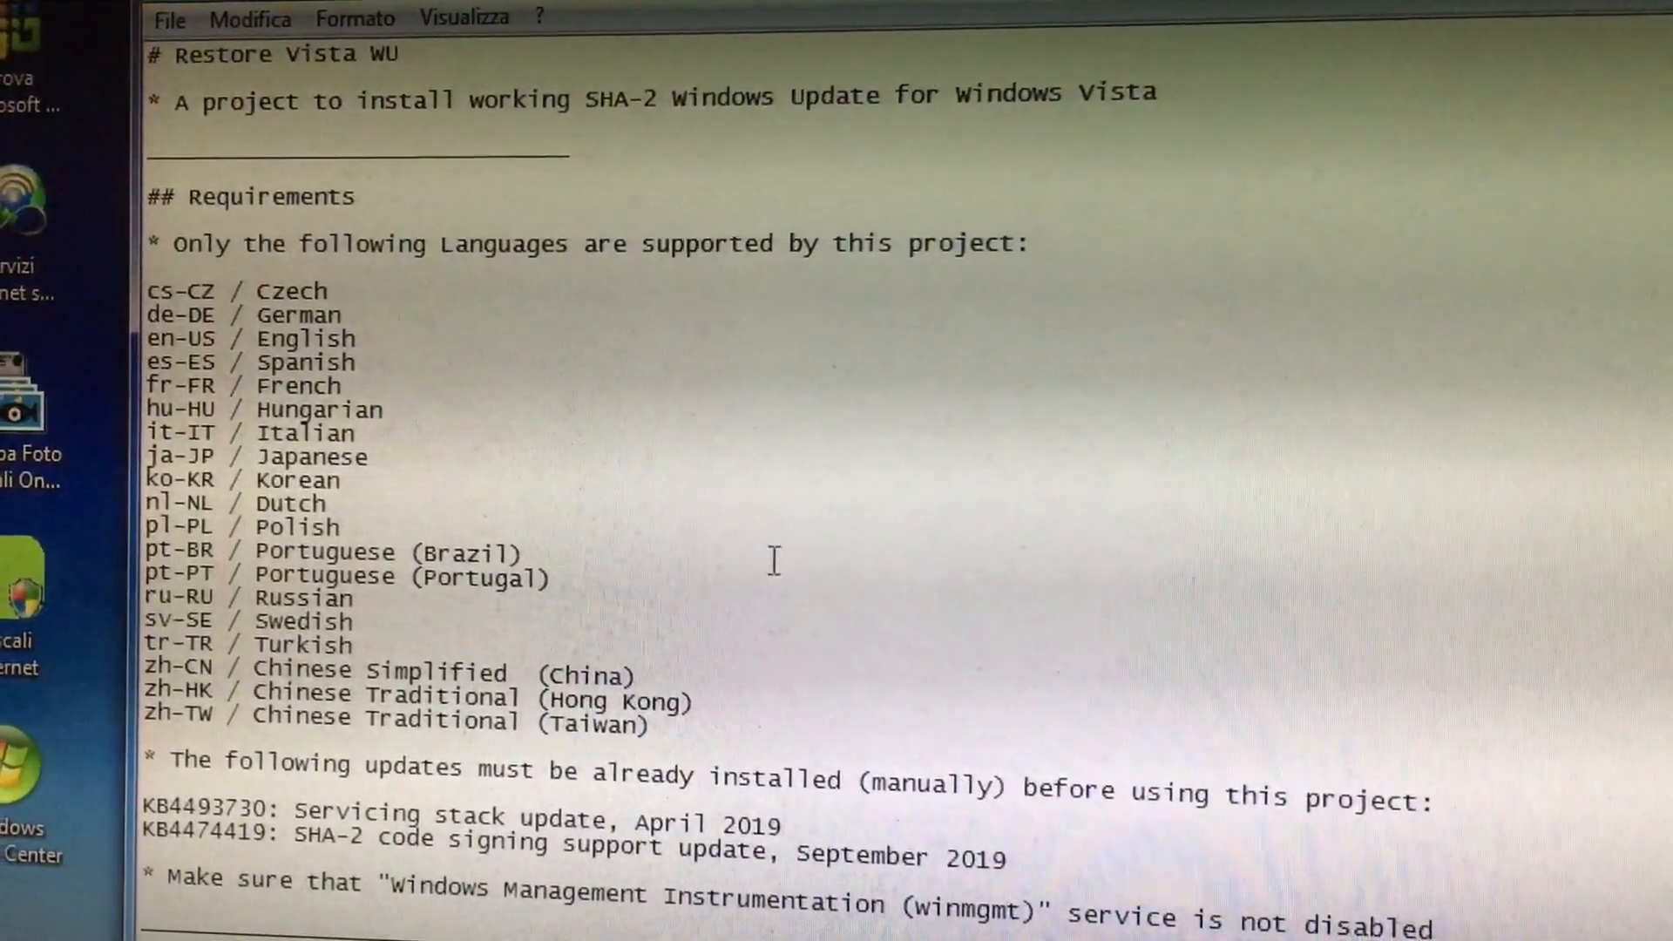
{"action": "scroll", "scroll_direction": "down", "scroll_amount": 3}
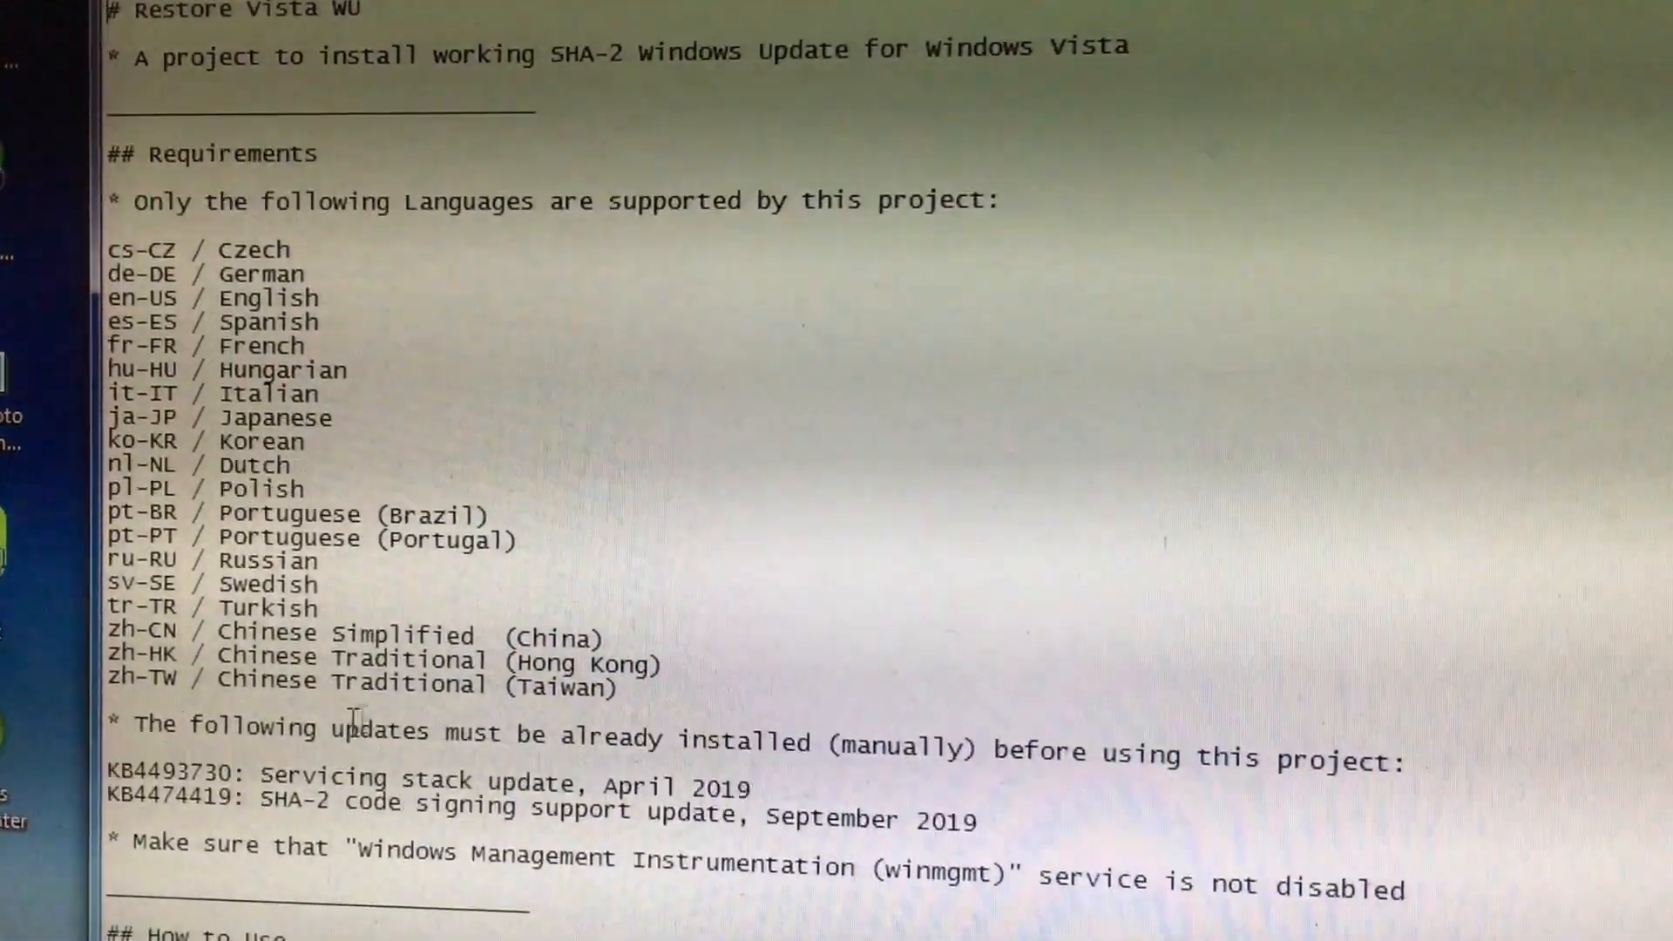
{"action": "scroll", "scroll_direction": "down", "scroll_amount": 3}
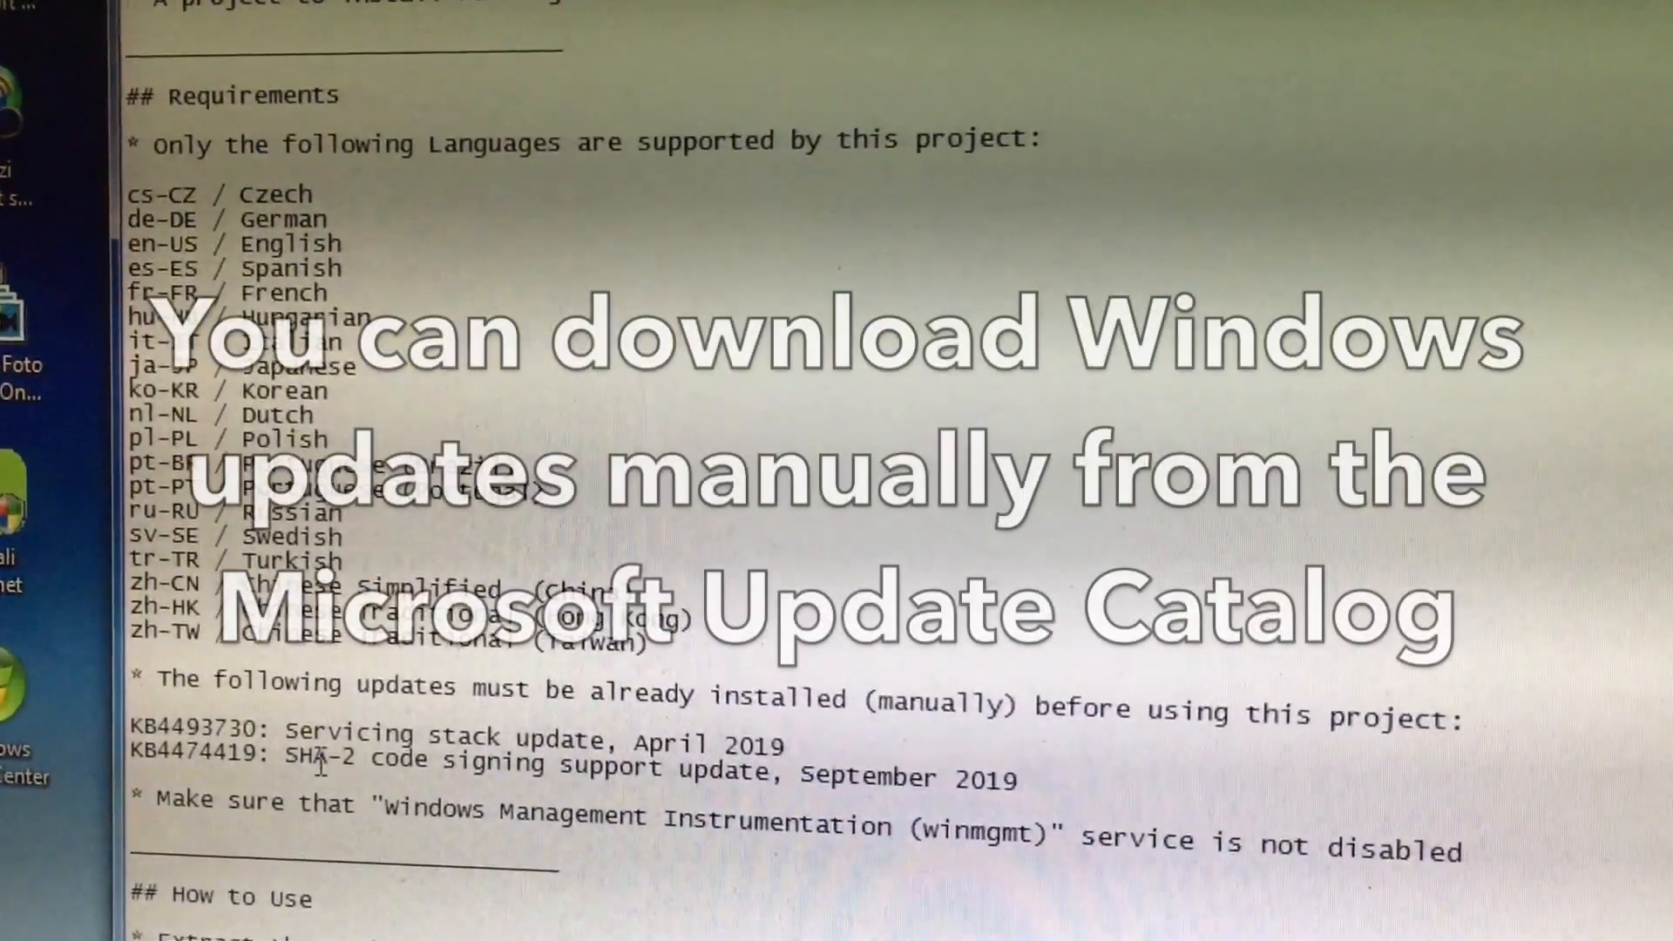
{"action": "scroll", "scroll_direction": "down", "scroll_amount": 3}
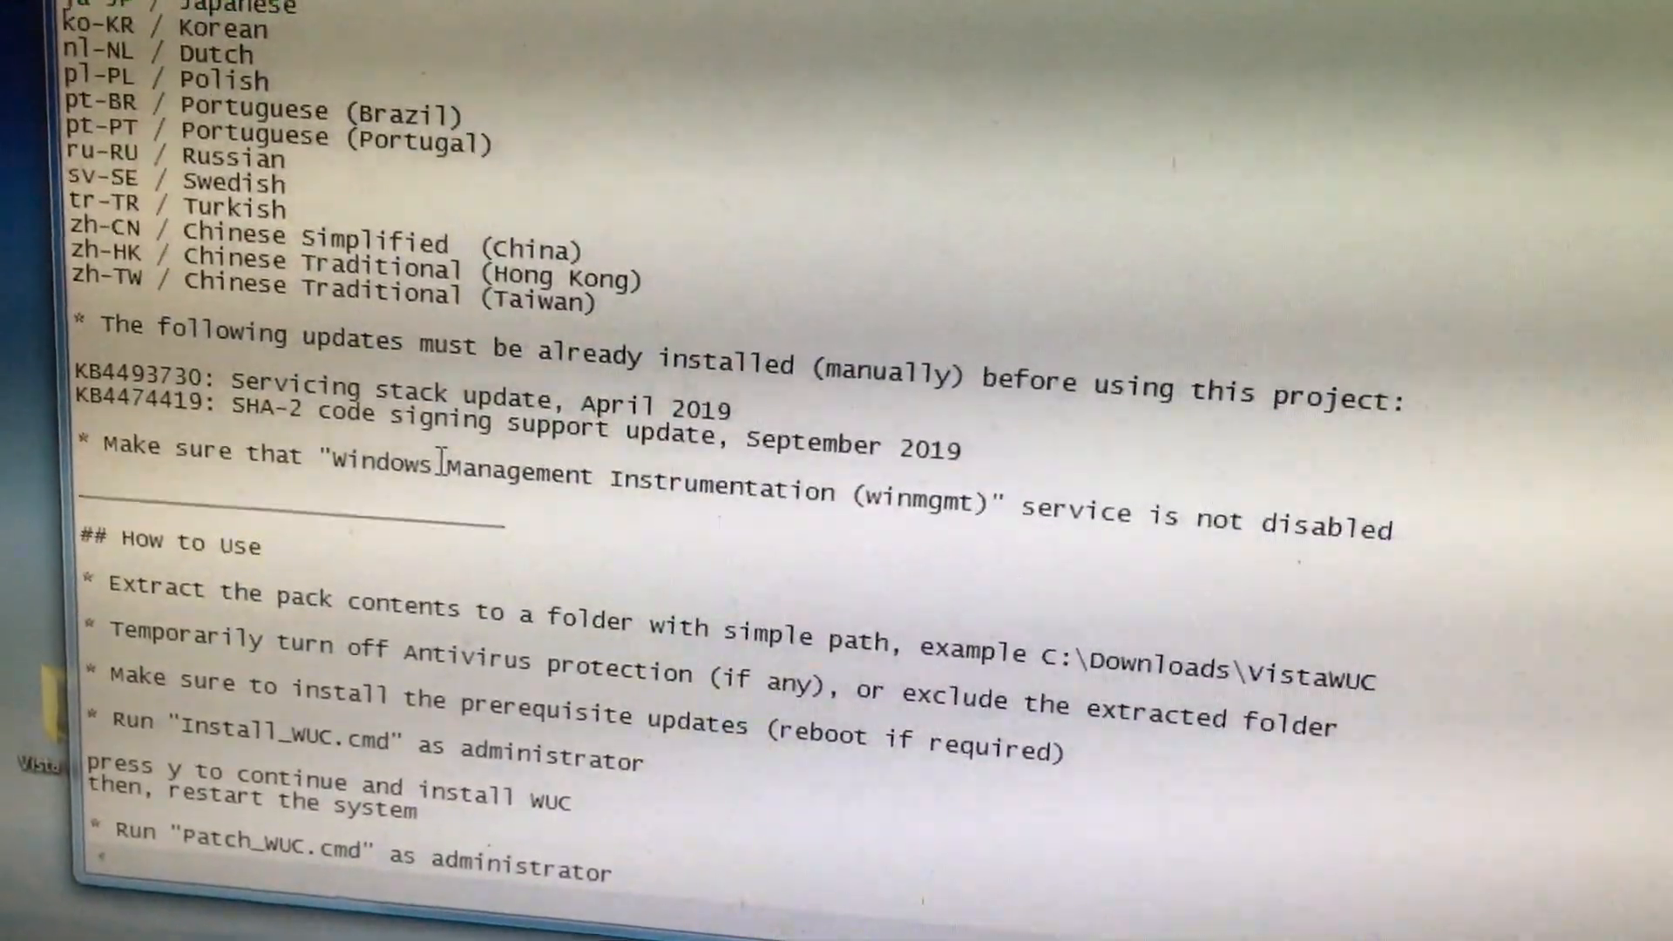
{"action": "scroll", "scroll_direction": "up", "scroll_amount": 3}
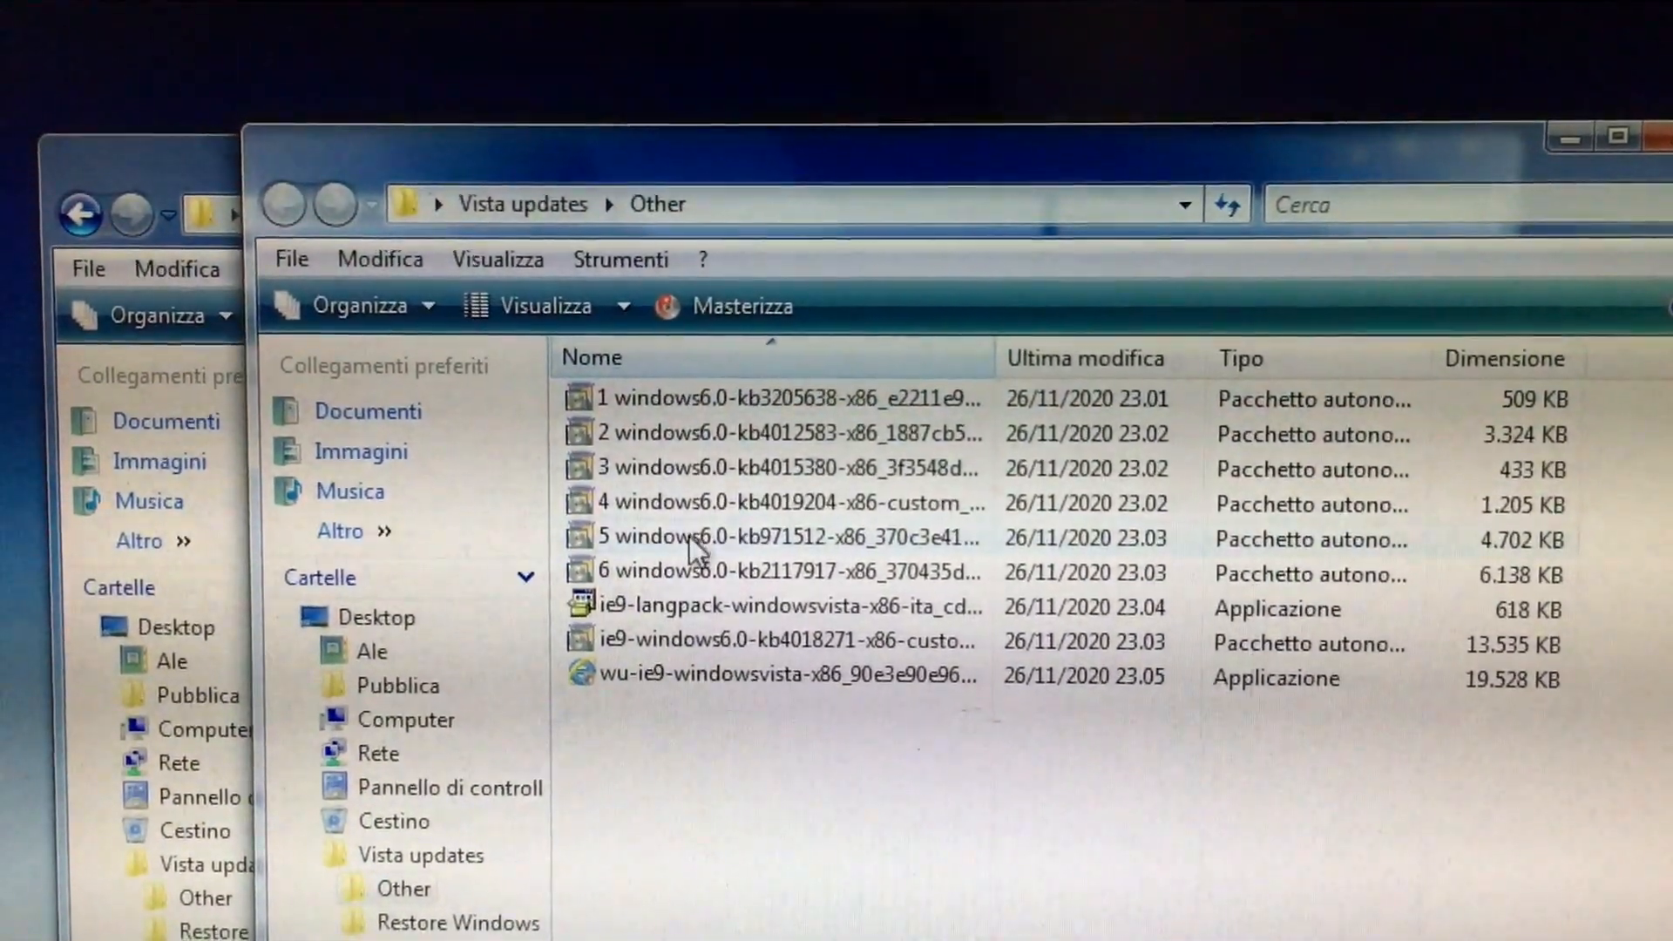
Bring up Windows Update from Control Panel, listing 143 important updates ready to install.
{"action": "left_click", "coordinate": [789, 676]}
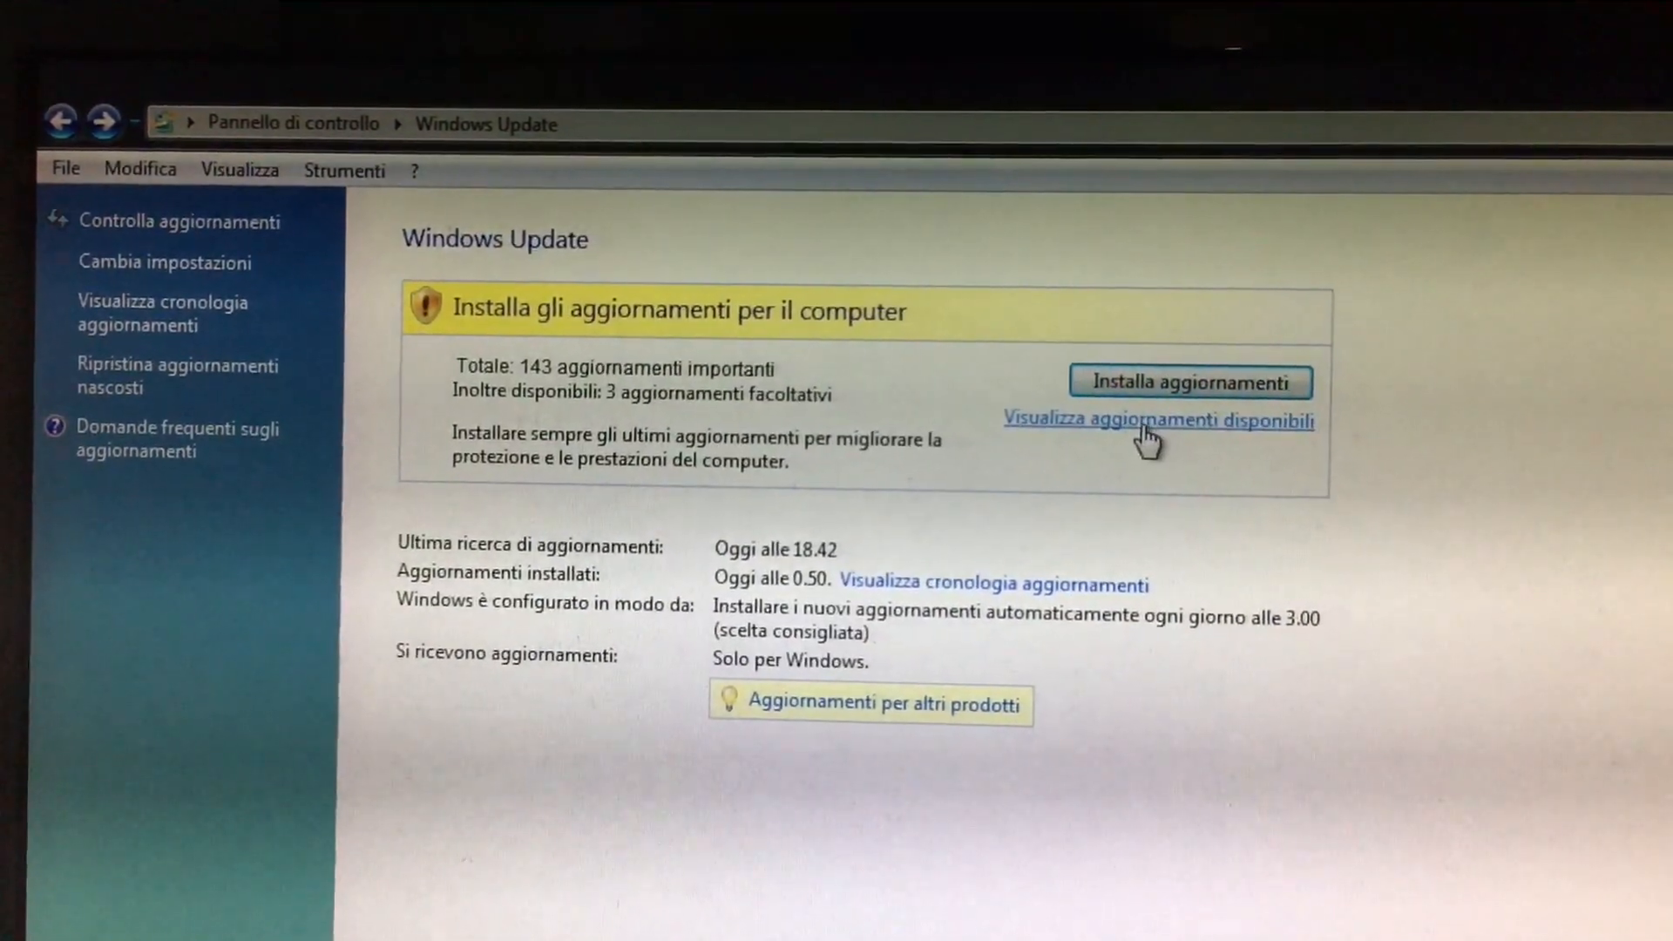
Review the full list of 146 available updates via 'Visualizza aggiornamenti disponibili'.
{"action": "left_click", "coordinate": [1157, 420]}
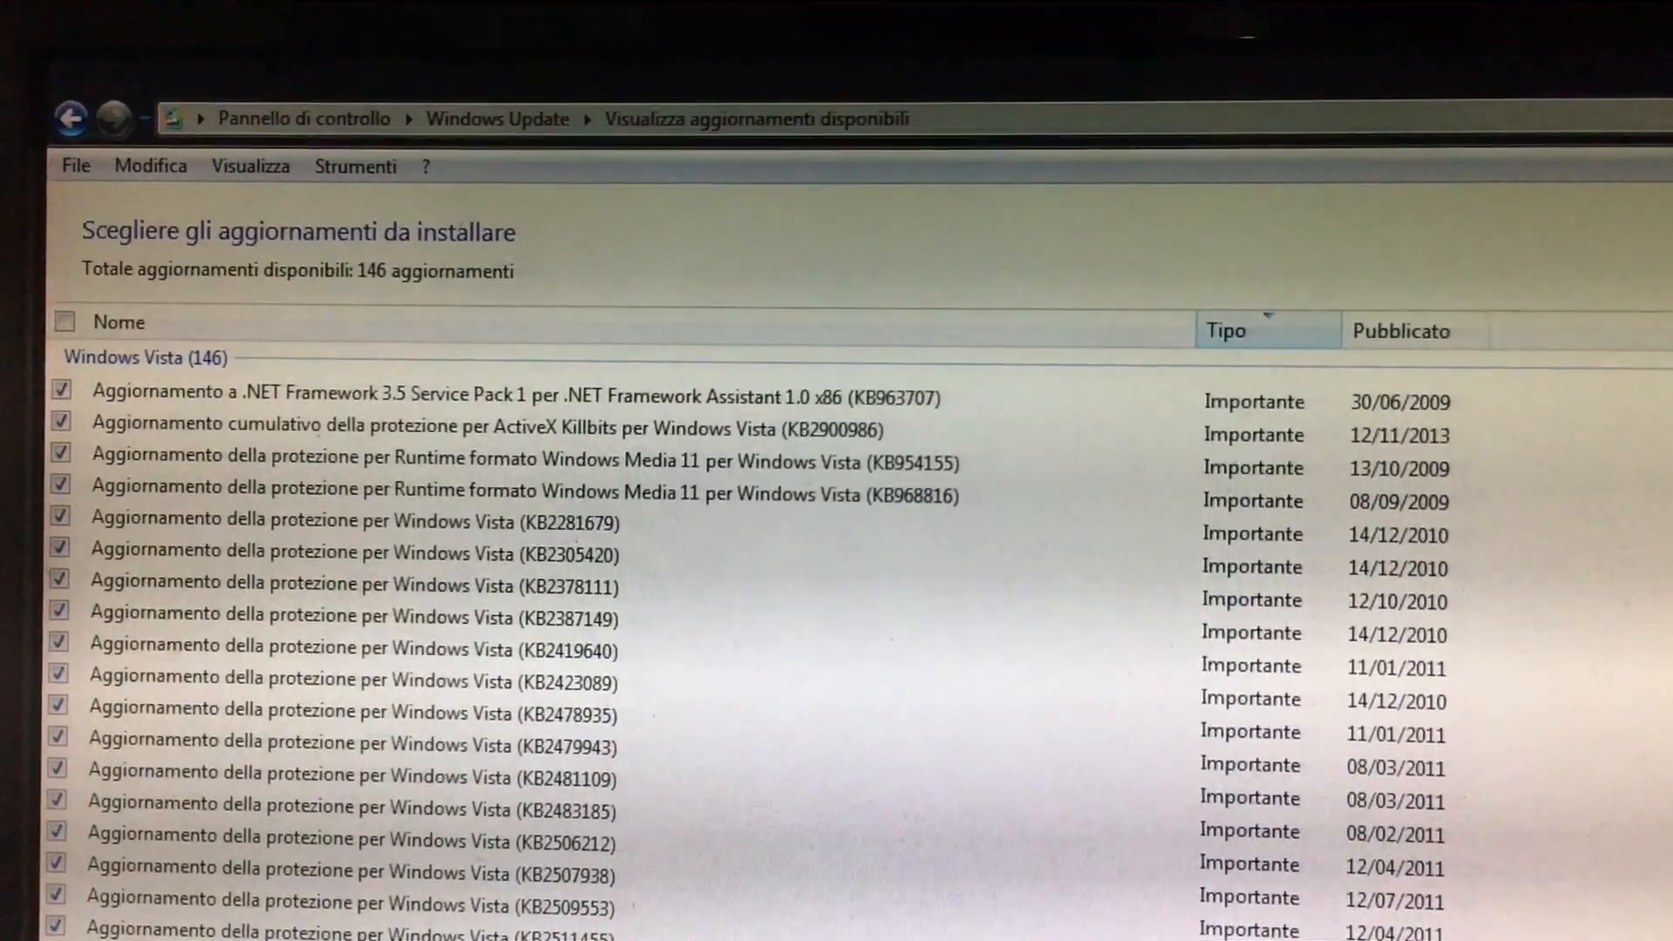
{"action": "scroll", "scroll_direction": "down", "scroll_amount": 3}
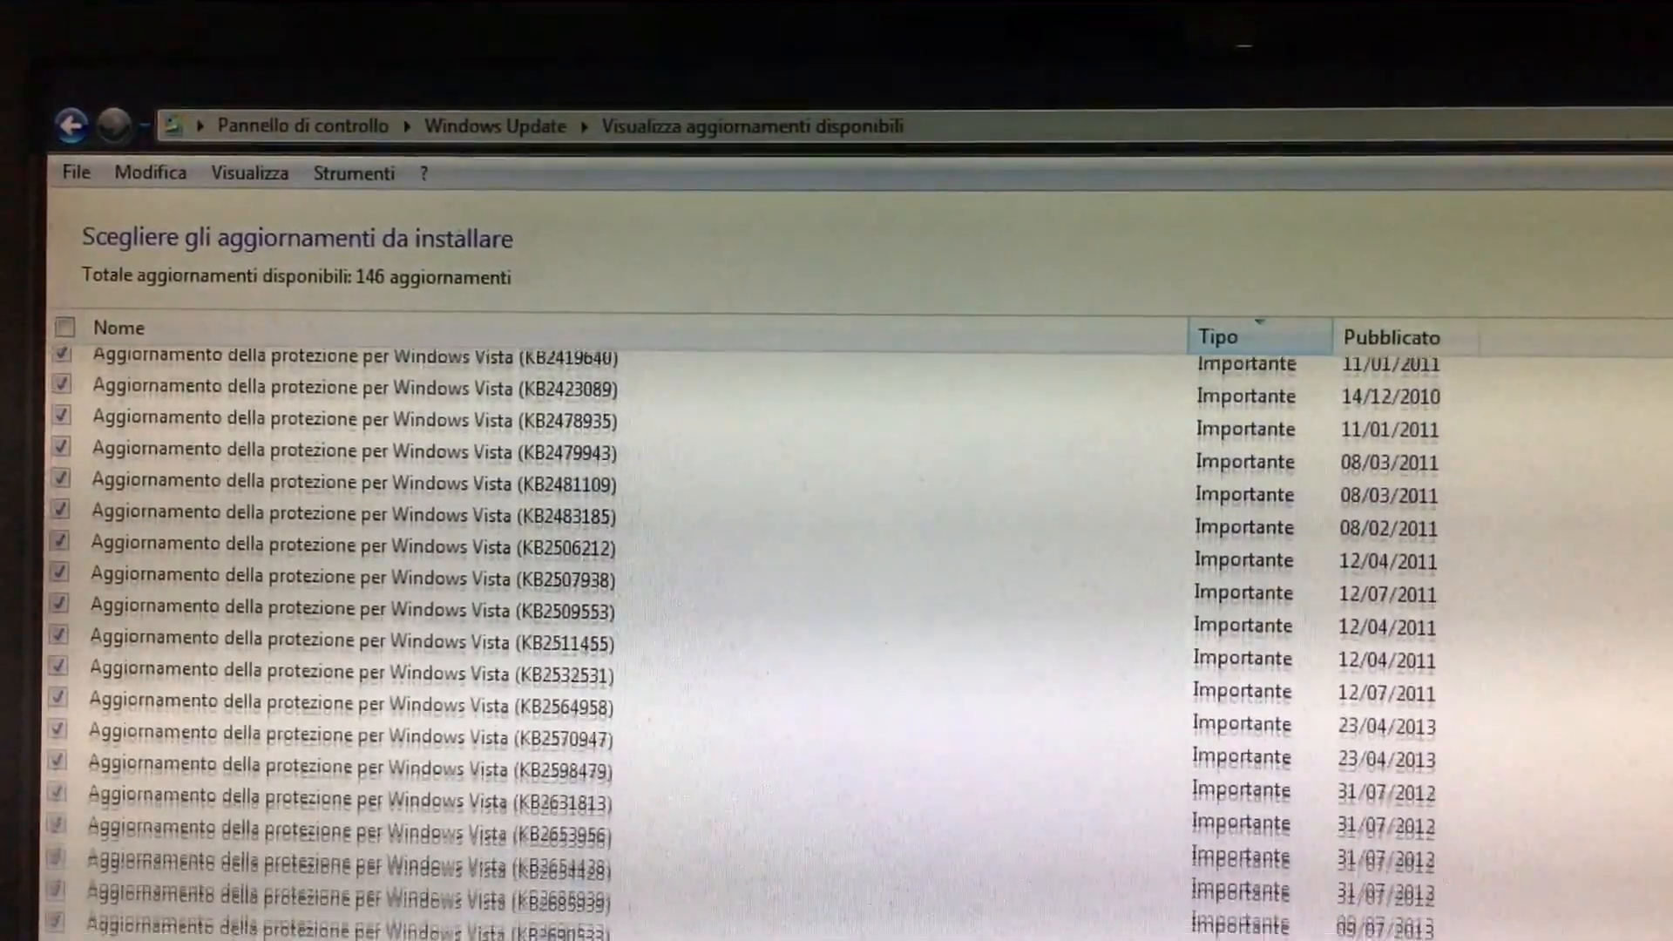
{"action": "scroll", "scroll_direction": "down", "scroll_amount": 3}
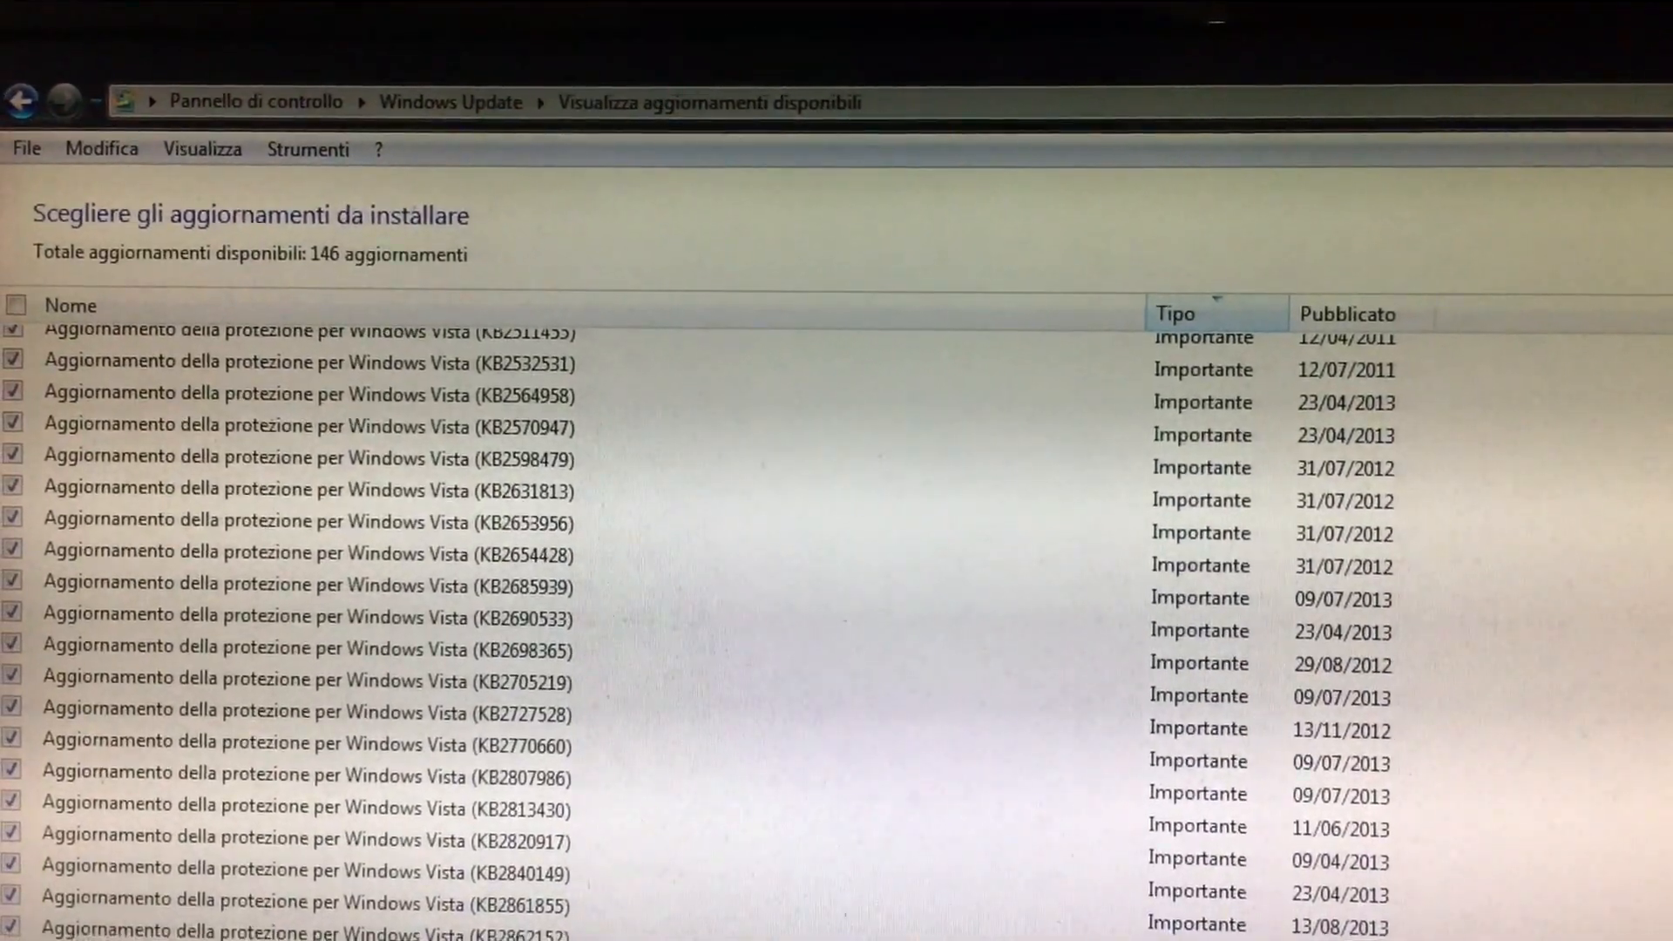
{"action": "scroll", "scroll_direction": "down", "scroll_amount": 3}
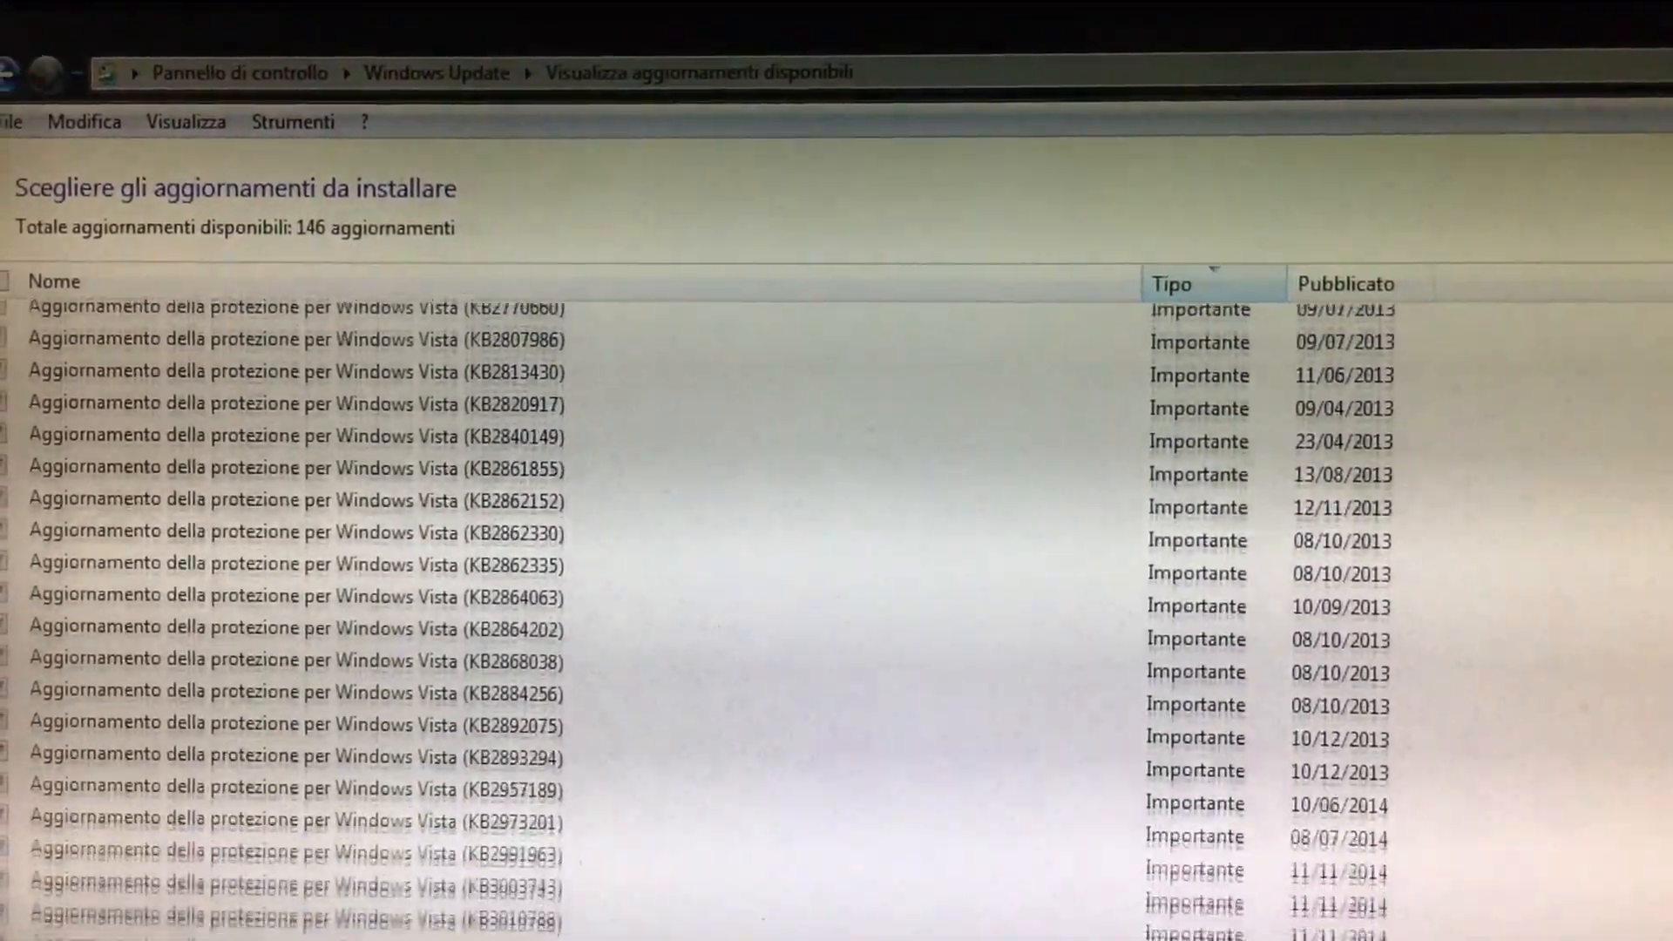
{"action": "scroll", "scroll_direction": "down", "scroll_amount": 3}
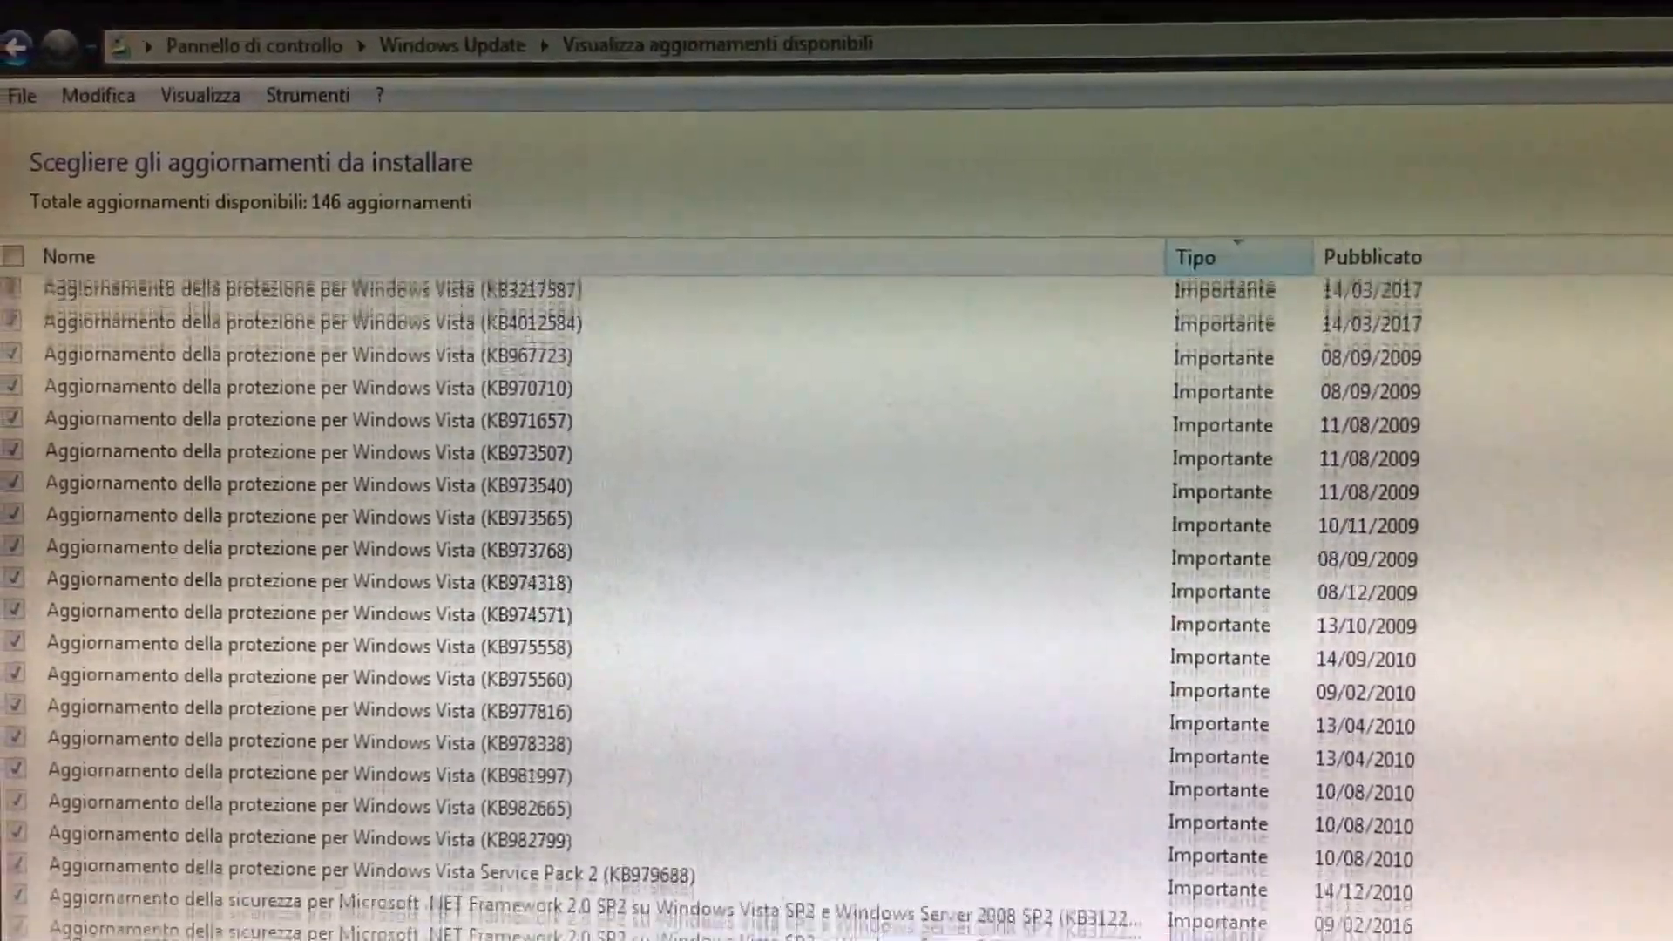
{"action": "scroll", "scroll_direction": "down", "scroll_amount": 3}
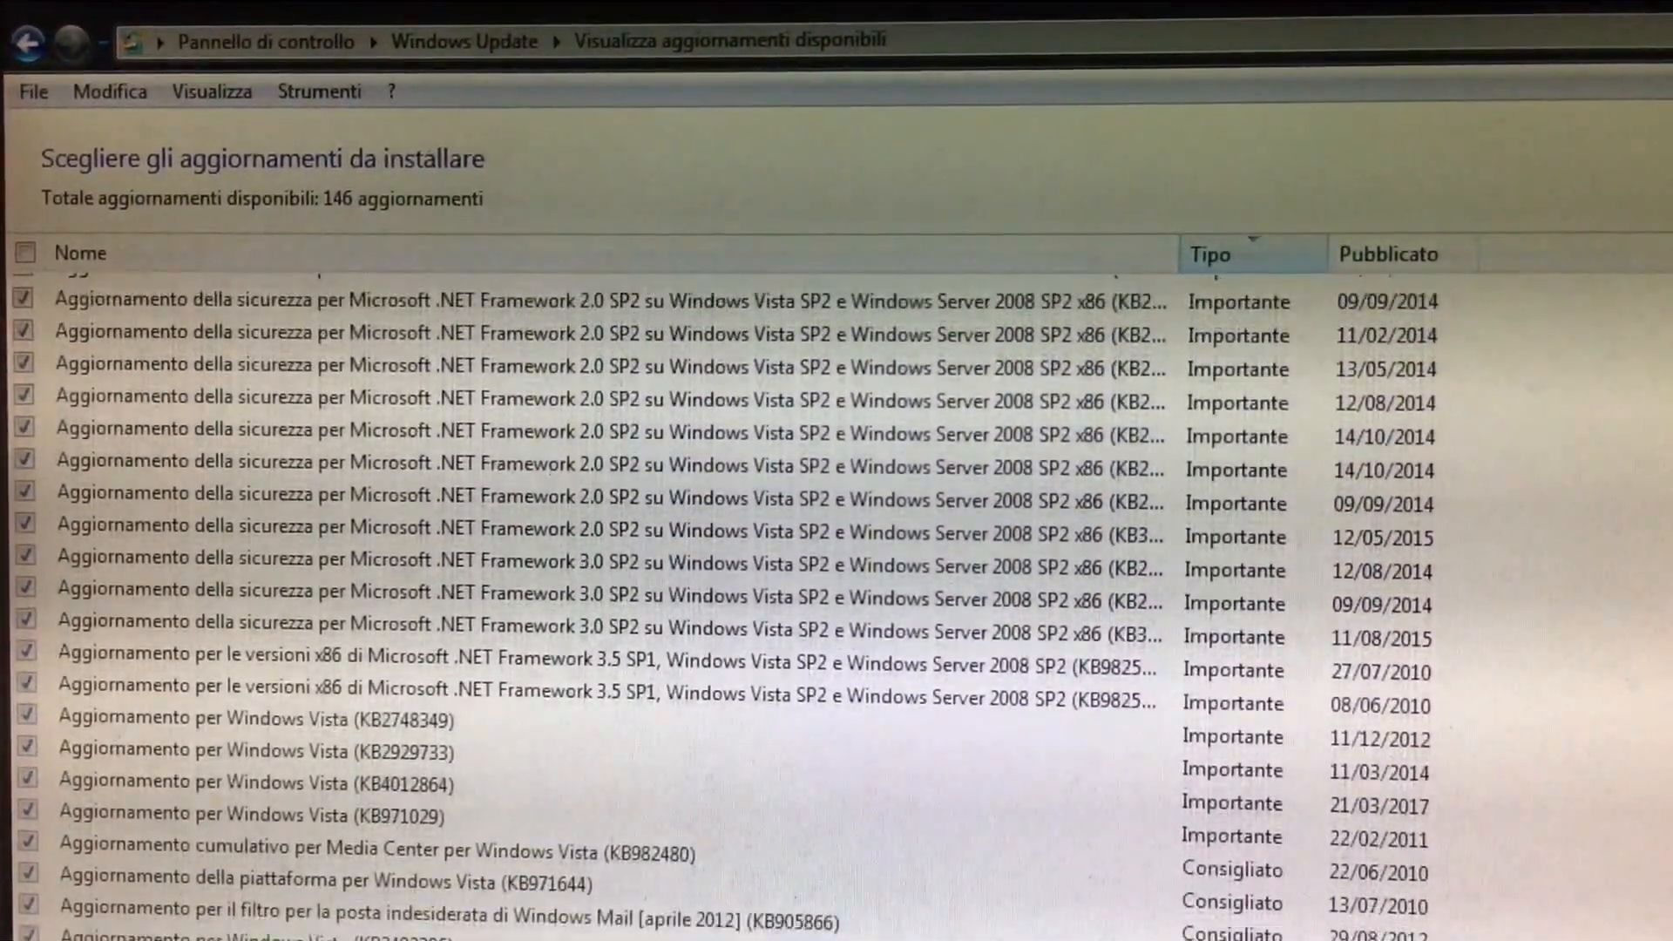
{"action": "scroll", "scroll_direction": "down", "scroll_amount": 3}
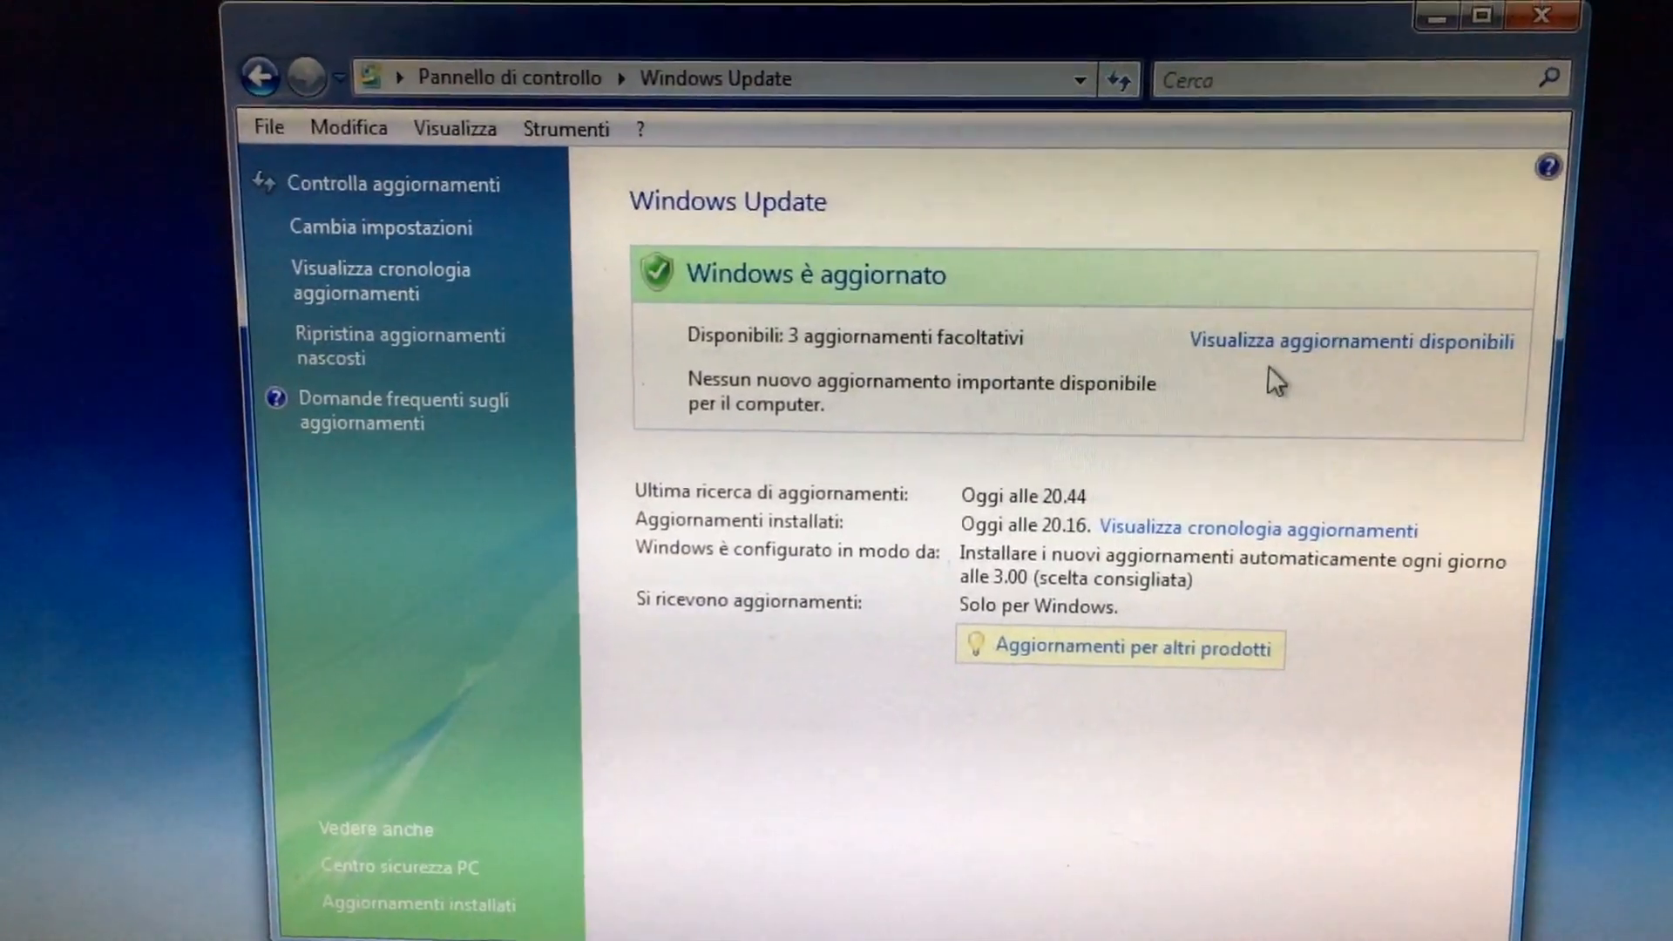
List the three optional updates, select the Italian update KB937286, then switch to Internet Explorer.
{"action": "left_click", "coordinate": [1353, 340]}
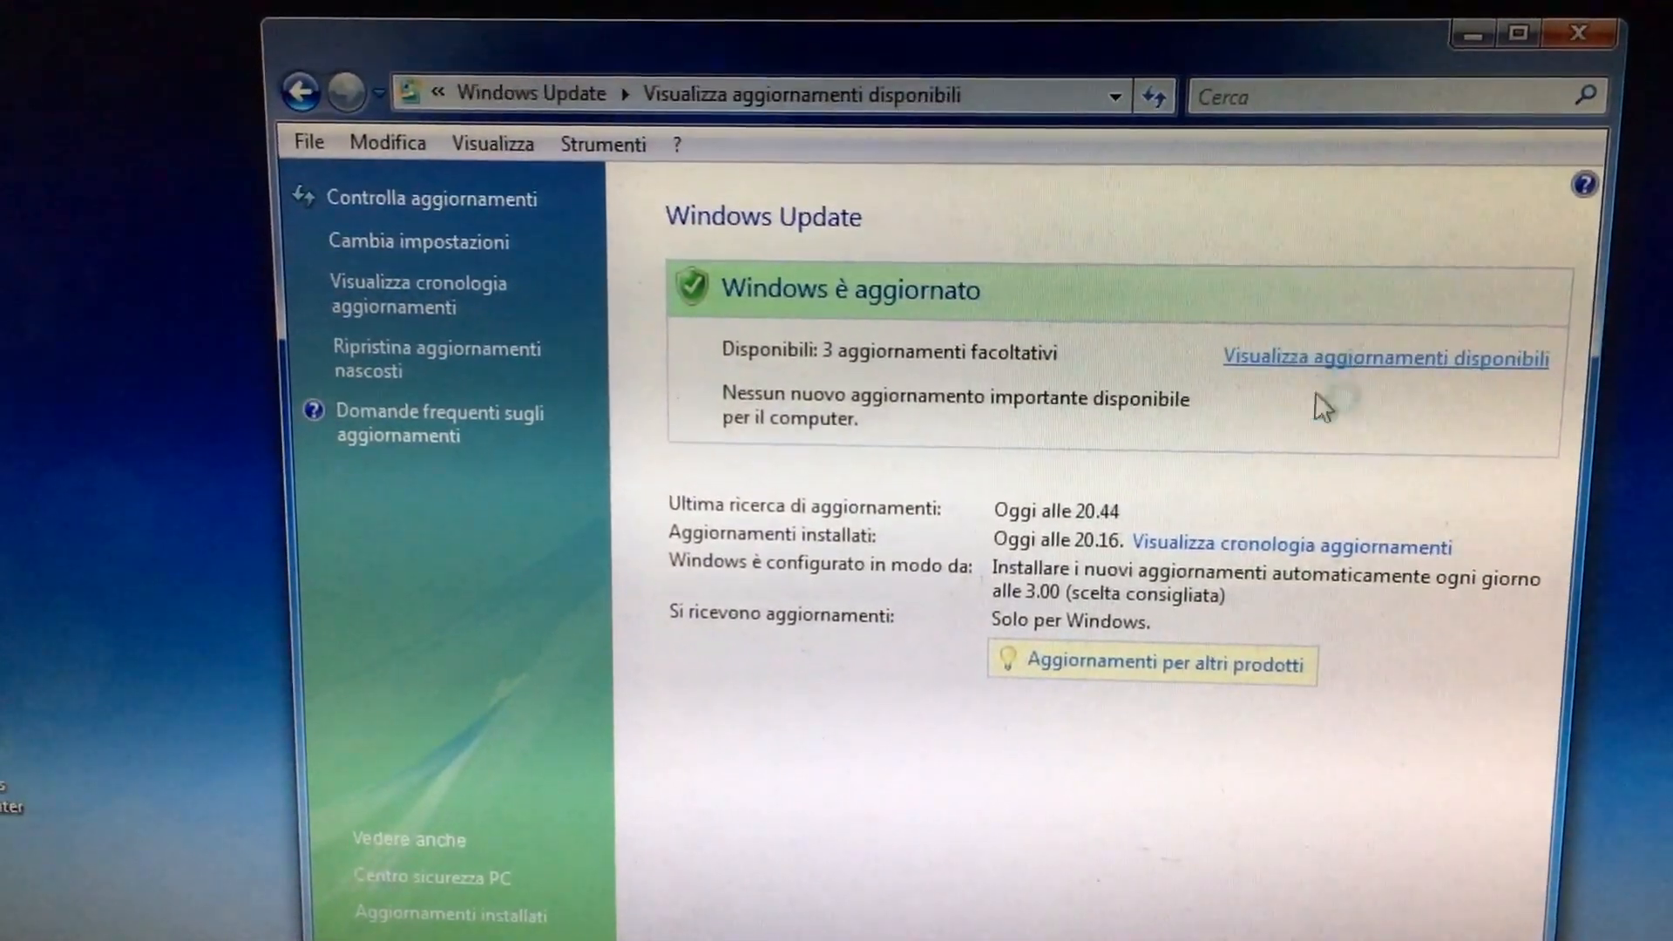
{"action": "left_click", "coordinate": [1384, 357]}
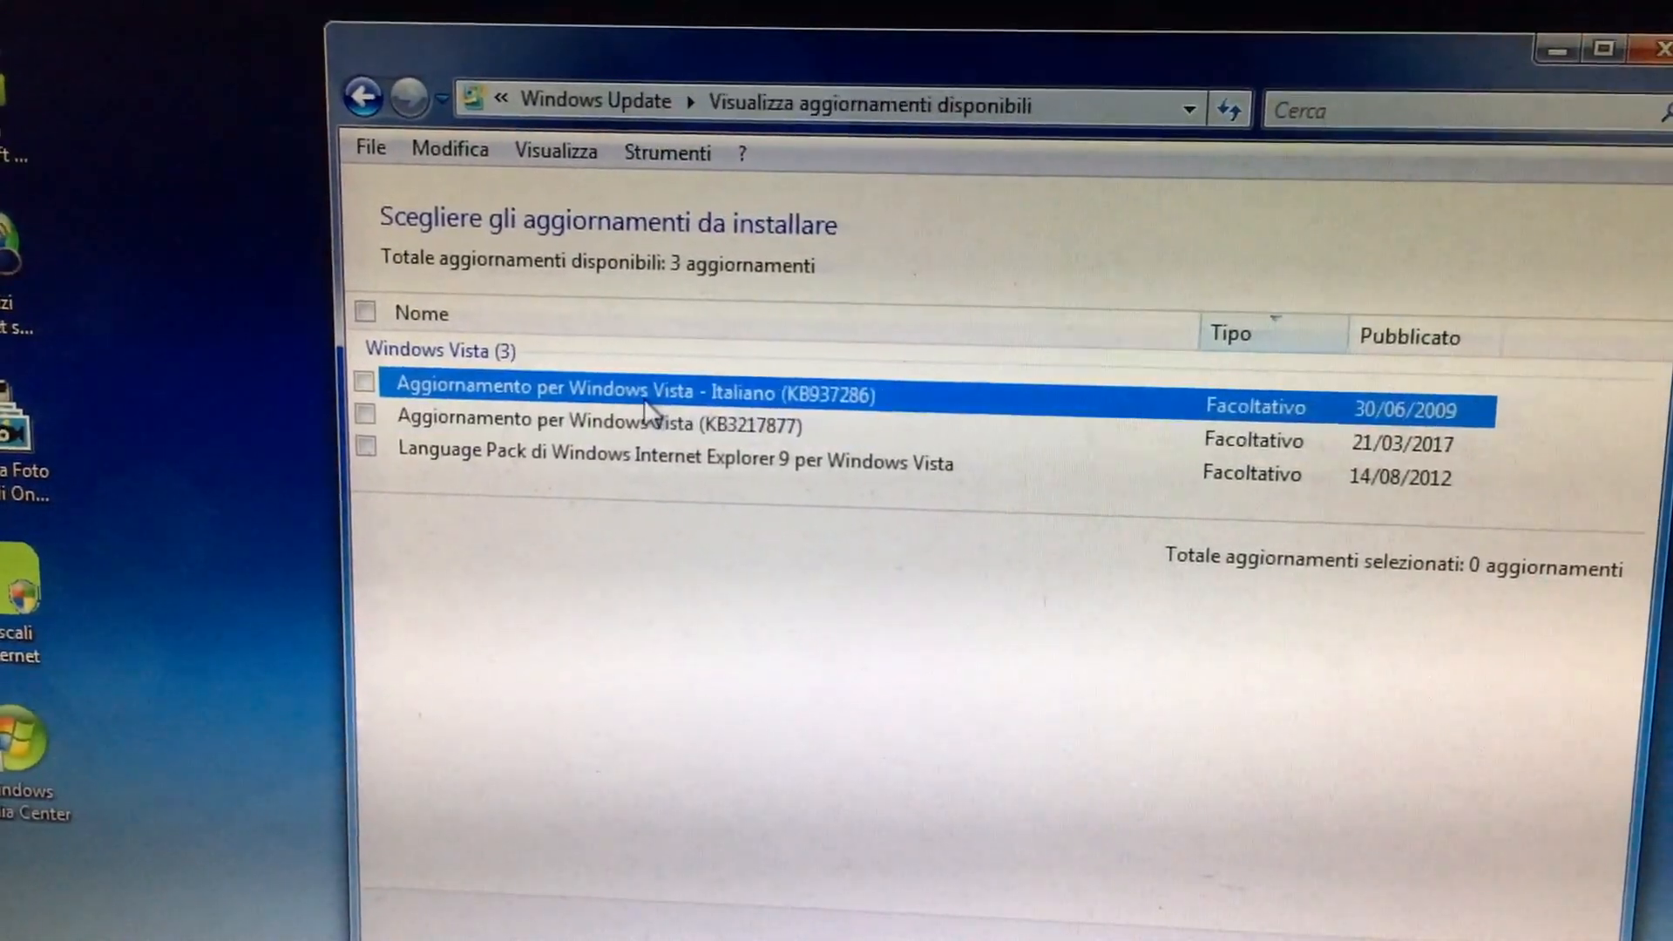
{"action": "left_click", "coordinate": [673, 457]}
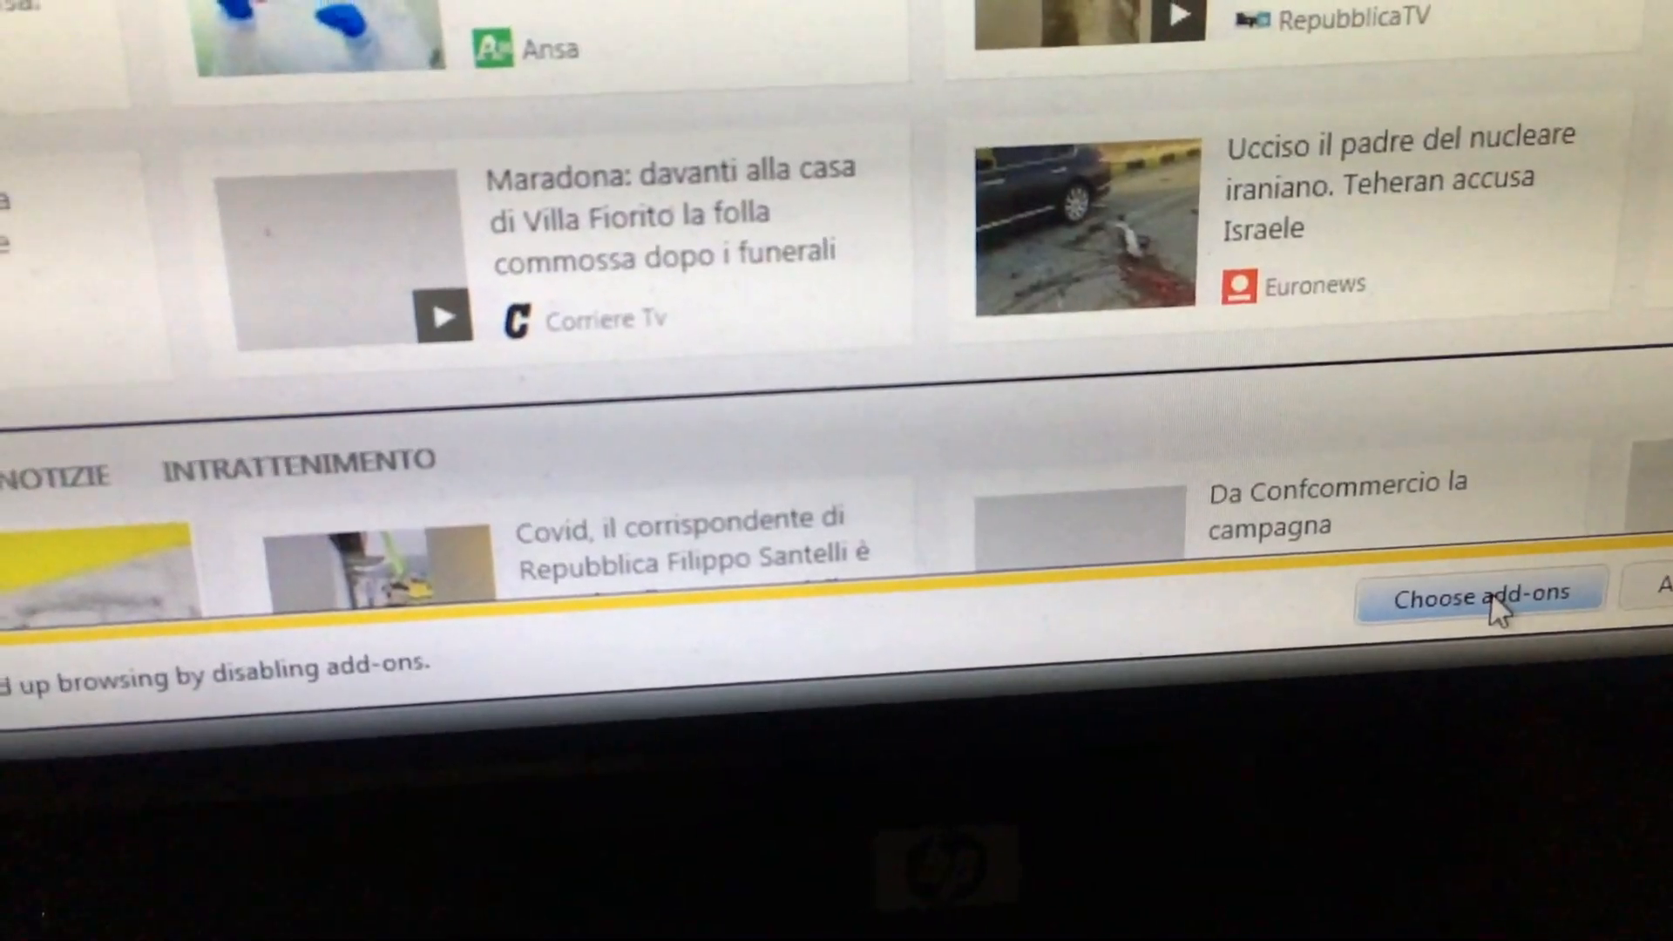
Review the add-on speed report listing AOL and Norton toolbars, then dismiss it.
{"action": "left_click", "coordinate": [1478, 596]}
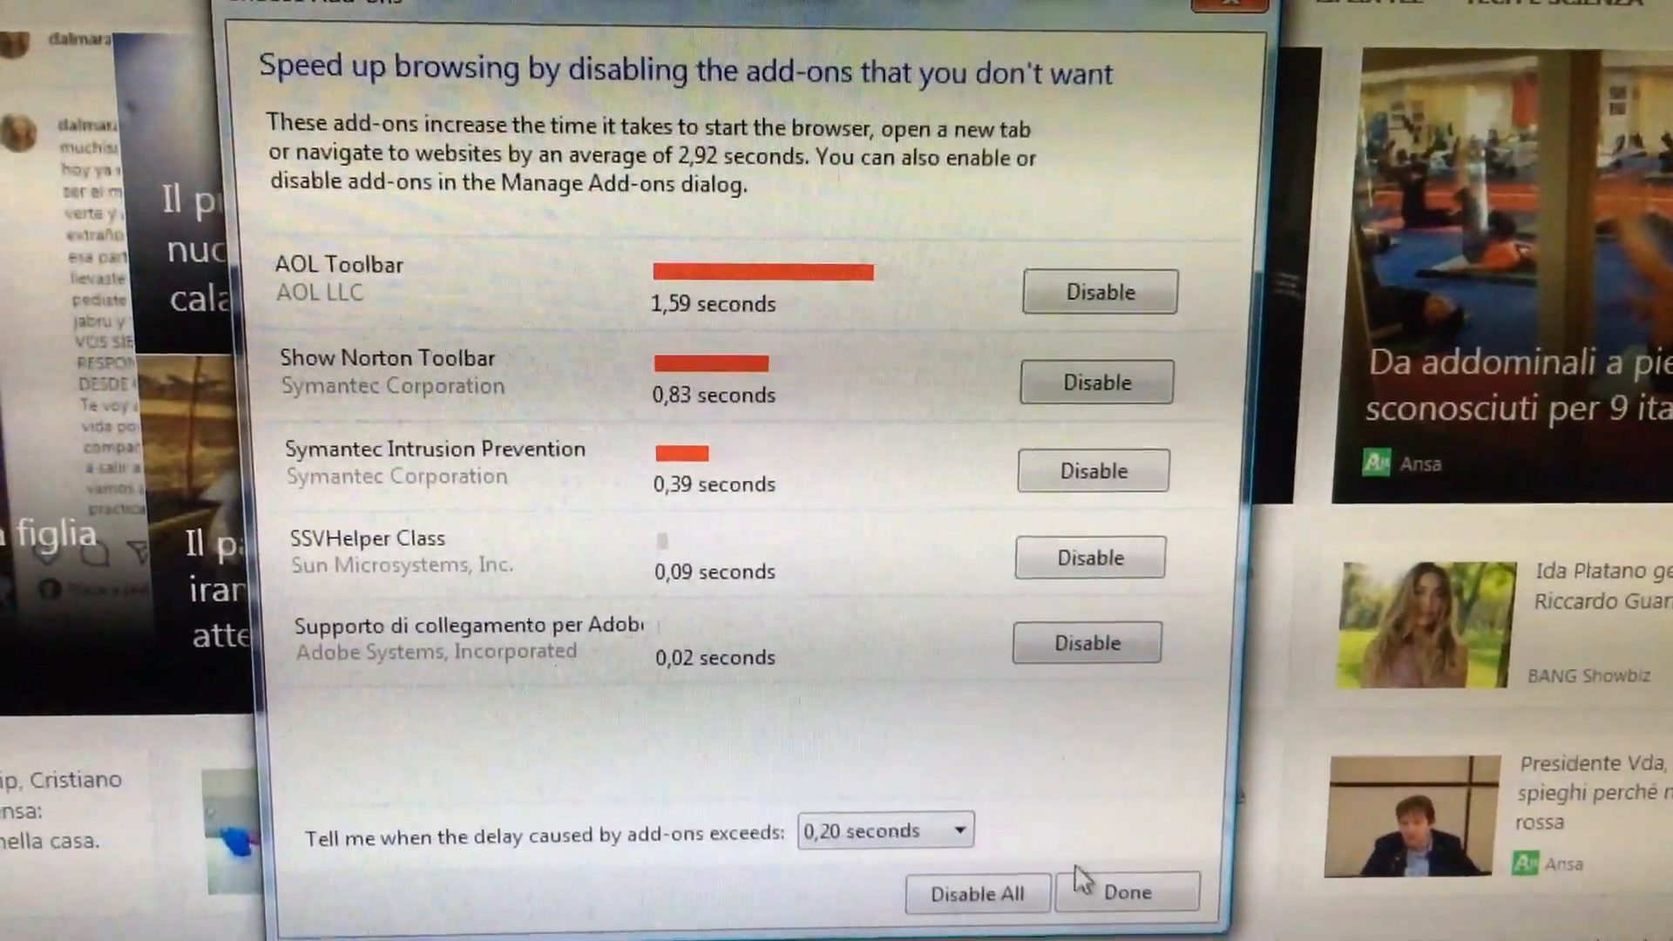
{"action": "left_click", "coordinate": [1128, 893]}
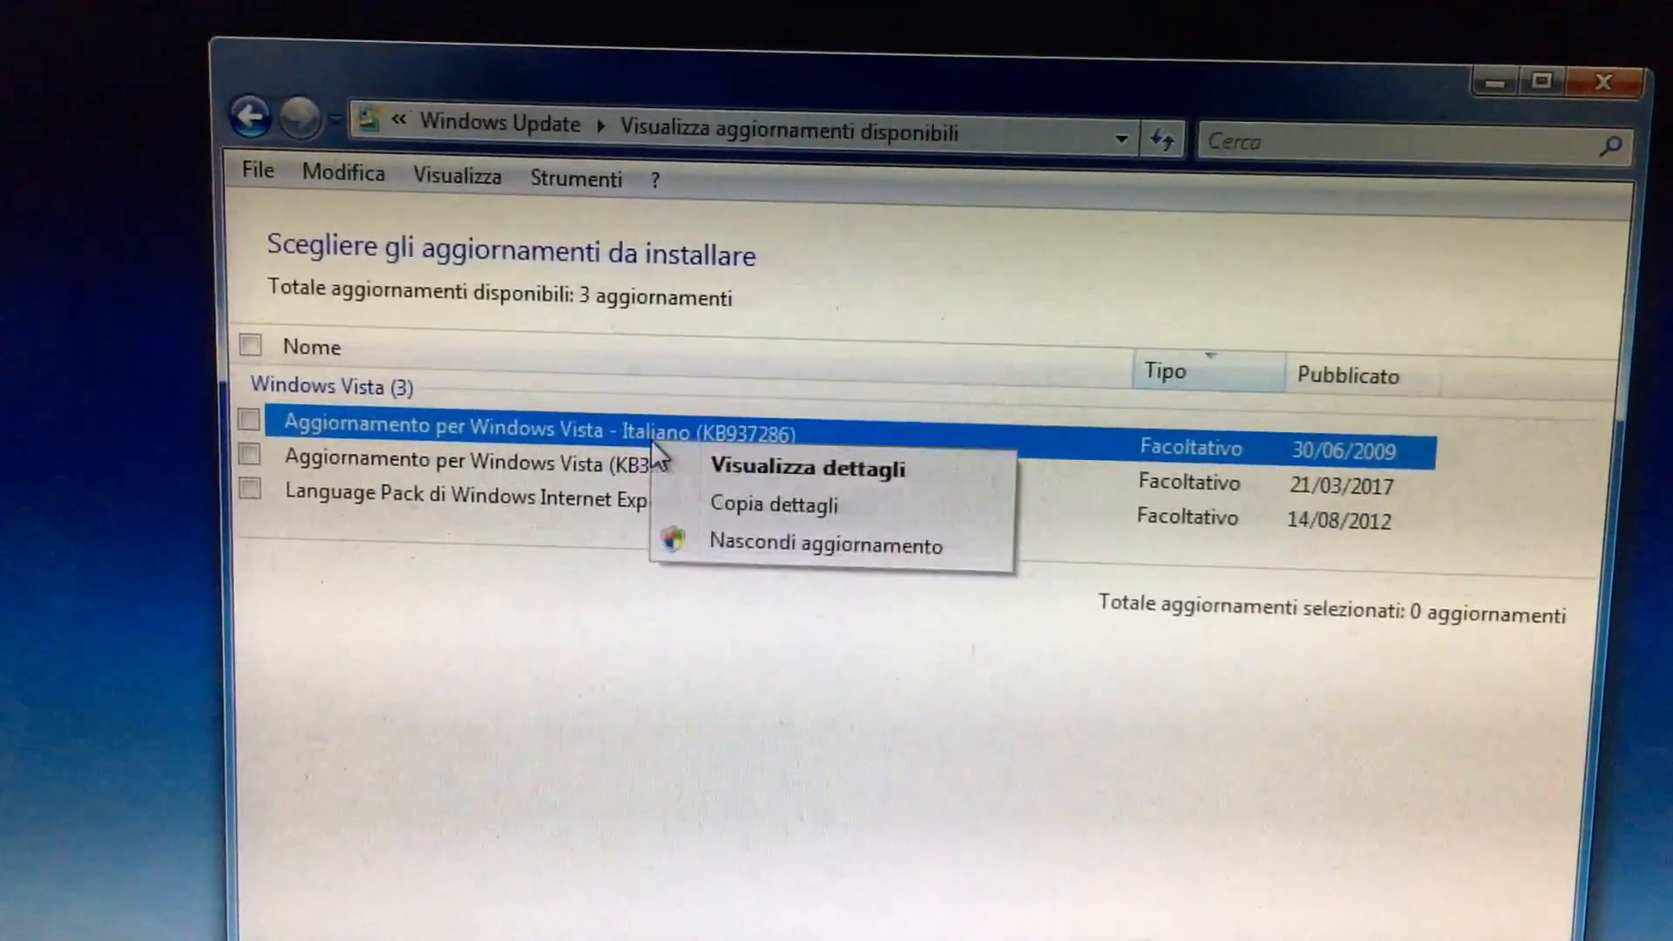
View the Italian update's details via Visualizza dettagli, then bring up Norton Internet Security.
{"action": "left_click", "coordinate": [805, 468]}
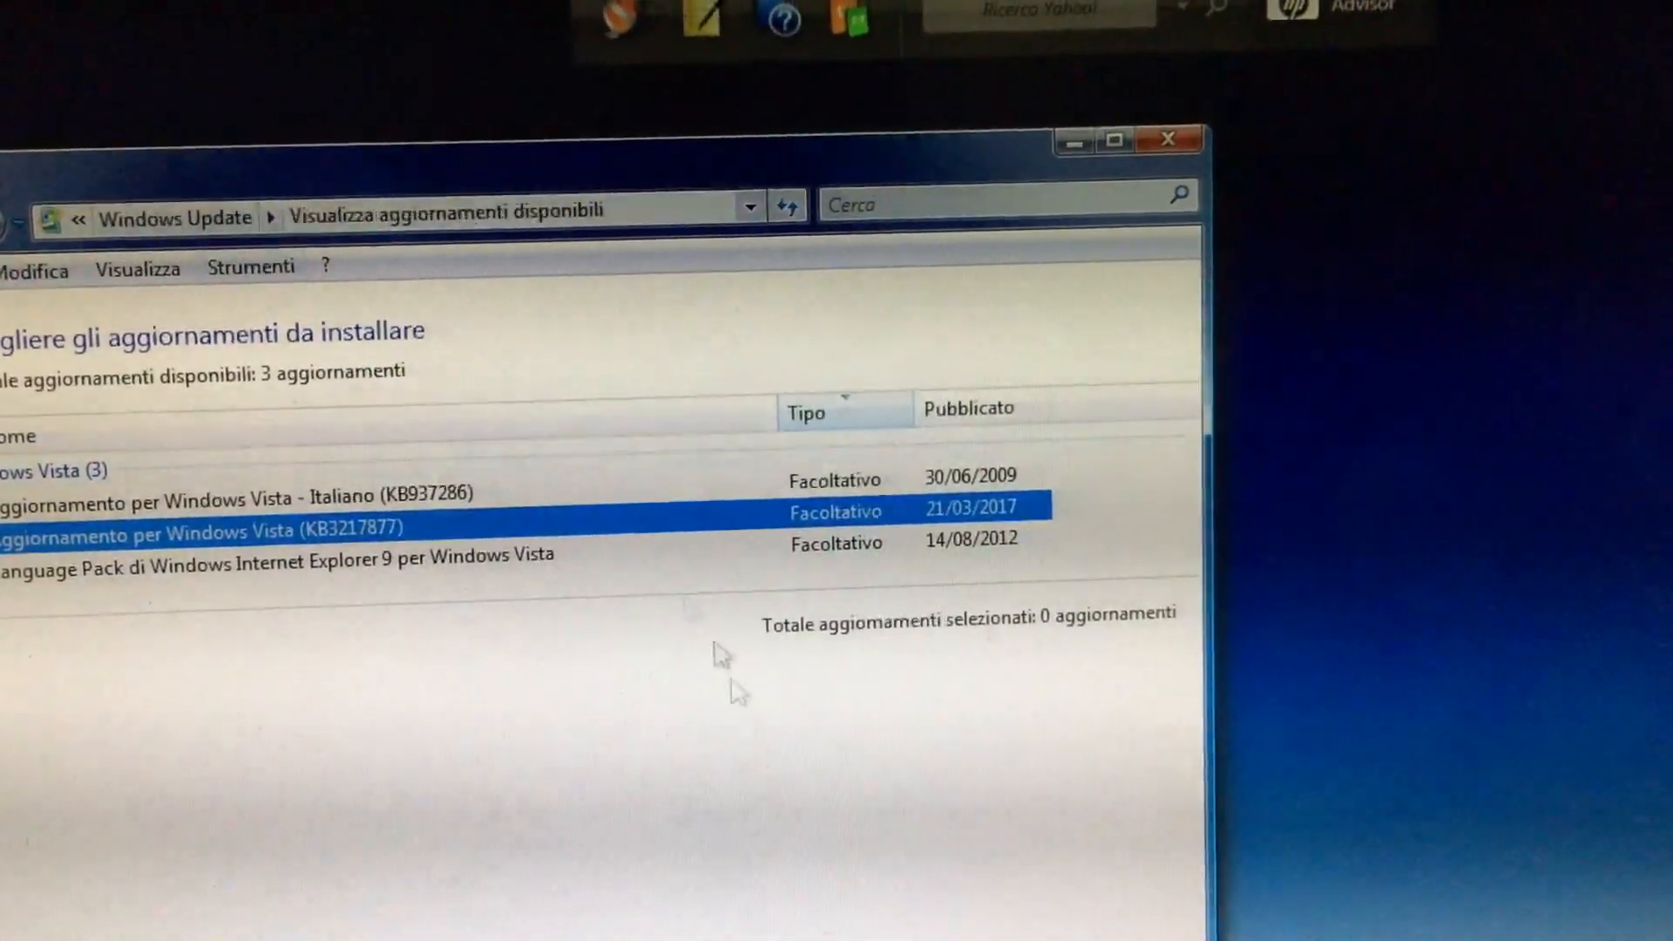
{"action": "left_click", "coordinate": [181, 237]}
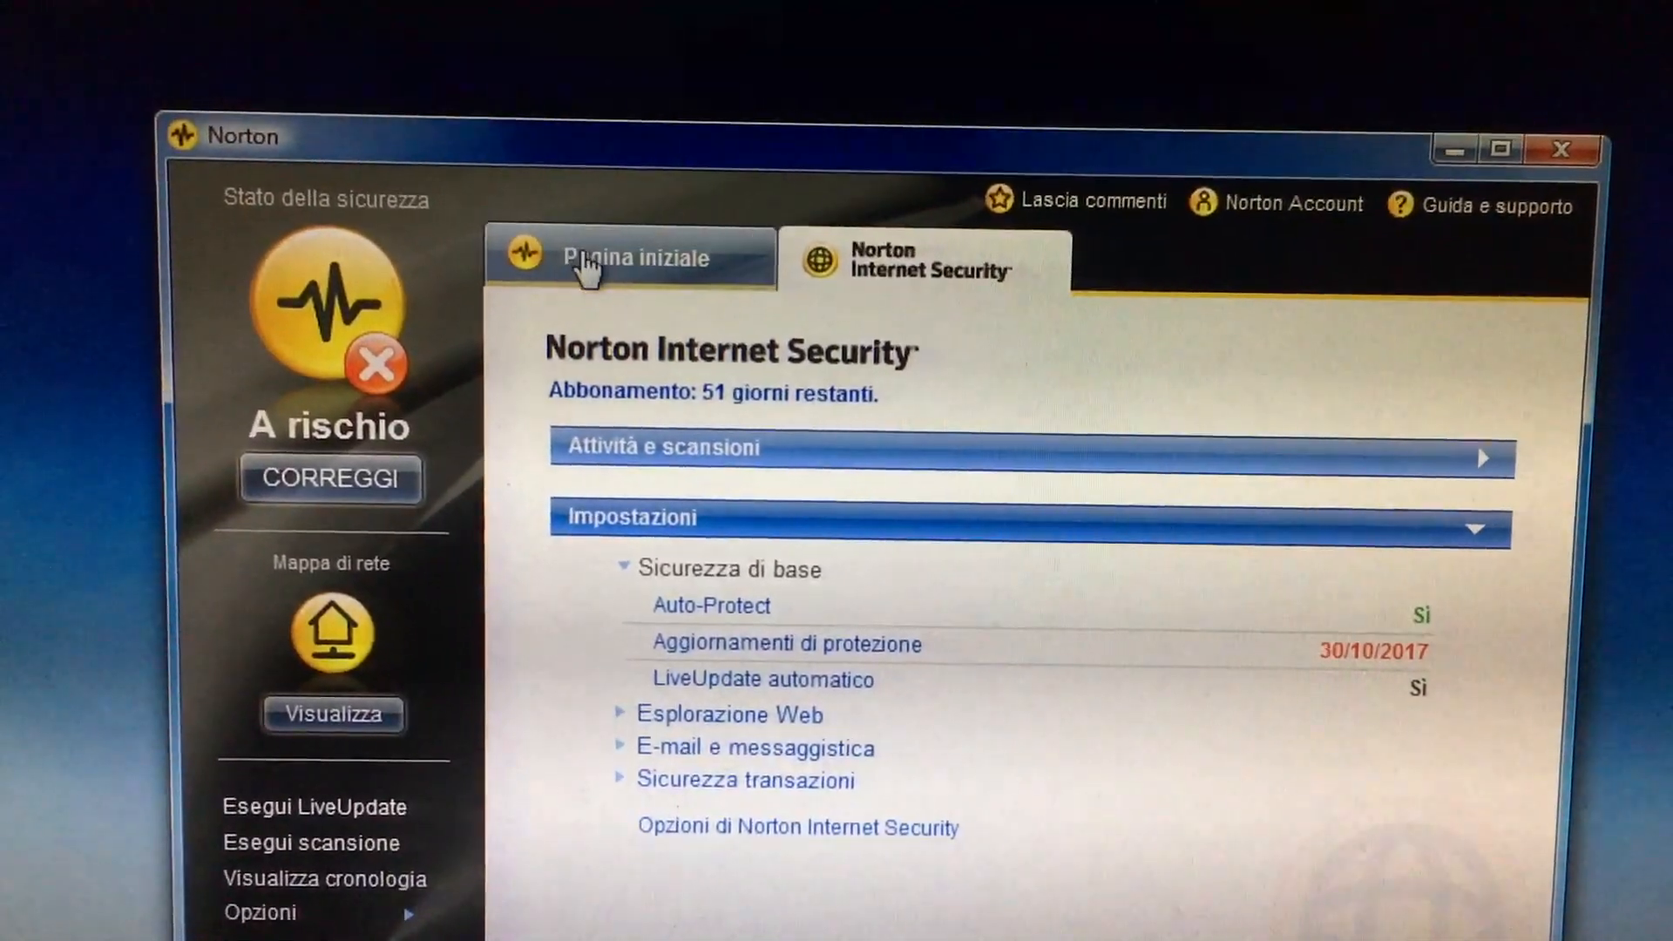
Check Norton's Pagina iniziale overview reporting the computer at risk, updates dated 30/10/2017.
{"action": "left_click", "coordinate": [630, 258]}
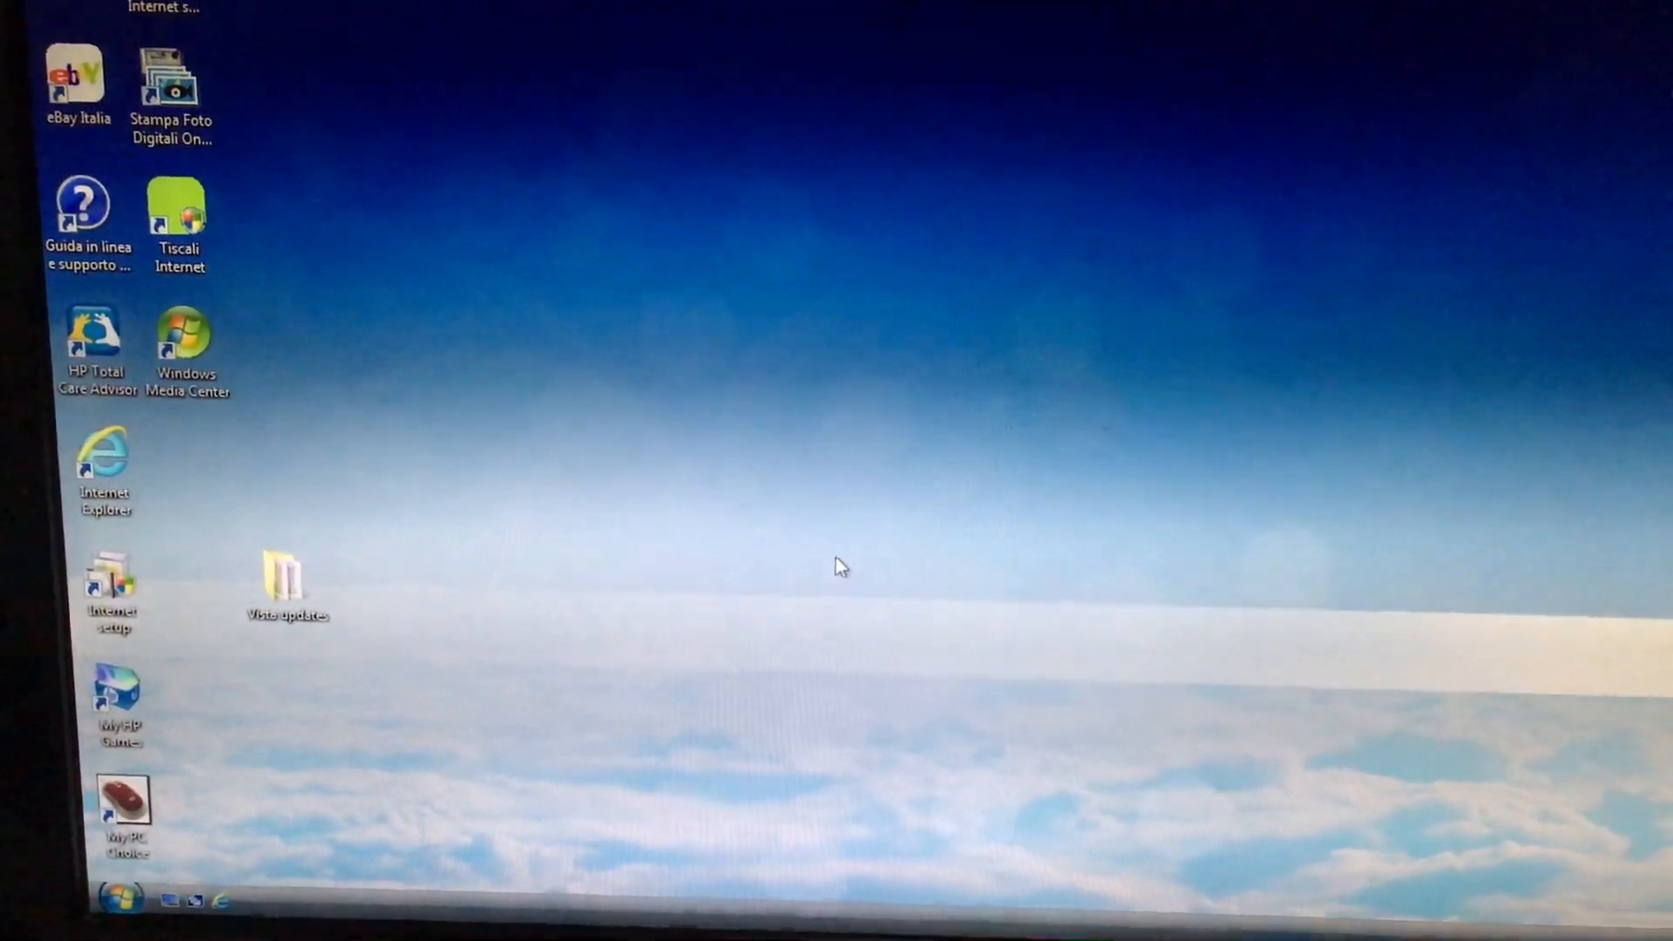
{"action": "mouse_move", "coordinate": [854, 584]}
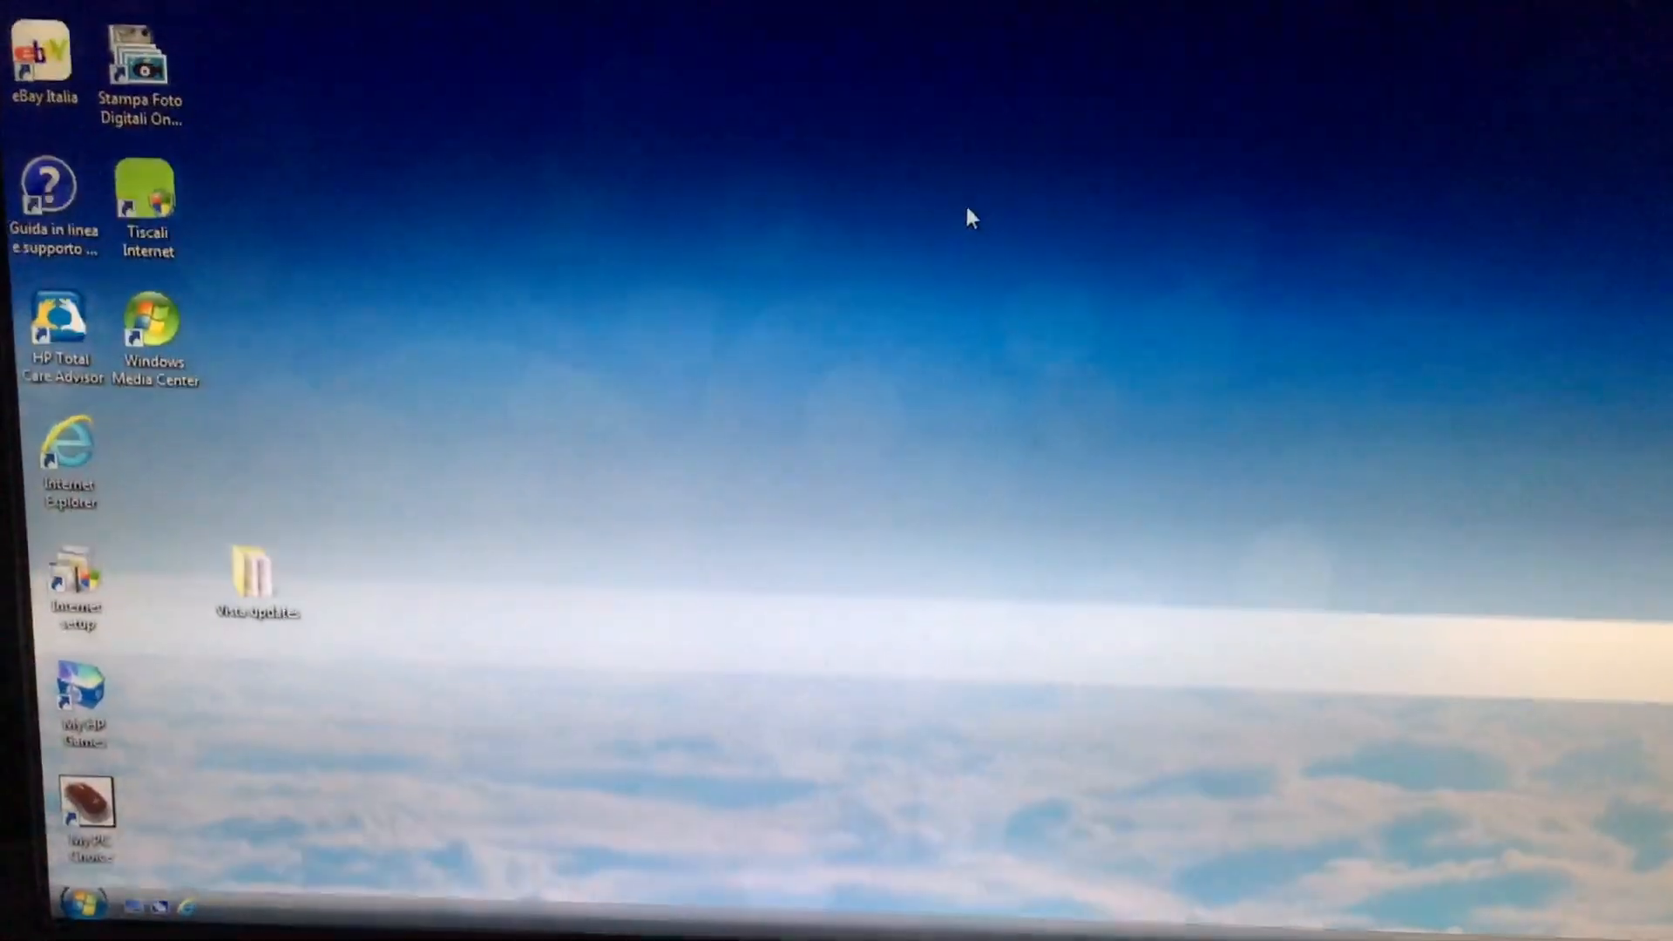
Bring up the Start menu ready to shut the computer down.
{"action": "left_click", "coordinate": [77, 901]}
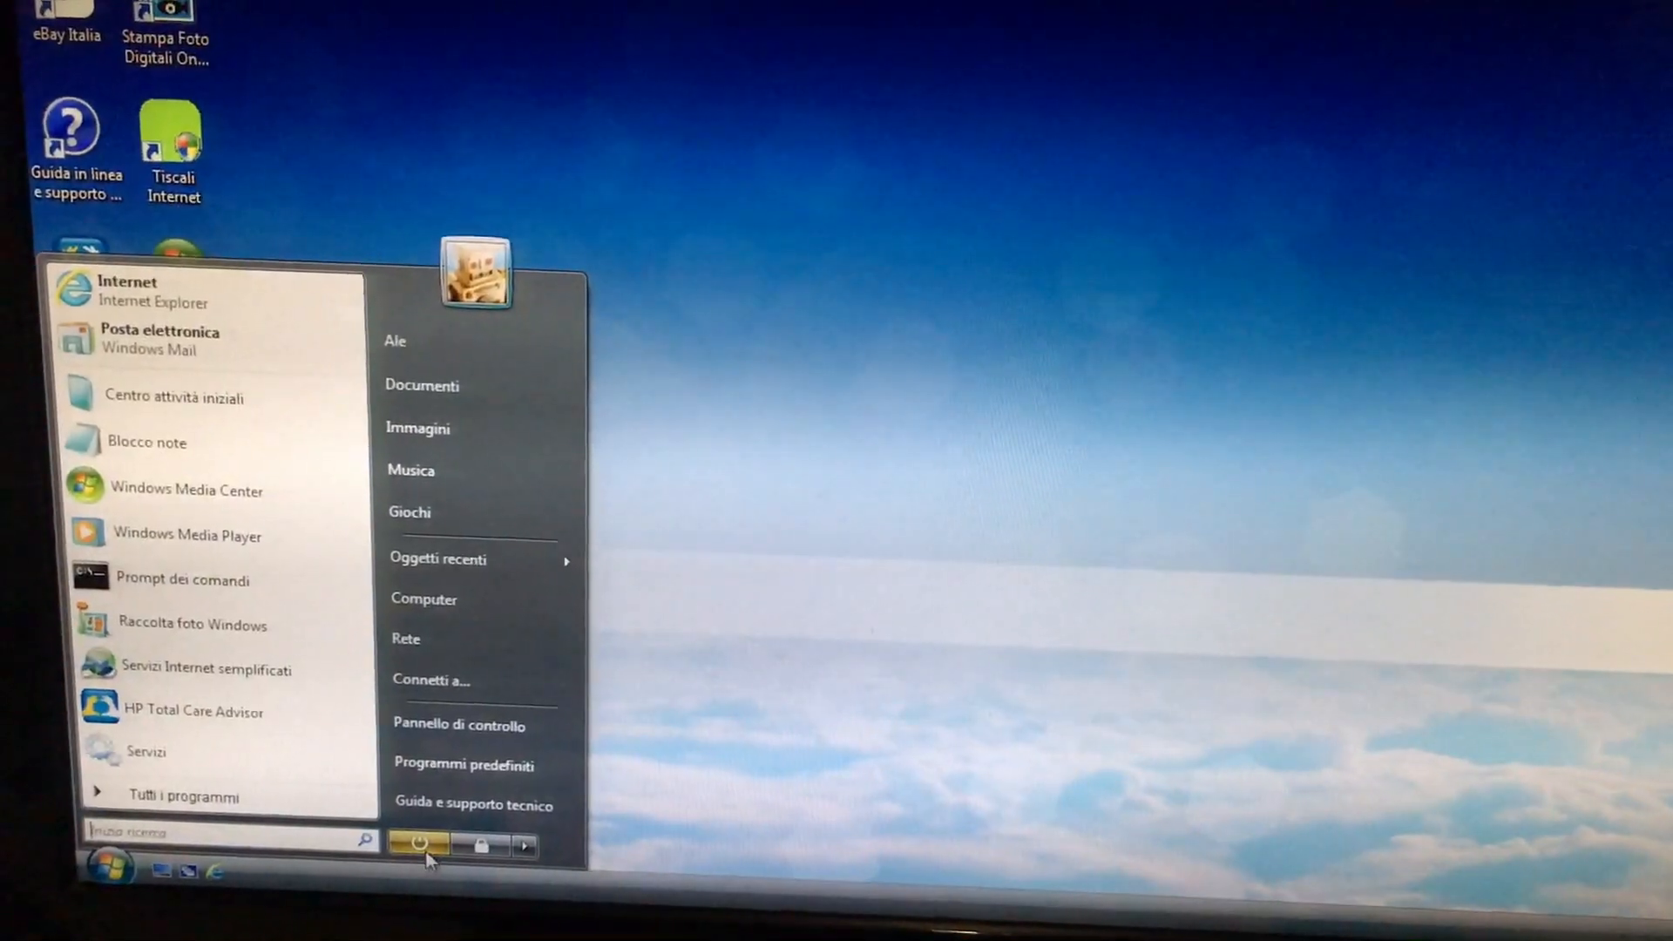
{"action": "mouse_move", "coordinate": [426, 844]}
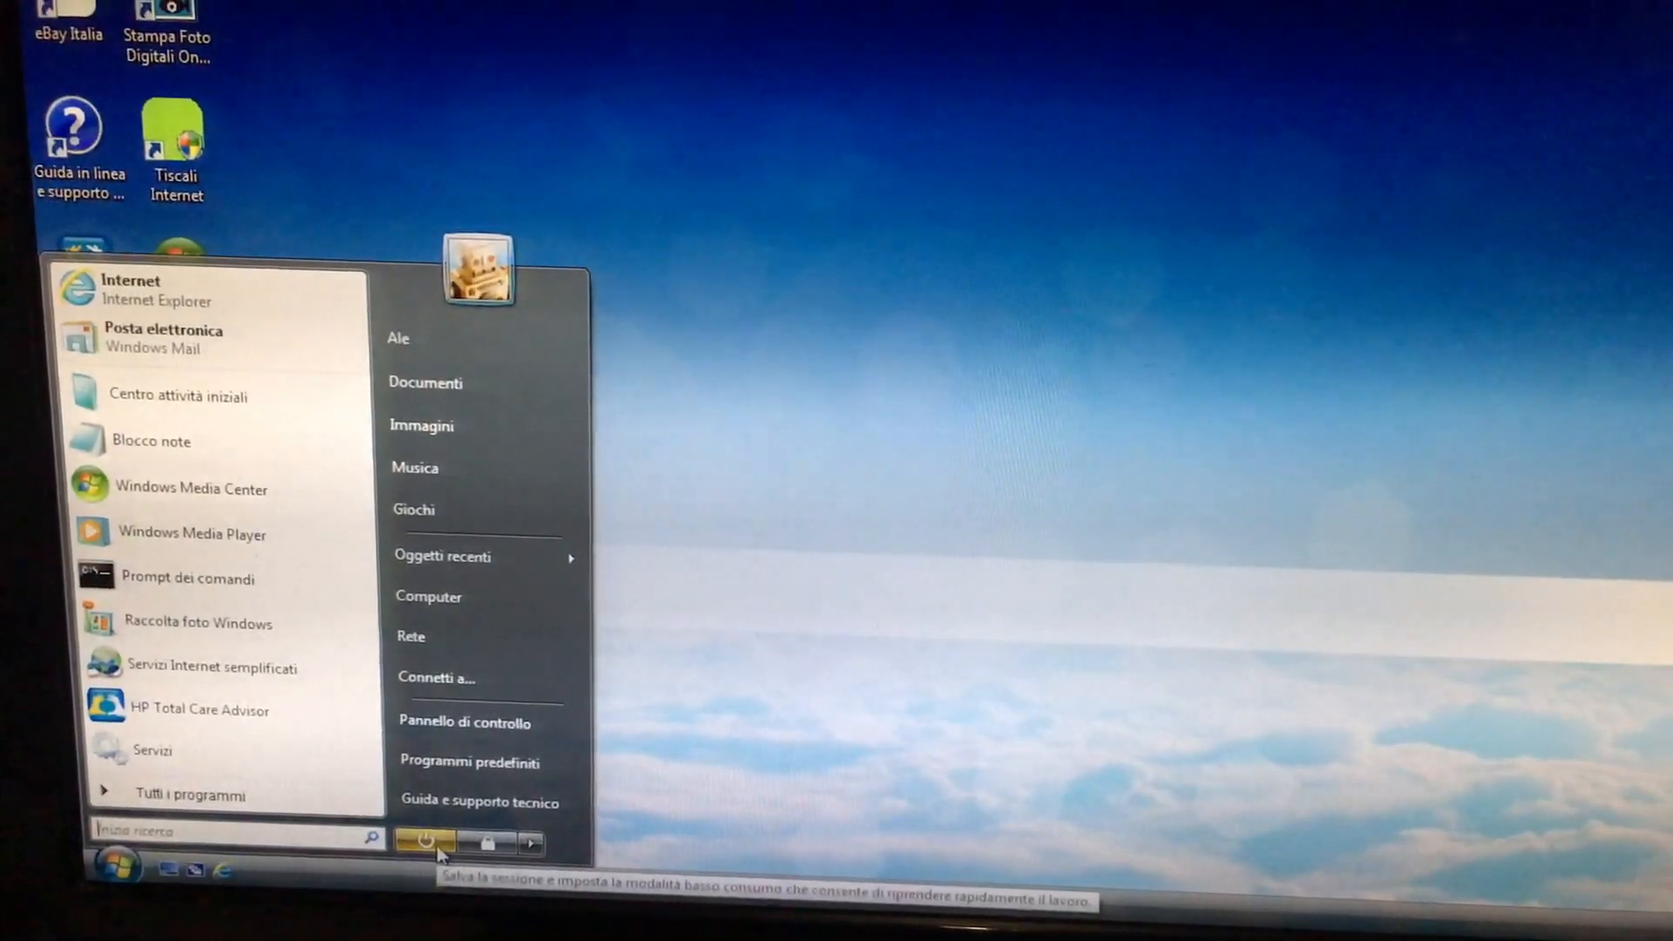